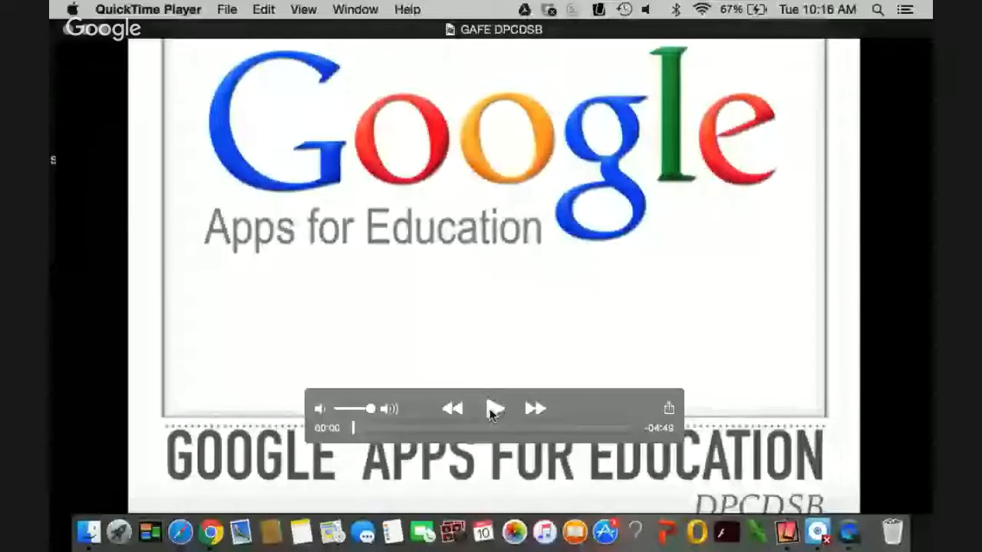
Step: Start the intro clip so the slideshow advances to the Chromebook sign-in slide
{"action": "left_click", "coordinate": [494, 408]}
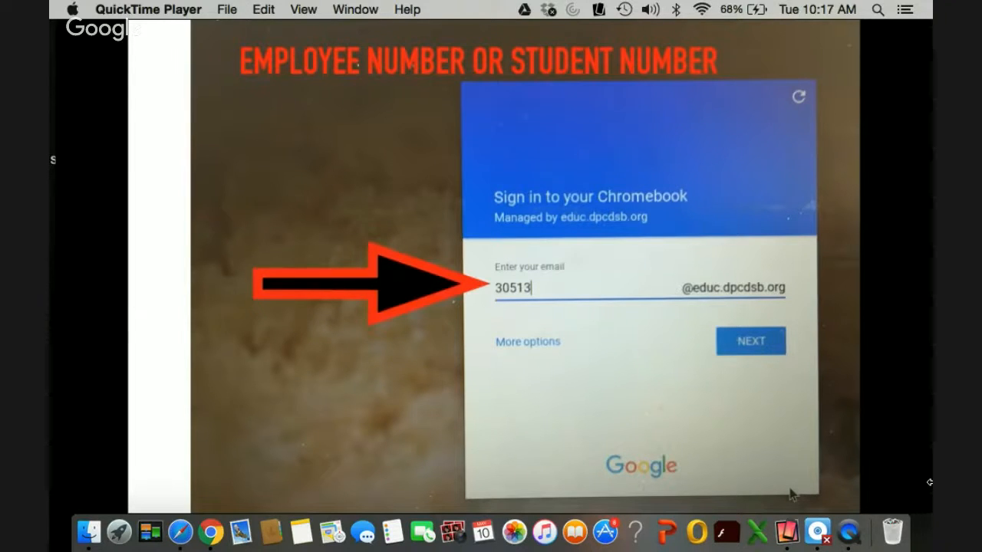
{"action": "left_click", "coordinate": [750, 341]}
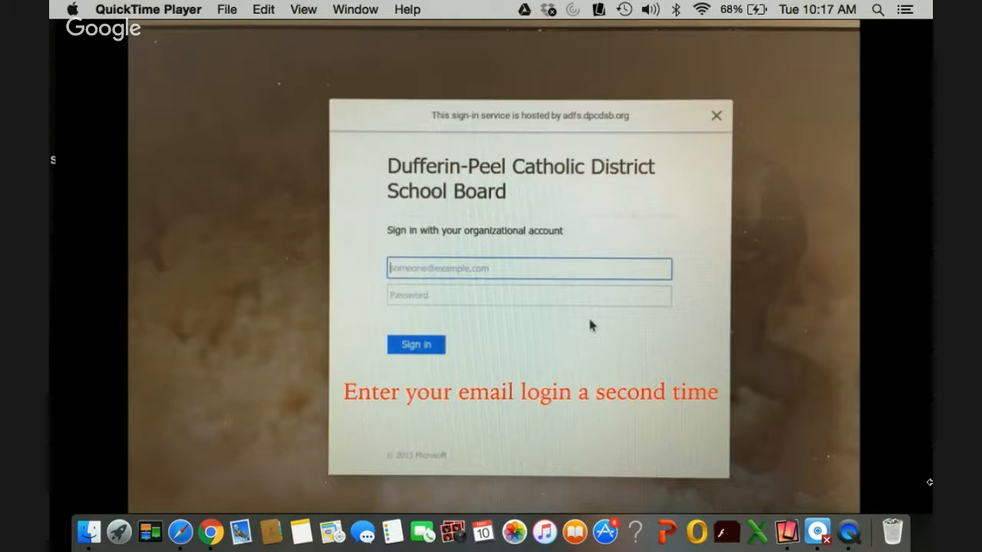
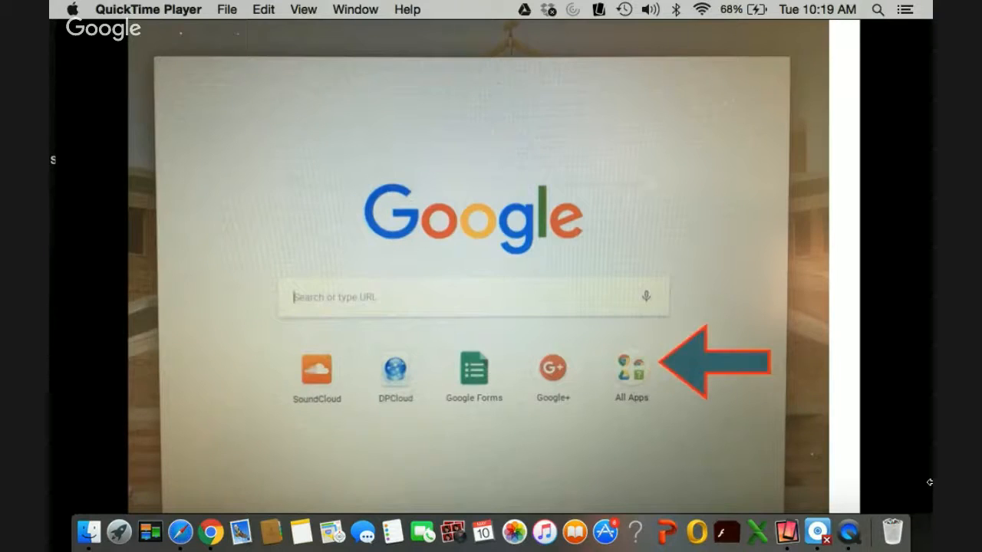
Step: Advance past the final slide so the deck returns to the Keynote editor
{"action": "left_click", "coordinate": [631, 373]}
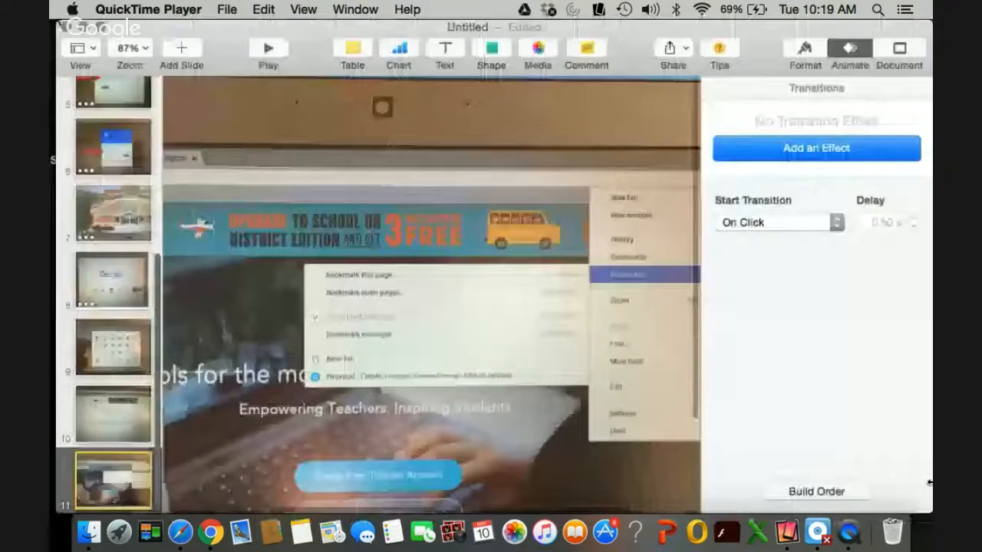
Step: Switch to Chrome, check the signed-in Google account and browse the Google apps launcher panel
{"action": "left_click", "coordinate": [118, 531]}
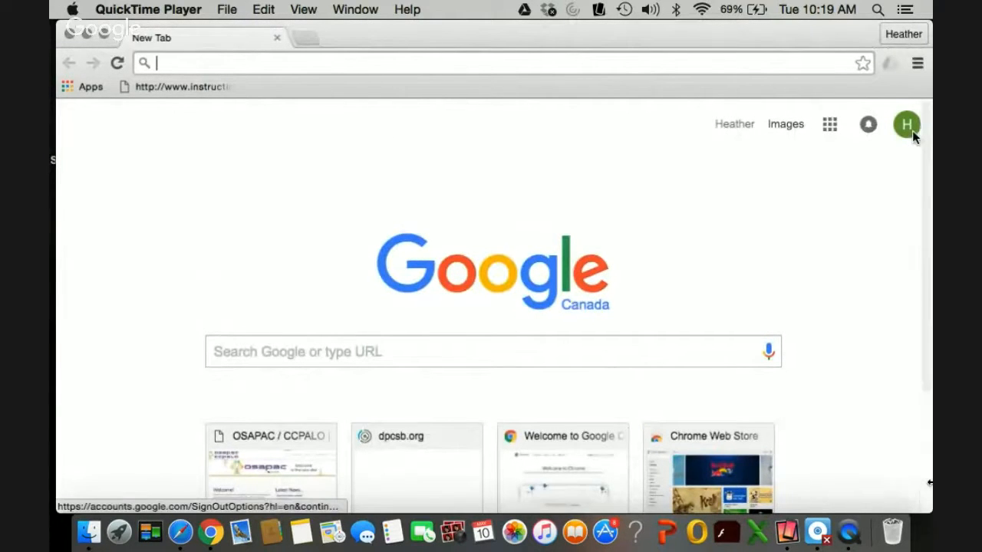
{"action": "left_click", "coordinate": [905, 122]}
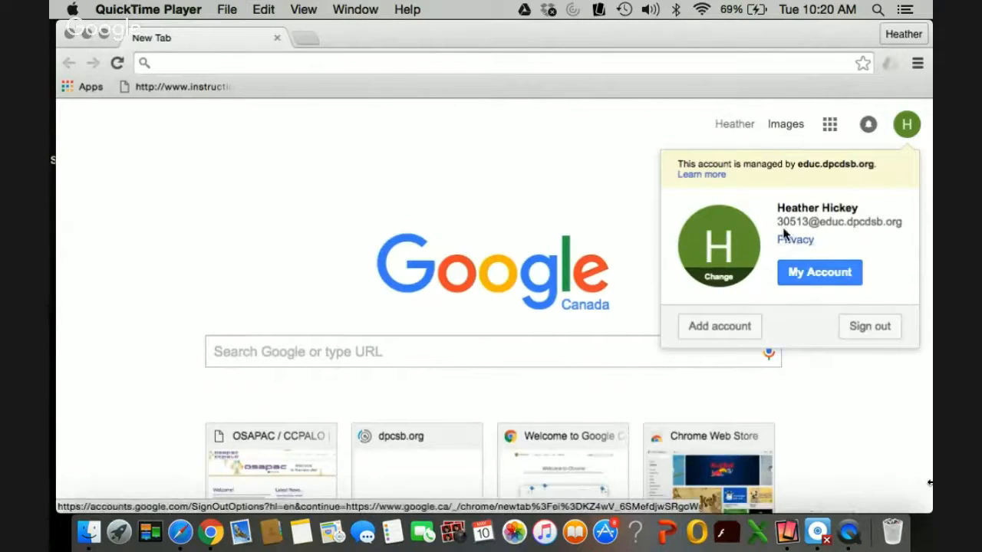
{"action": "mouse_move", "coordinate": [878, 233]}
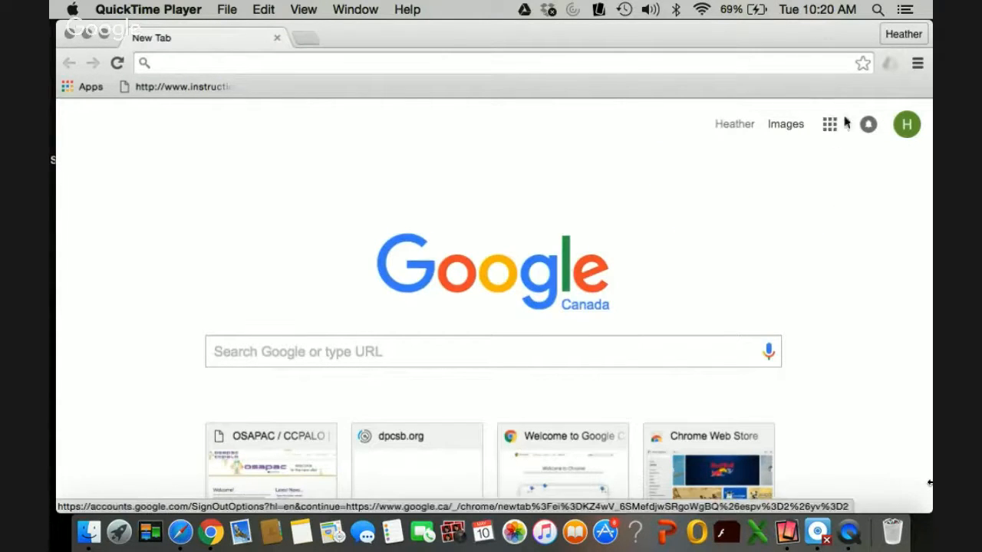
{"action": "mouse_move", "coordinate": [829, 124]}
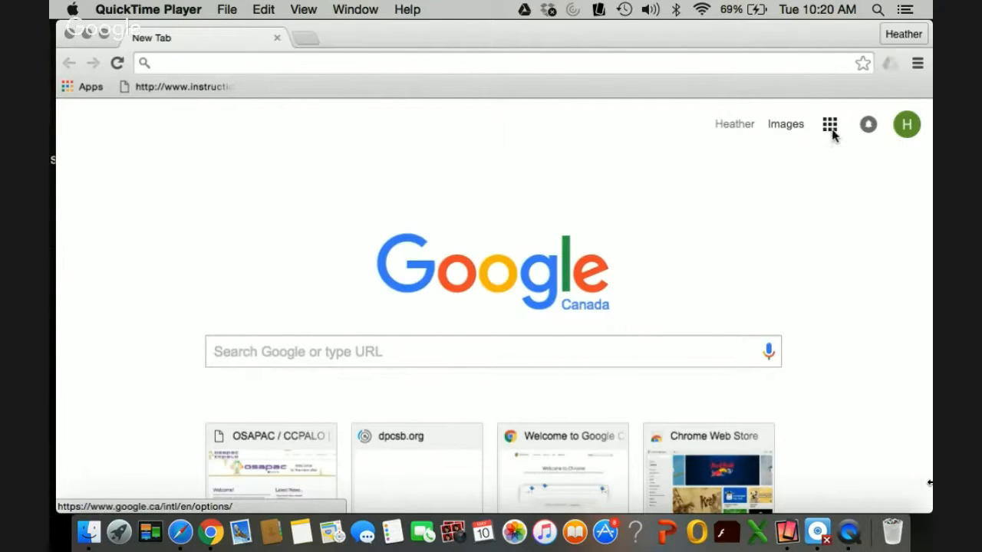
{"action": "left_click", "coordinate": [828, 124]}
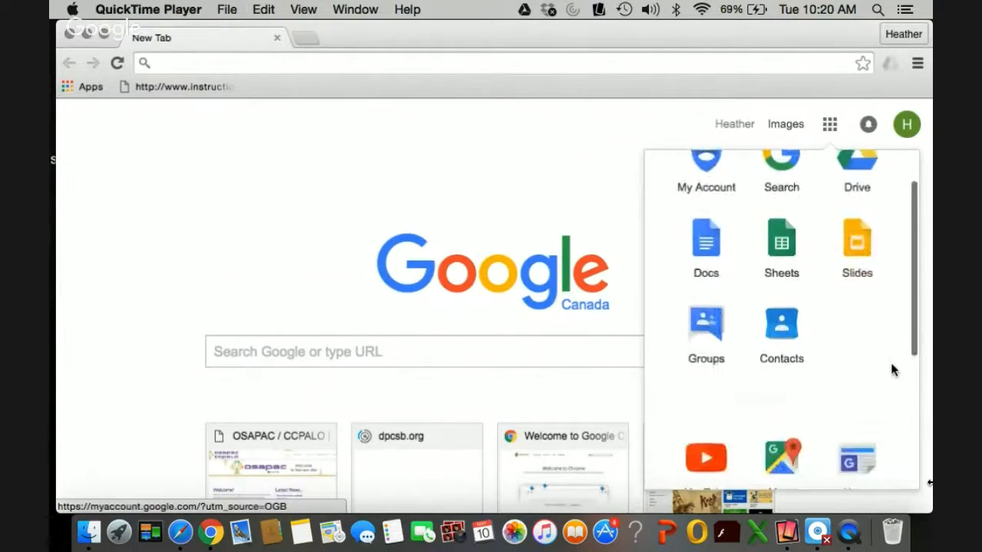
{"action": "scroll", "scroll_direction": "down", "scroll_amount": 3}
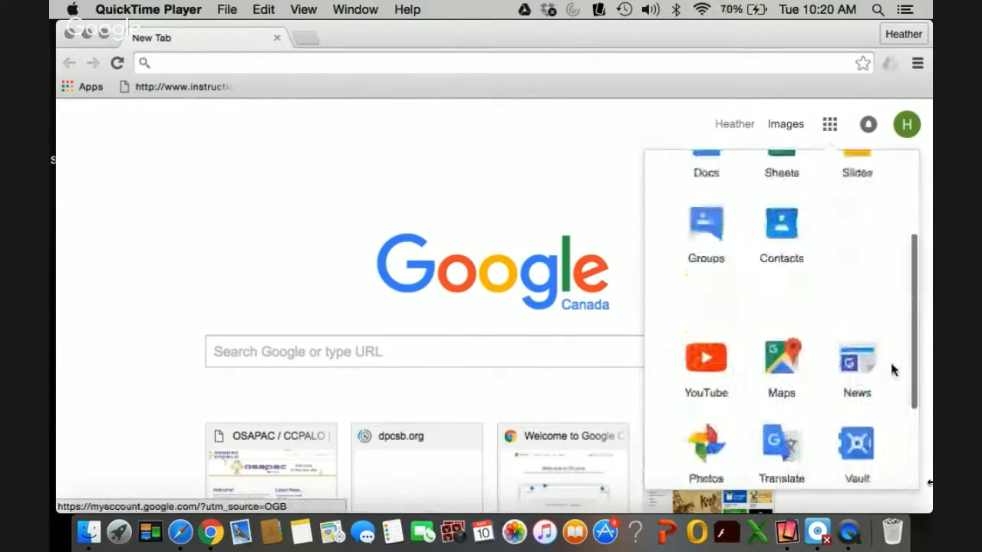
{"action": "scroll", "scroll_direction": "up", "scroll_amount": 3}
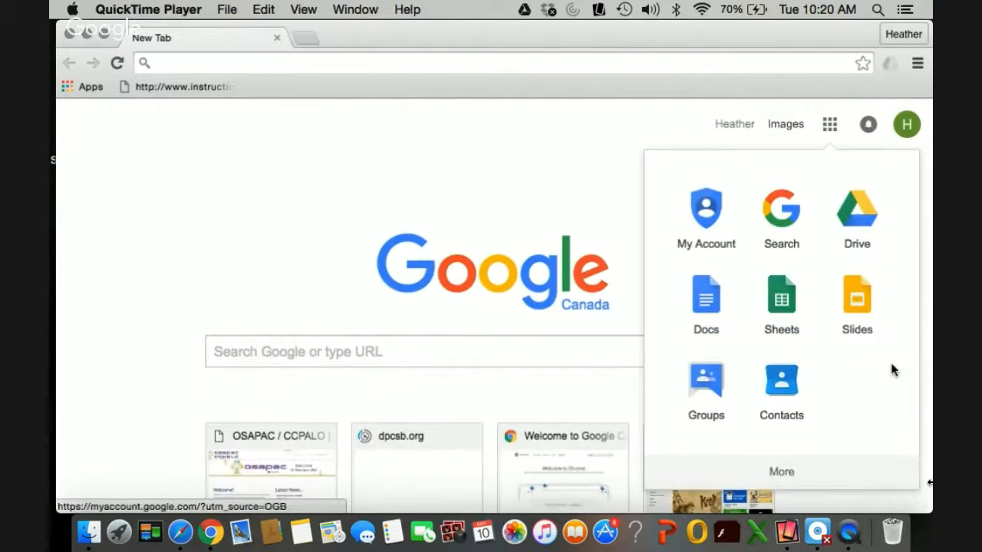
{"action": "mouse_move", "coordinate": [878, 374]}
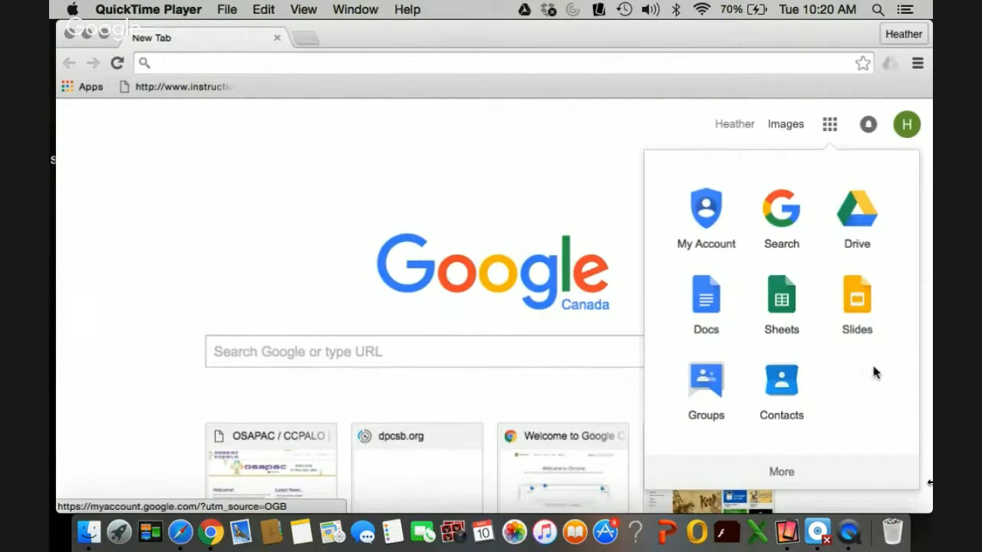
{"action": "mouse_move", "coordinate": [856, 218]}
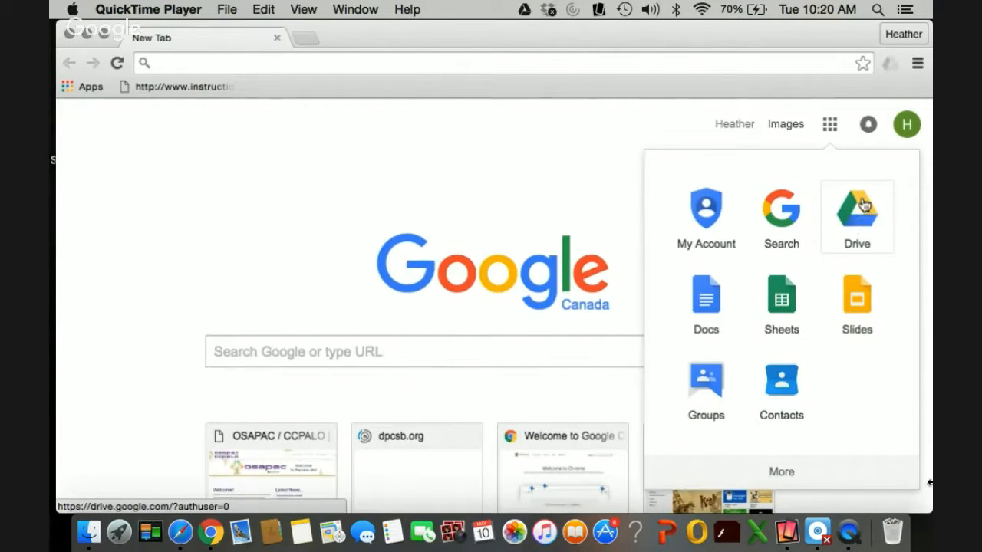
Step: Go to Google Drive, dismiss the notifications prompt and peek at the New item list without creating anything
{"action": "left_click", "coordinate": [856, 212]}
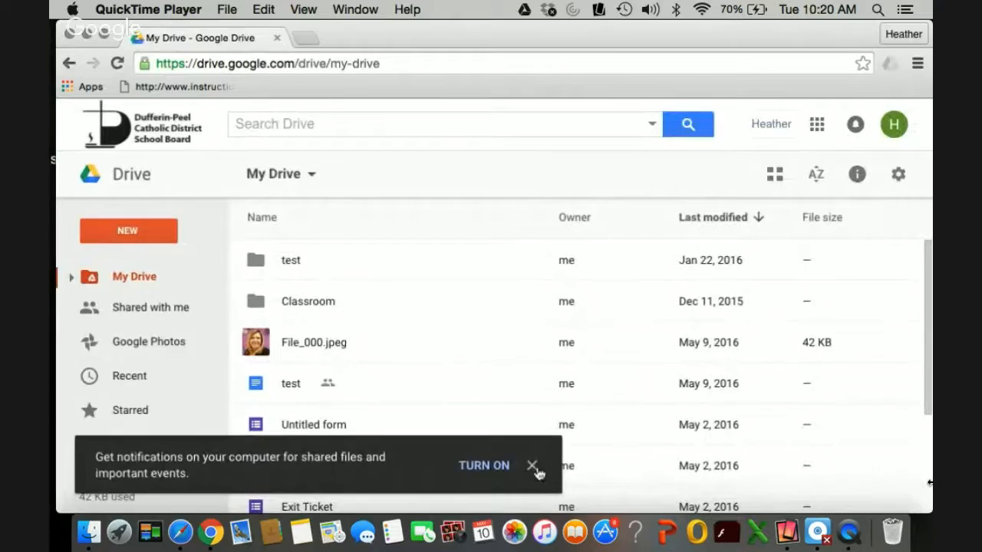
{"action": "left_click", "coordinate": [531, 467]}
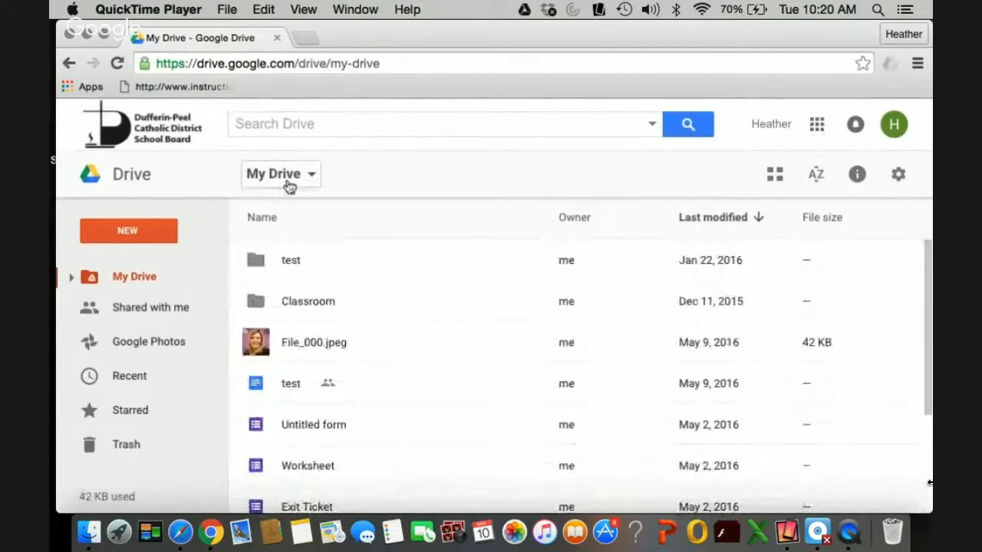
{"action": "scroll", "scroll_direction": "down", "scroll_amount": 3}
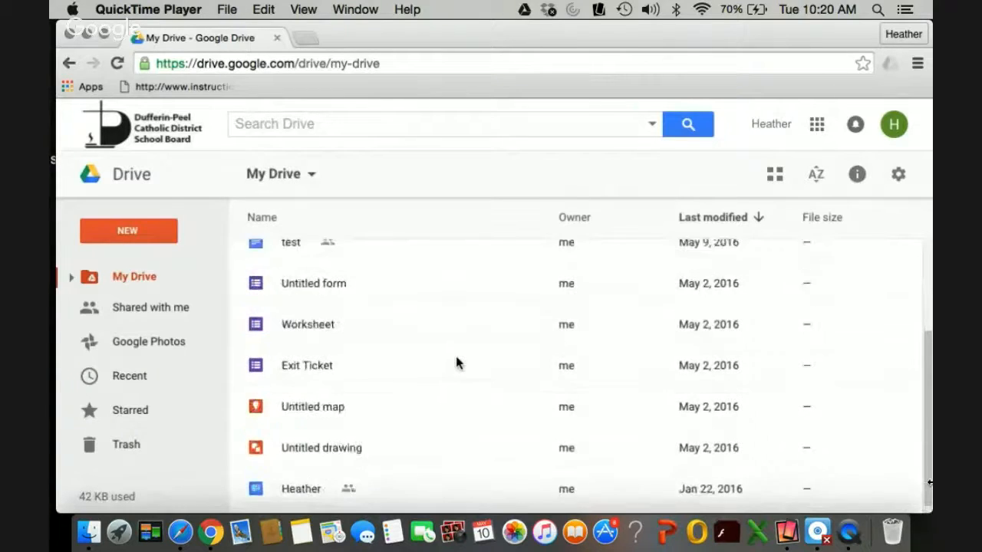
{"action": "left_click", "coordinate": [129, 231]}
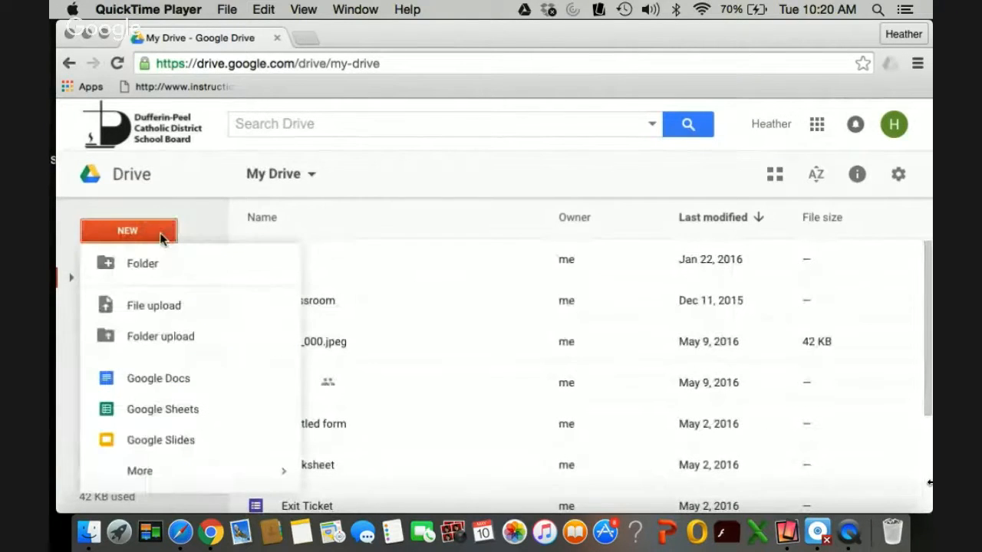
{"action": "mouse_move", "coordinate": [146, 268]}
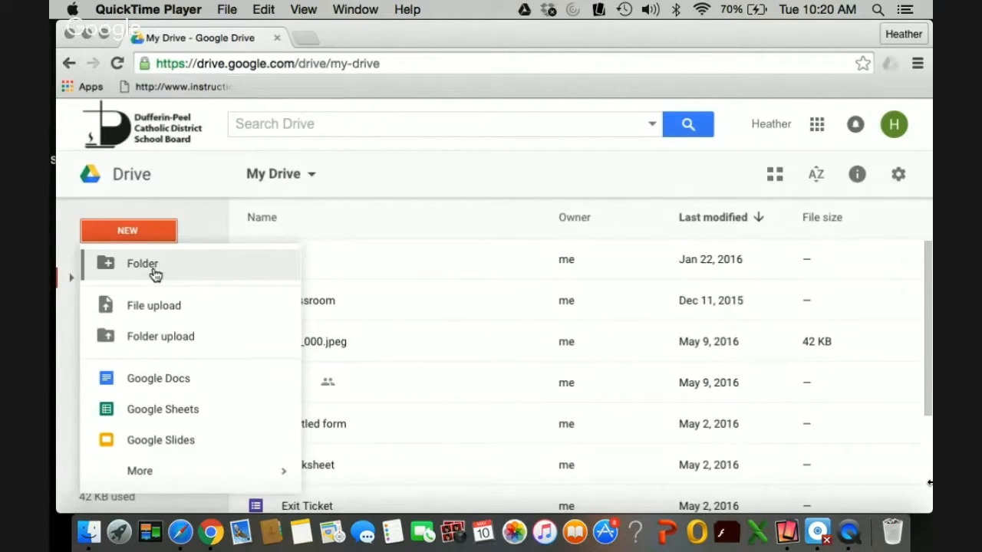
{"action": "mouse_move", "coordinate": [196, 313]}
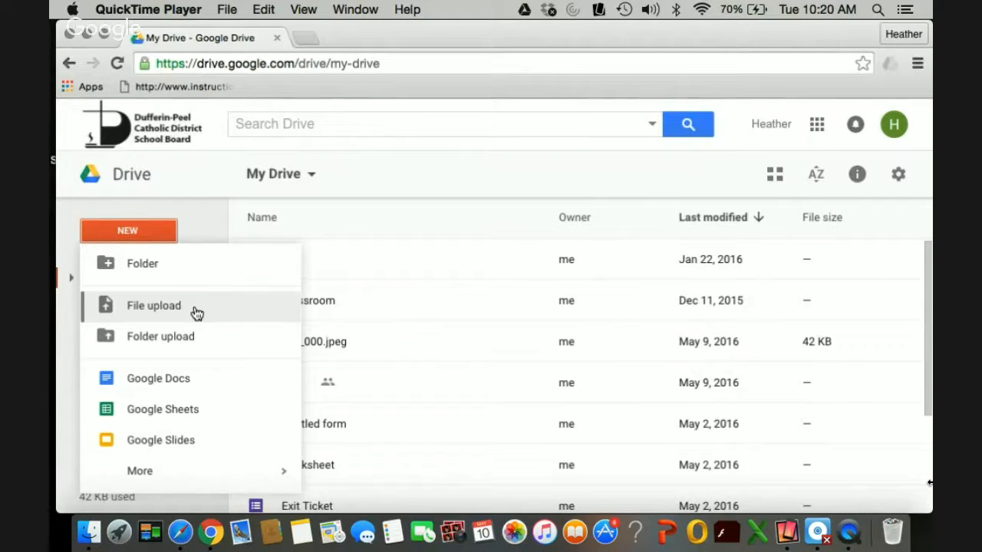
{"action": "mouse_move", "coordinate": [179, 434]}
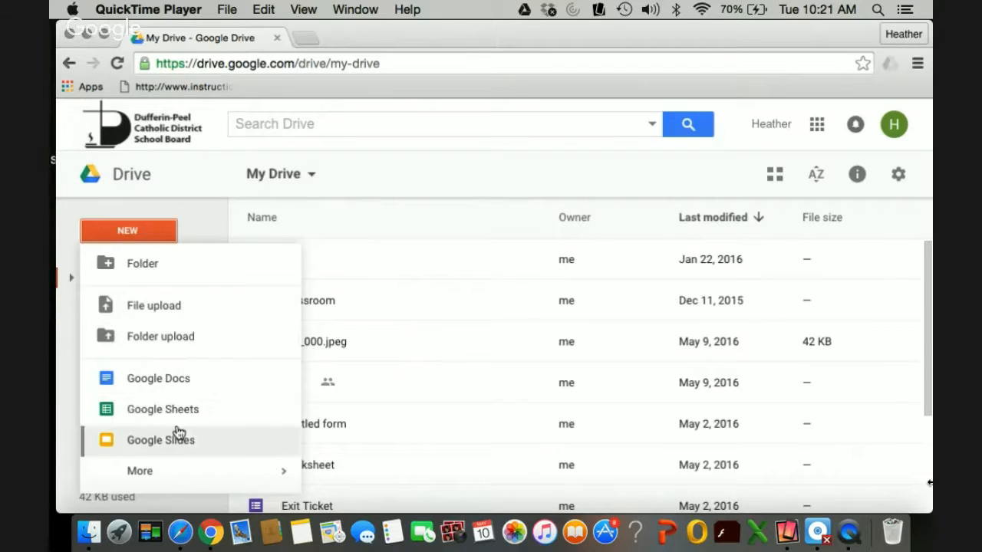
{"action": "mouse_move", "coordinate": [189, 383]}
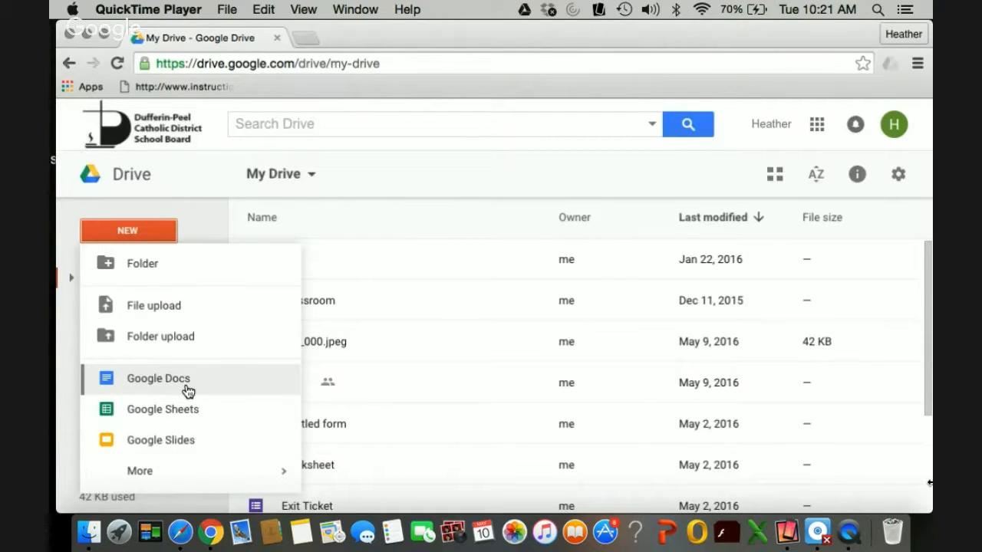
{"action": "left_click", "coordinate": [140, 471]}
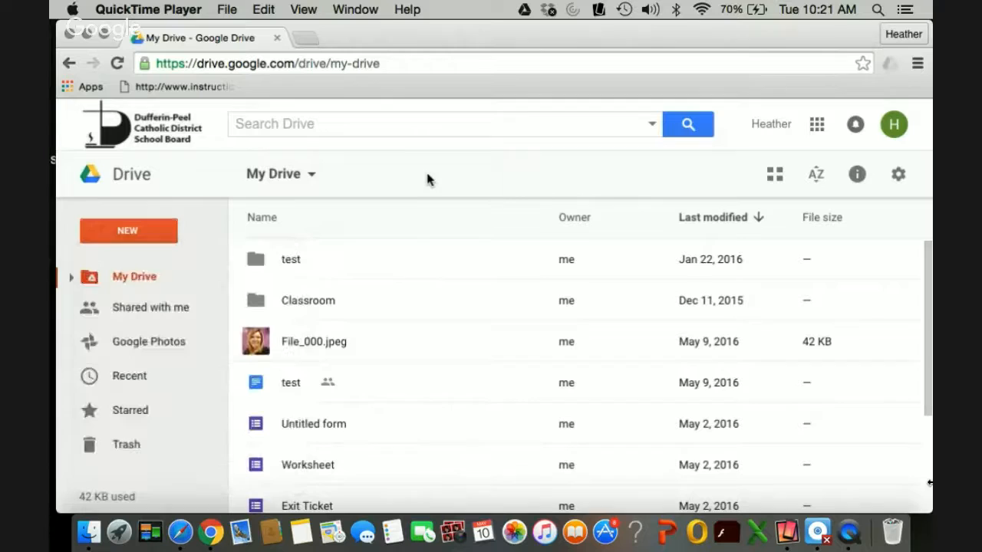
{"action": "mouse_move", "coordinate": [712, 167]}
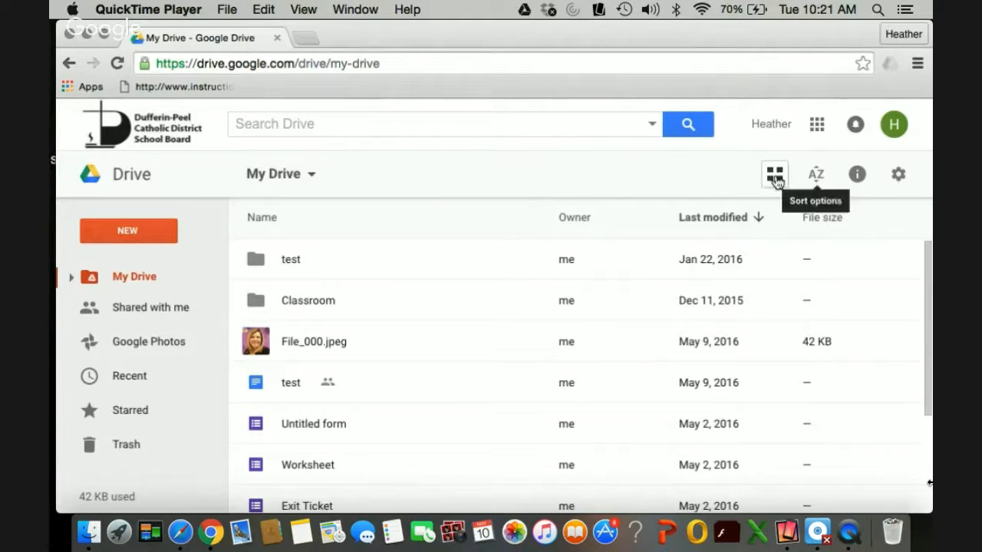
Step: Show My Drive files as thumbnails, then switch back to list view
{"action": "left_click", "coordinate": [773, 175]}
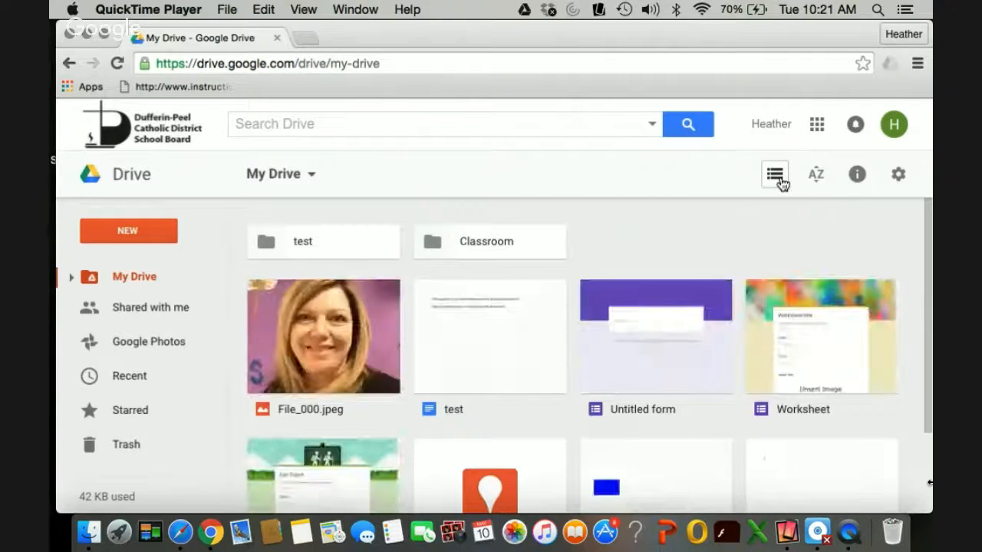
{"action": "scroll", "scroll_direction": "down", "scroll_amount": 3}
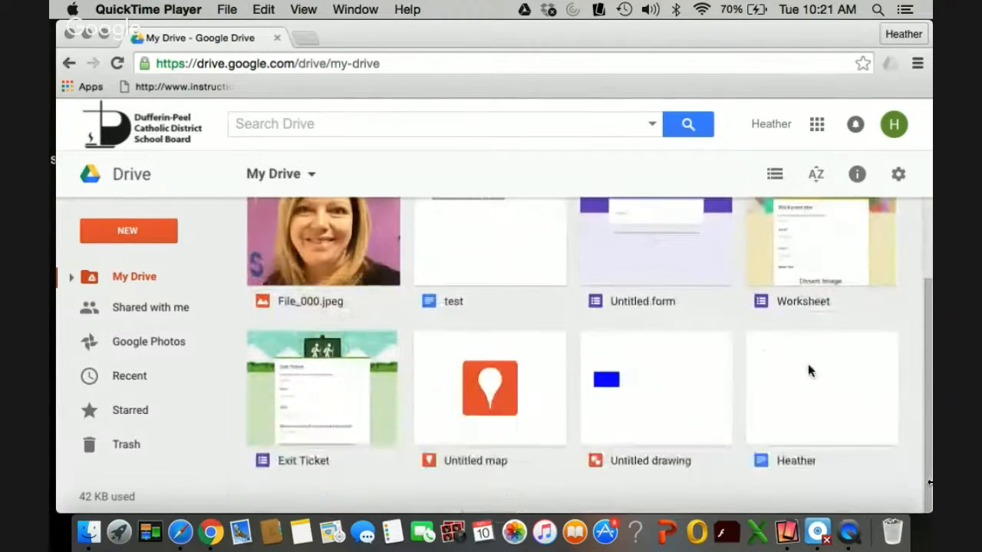
{"action": "left_click", "coordinate": [775, 175]}
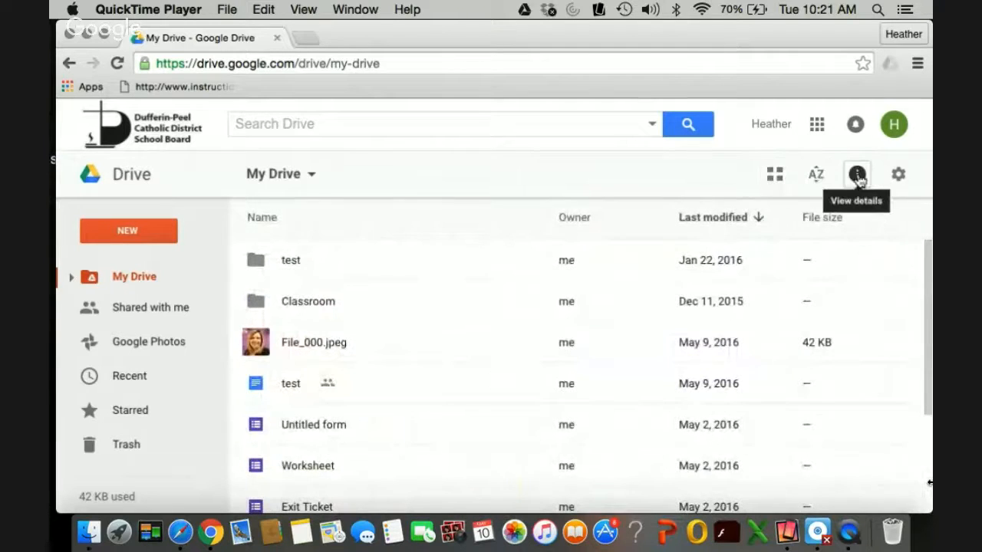
{"action": "mouse_move", "coordinate": [898, 175]}
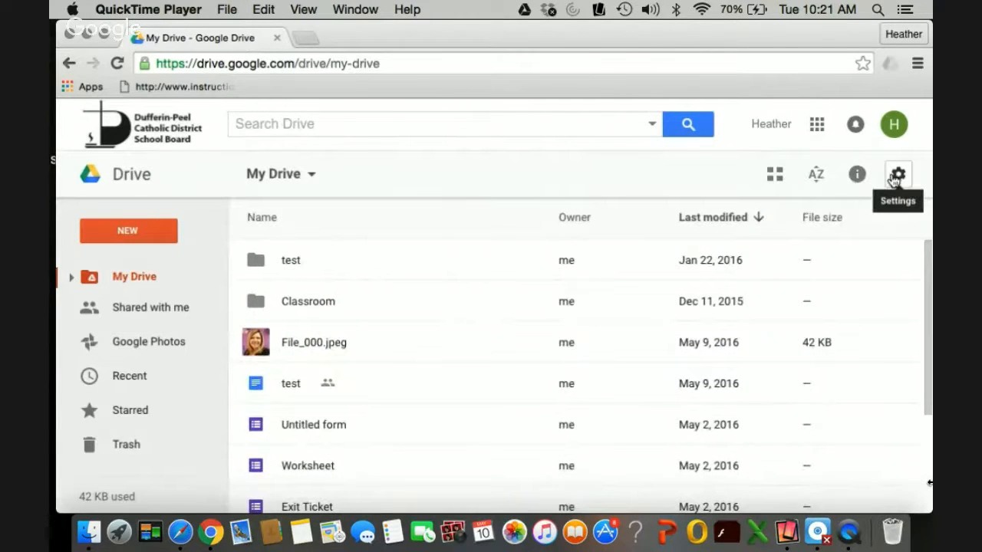
{"action": "mouse_move", "coordinate": [483, 333]}
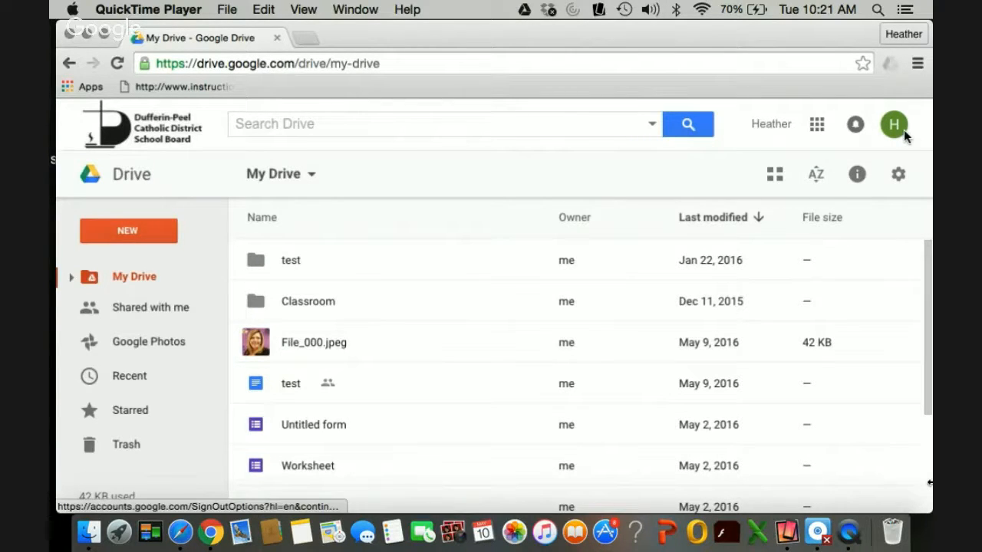
{"action": "mouse_move", "coordinate": [893, 123]}
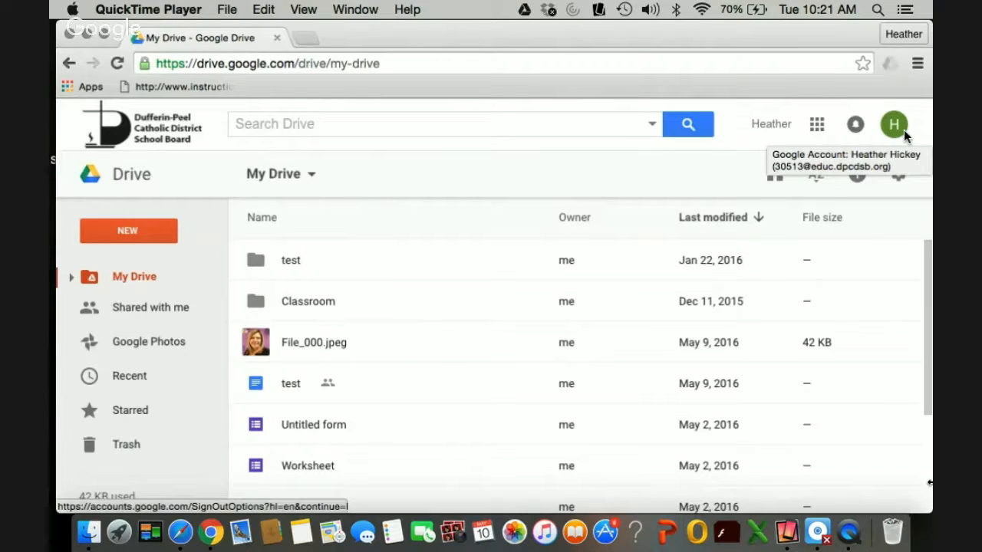
{"action": "mouse_move", "coordinate": [779, 174]}
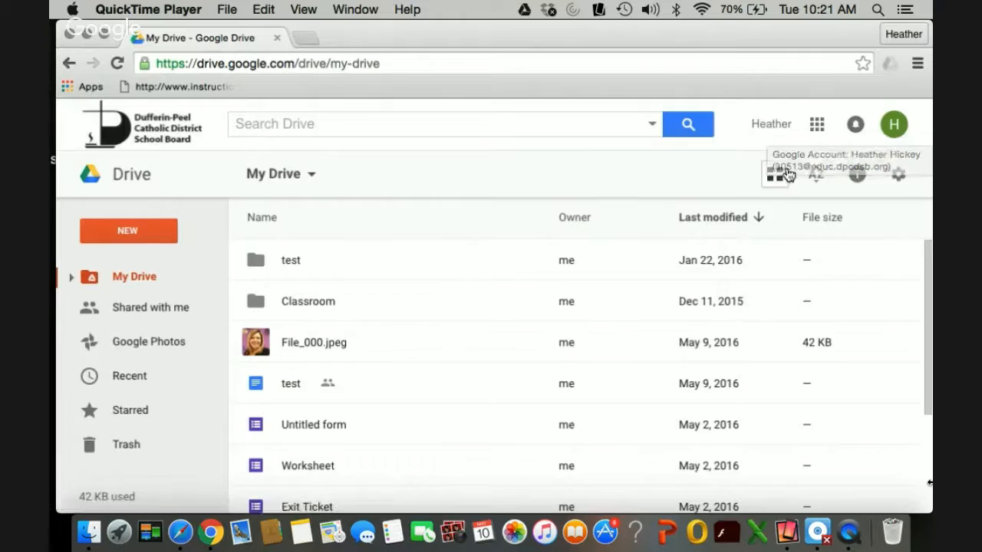
{"action": "mouse_move", "coordinate": [893, 124]}
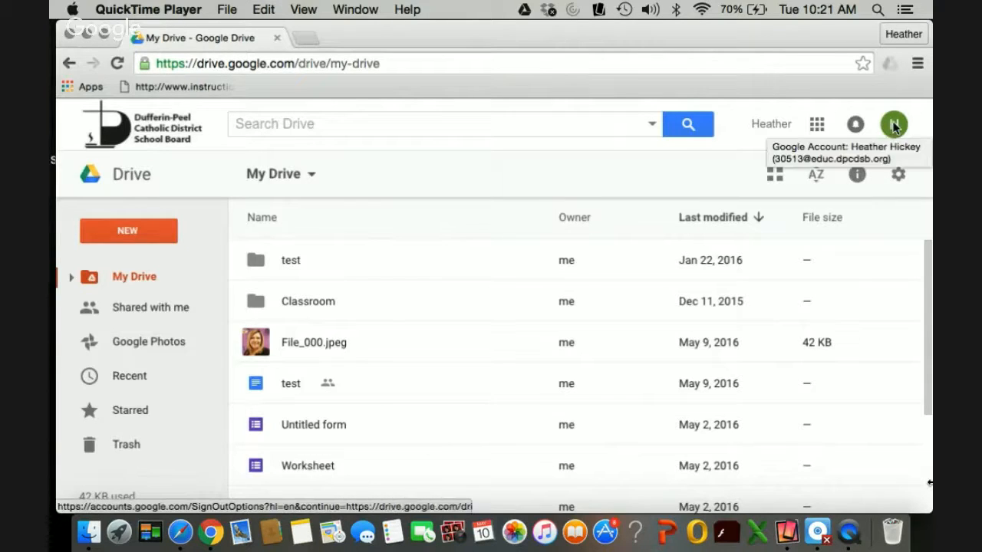
{"action": "mouse_move", "coordinate": [893, 139]}
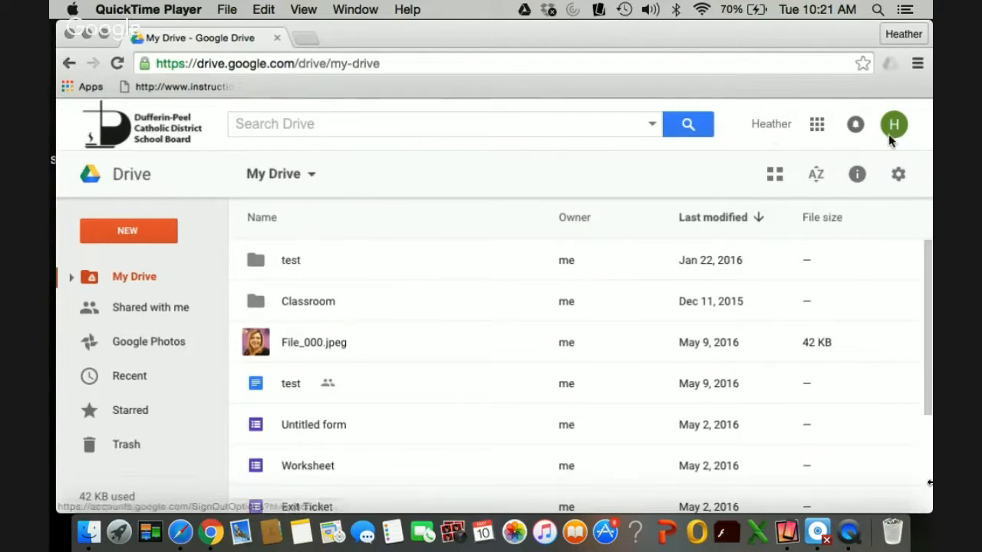
{"action": "mouse_move", "coordinate": [567, 203]}
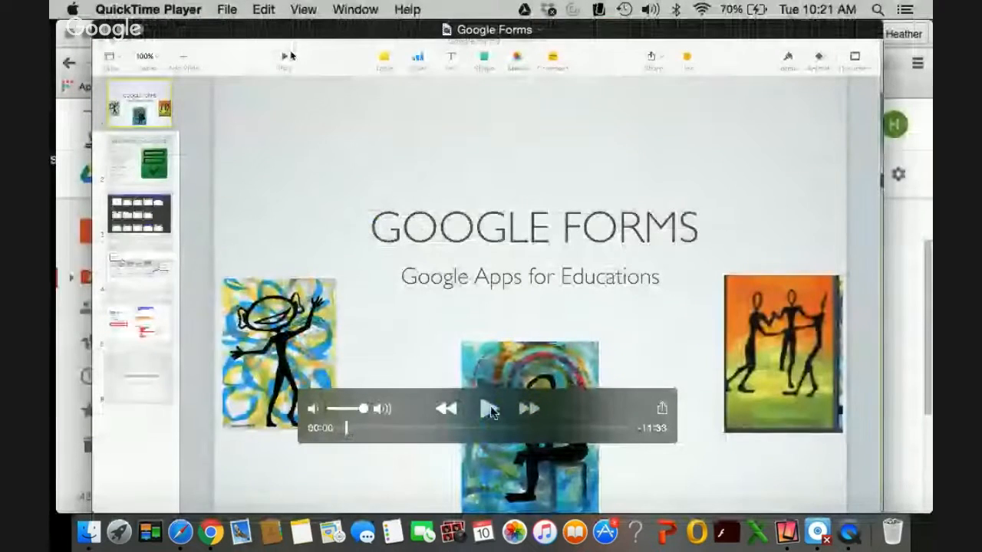
Step: Play the Google Forms deck through its slides, then switch over to the Exit Ticket form
{"action": "left_click", "coordinate": [488, 408]}
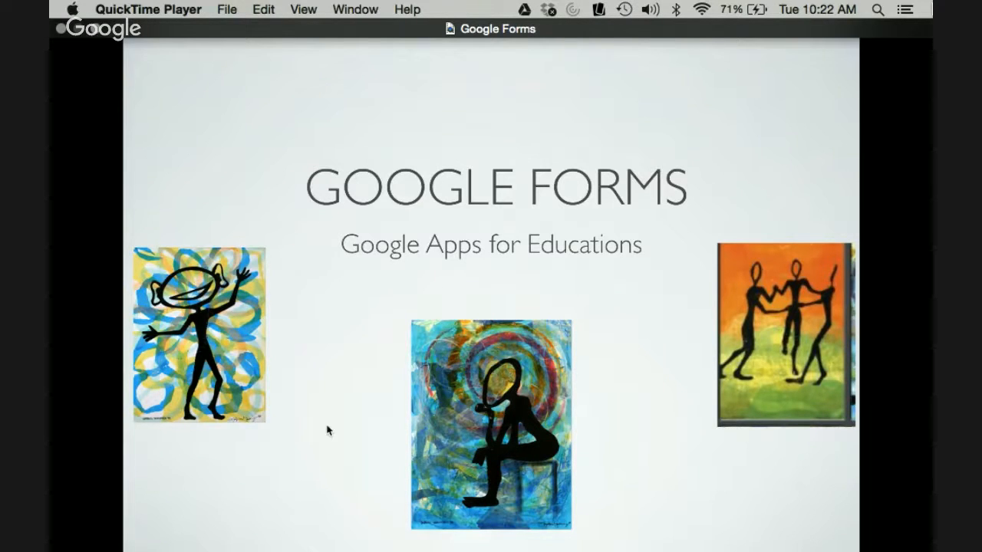
{"action": "mouse_move", "coordinate": [215, 442]}
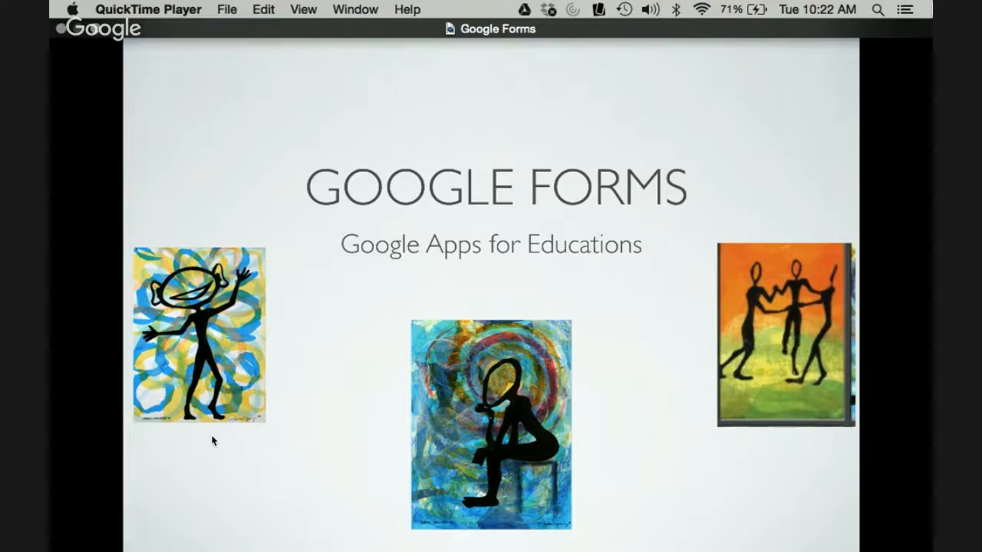
{"action": "mouse_move", "coordinate": [562, 357]}
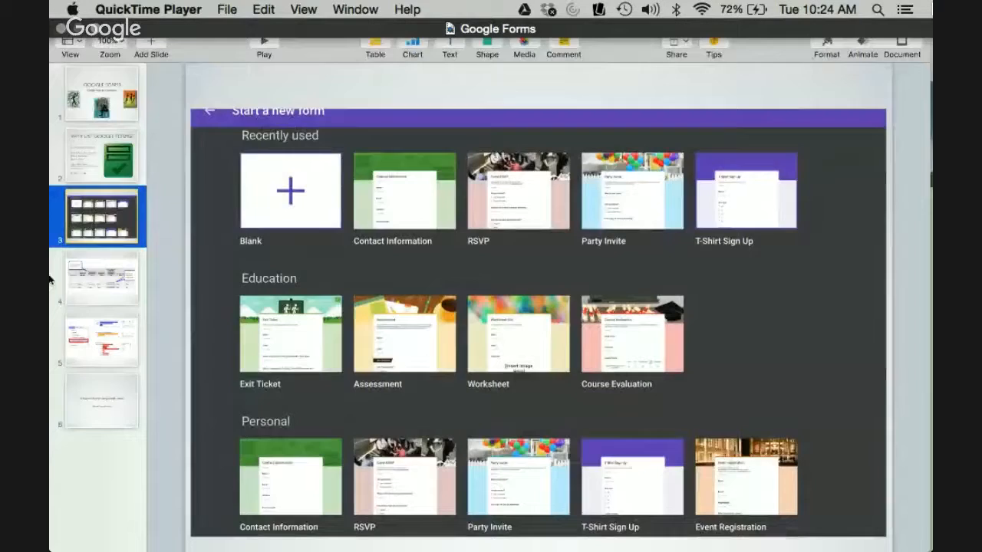
{"action": "left_click", "coordinate": [290, 334]}
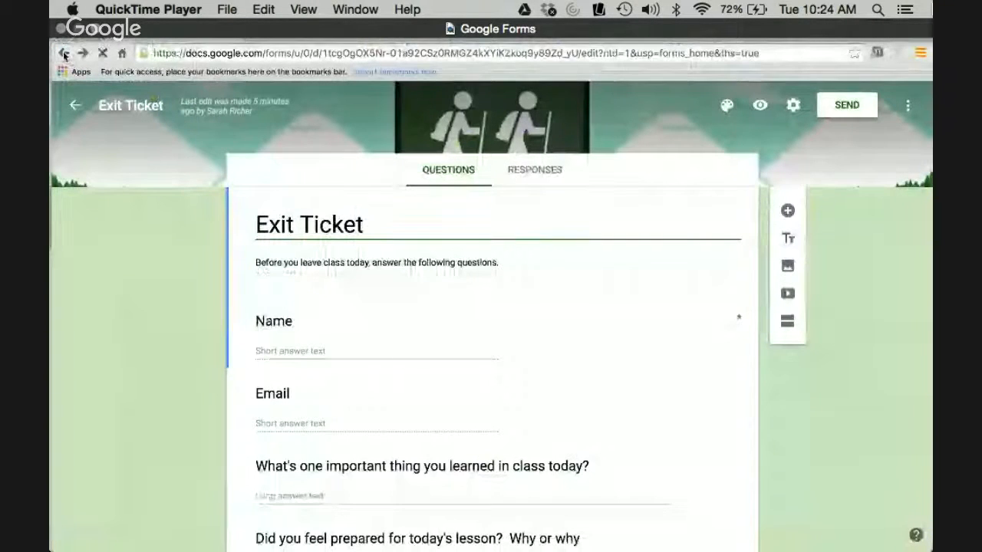
Step: Return to the Forms home page and expand the Google apps launcher to its full list
{"action": "left_click", "coordinate": [64, 52]}
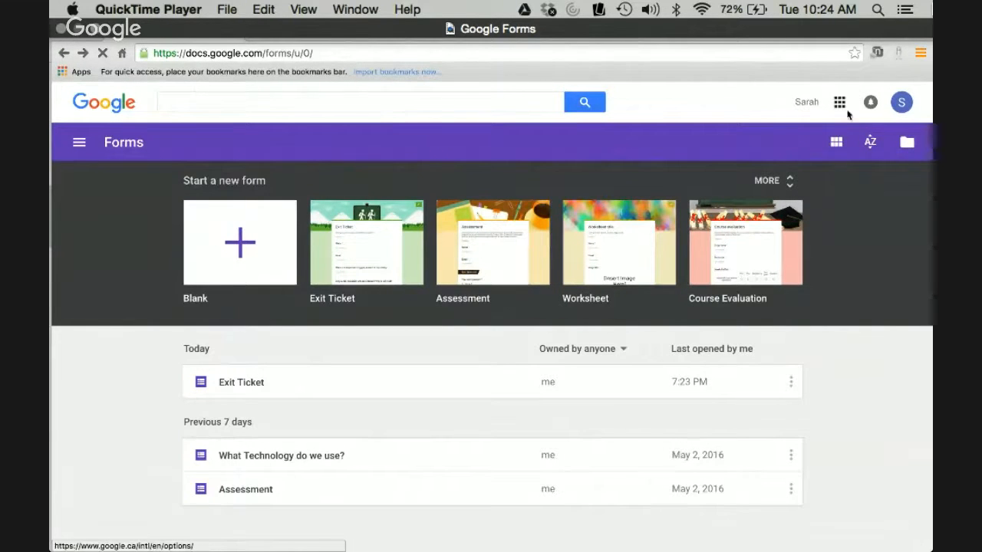
{"action": "left_click", "coordinate": [839, 101]}
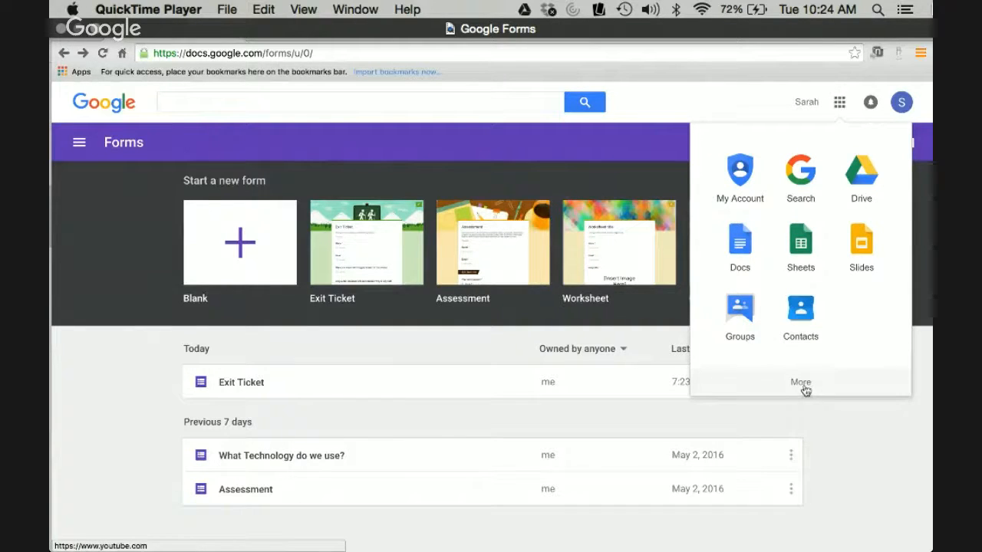
{"action": "left_click", "coordinate": [801, 382]}
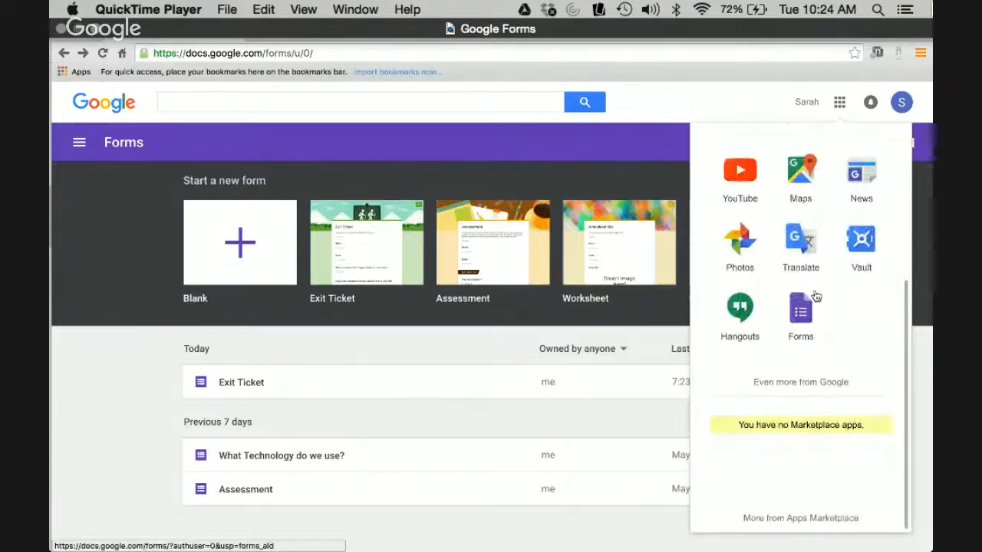
{"action": "mouse_move", "coordinate": [823, 329]}
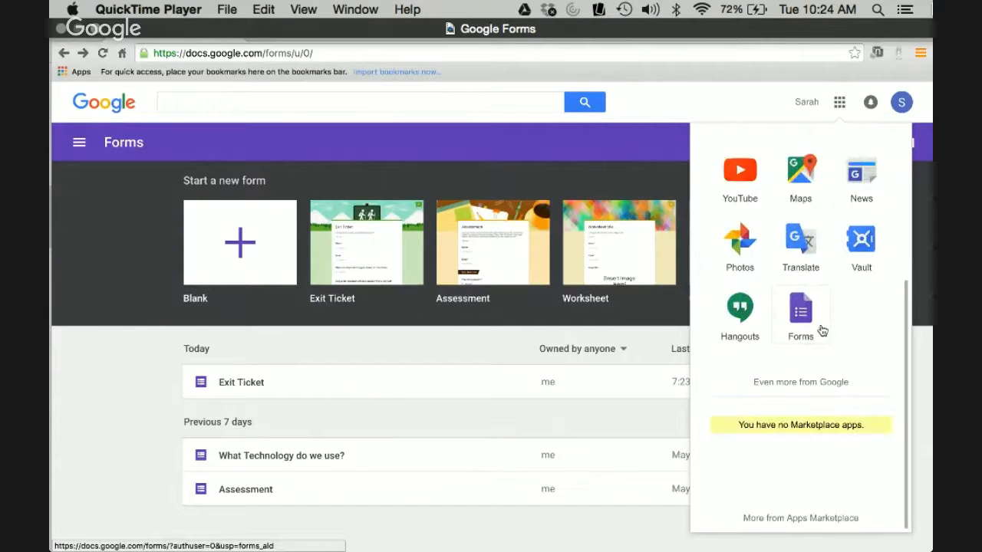
{"action": "mouse_move", "coordinate": [132, 368]}
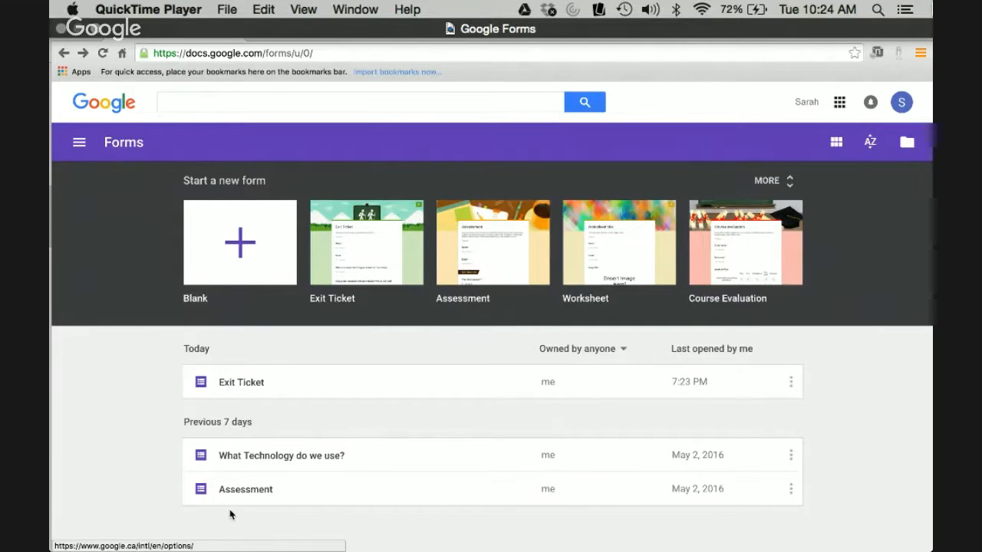
{"action": "mouse_move", "coordinate": [162, 341]}
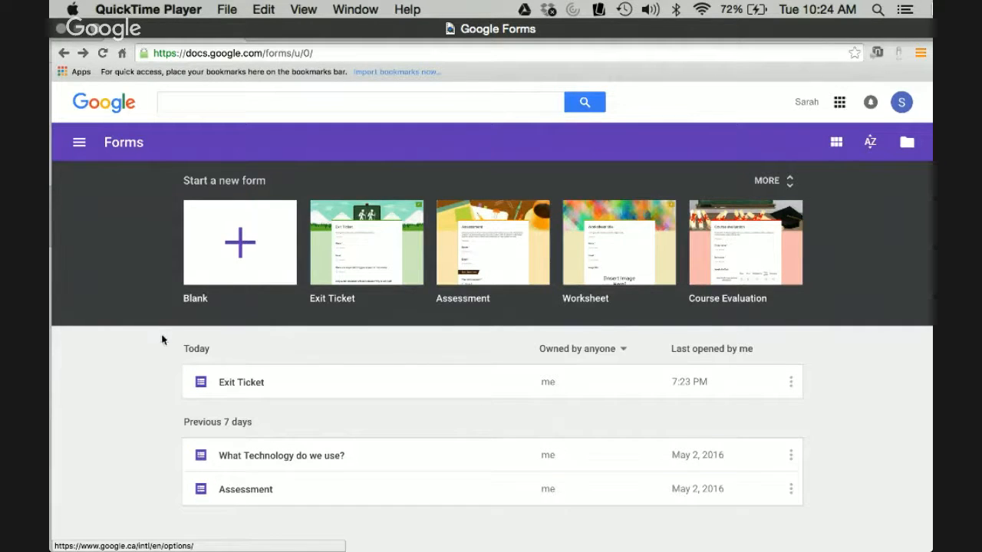
{"action": "mouse_move", "coordinate": [273, 521]}
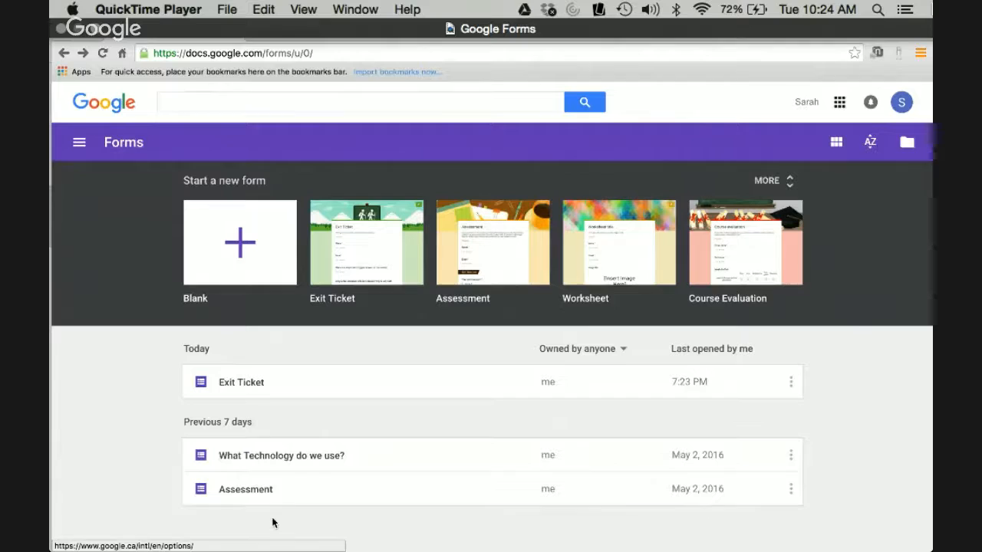
{"action": "mouse_move", "coordinate": [366, 184]}
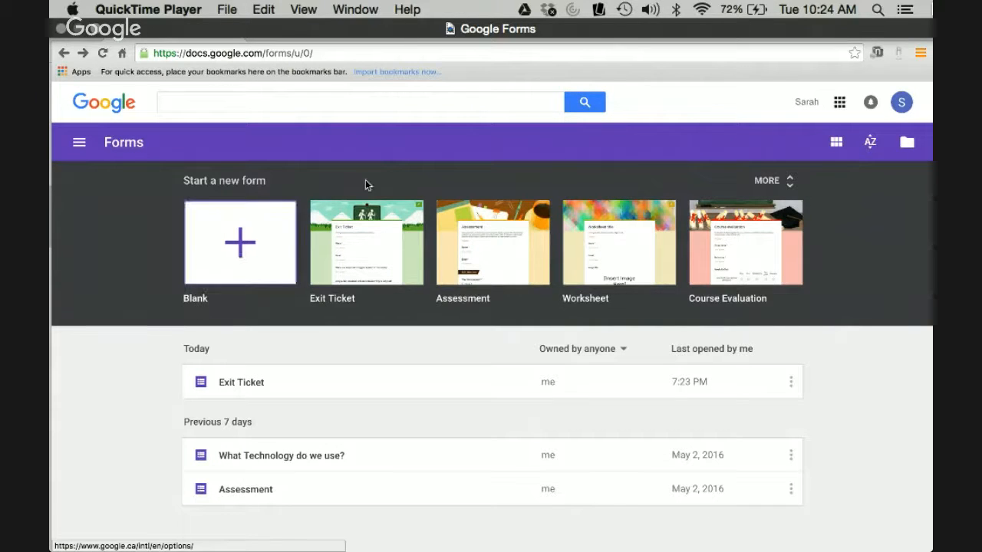
{"action": "mouse_move", "coordinate": [320, 344]}
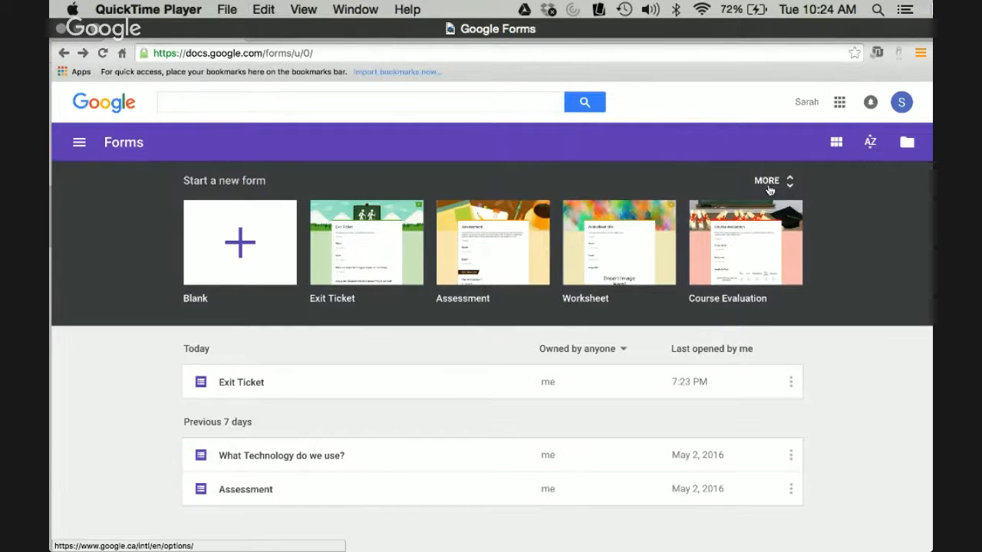
Step: Expand the full template gallery and start a new form from the Education Exit Ticket template
{"action": "left_click", "coordinate": [767, 181]}
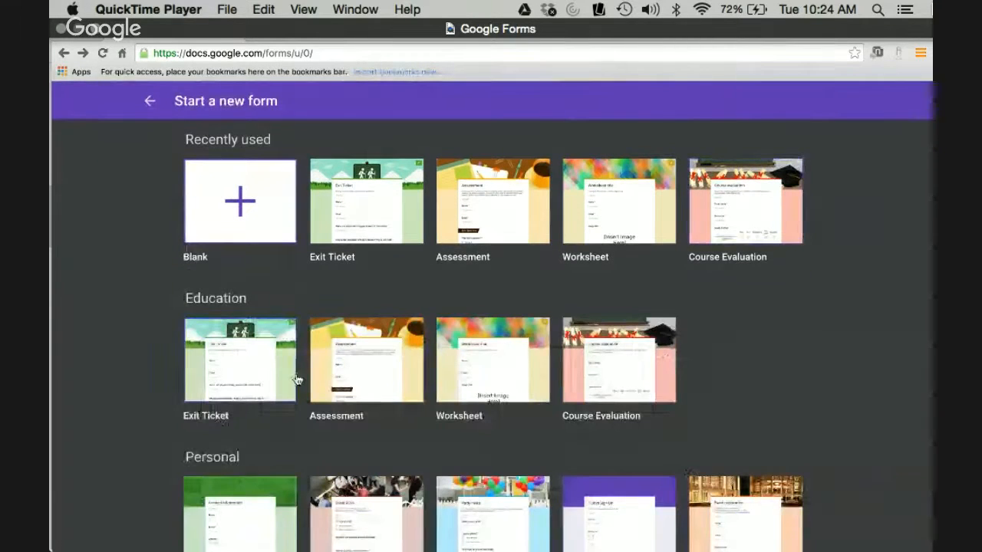
{"action": "scroll", "scroll_direction": "down", "scroll_amount": 3}
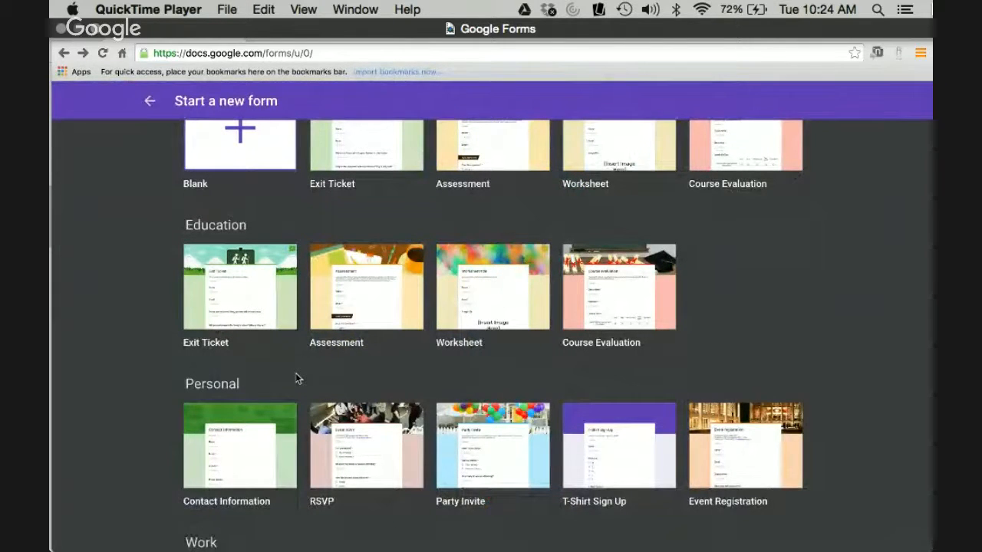
{"action": "left_click", "coordinate": [492, 287]}
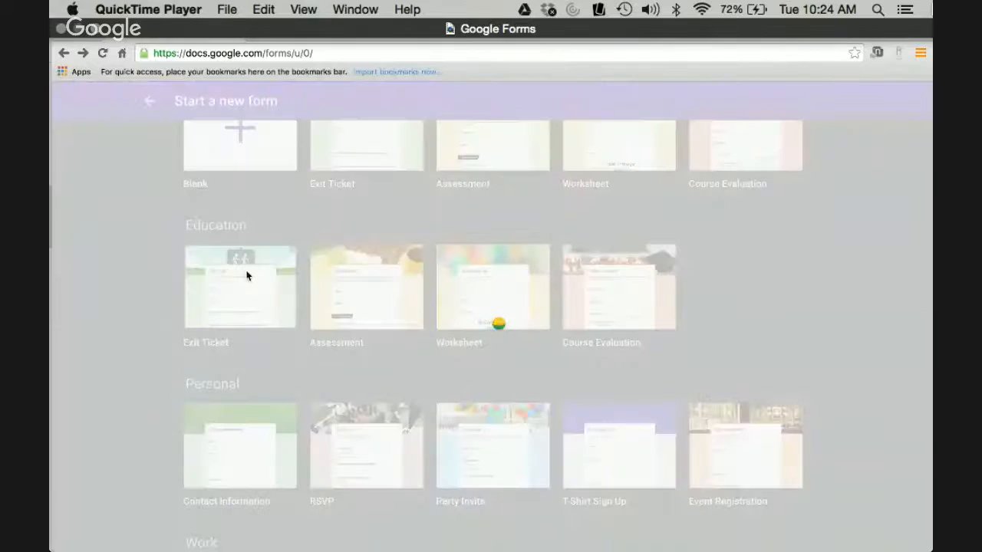
Step: Look through the fresh Exit Ticket form and expand its Email question for editing
{"action": "left_click", "coordinate": [239, 287]}
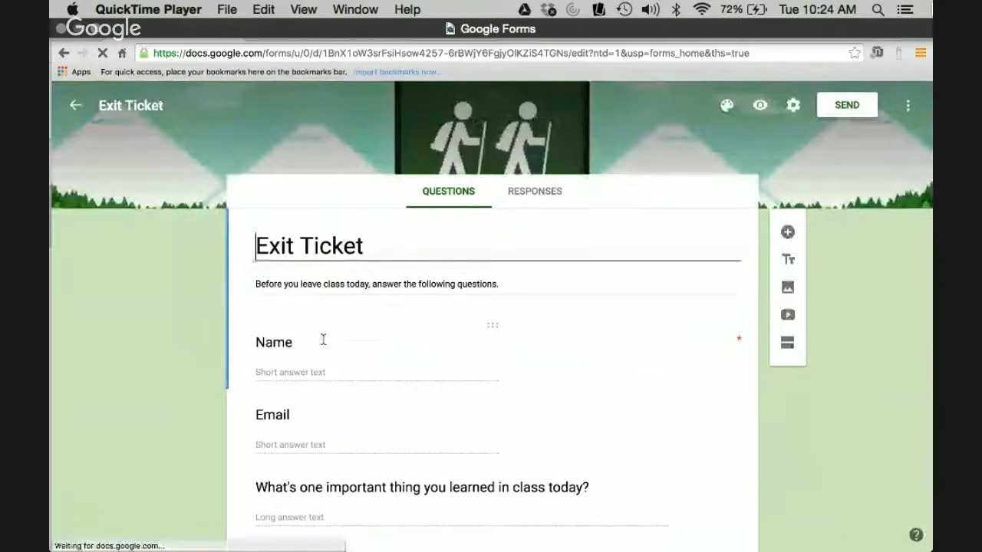
{"action": "scroll", "scroll_direction": "down", "scroll_amount": 3}
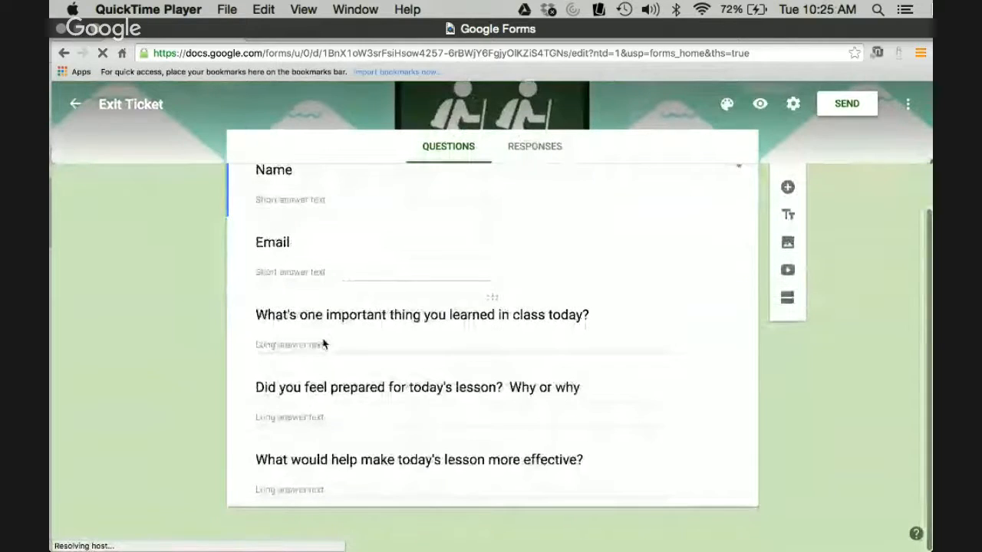
{"action": "scroll", "scroll_direction": "up", "scroll_amount": 3}
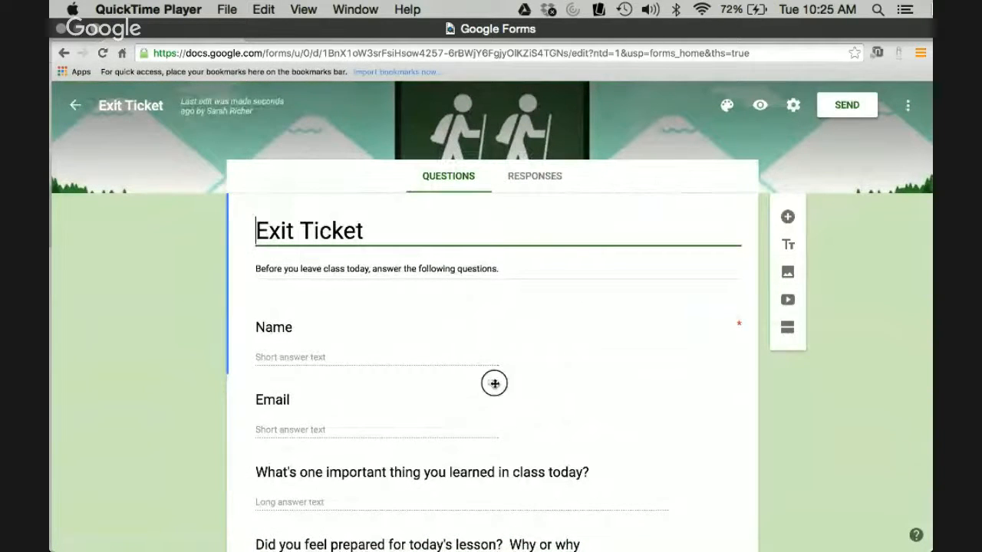
{"action": "left_click", "coordinate": [273, 399]}
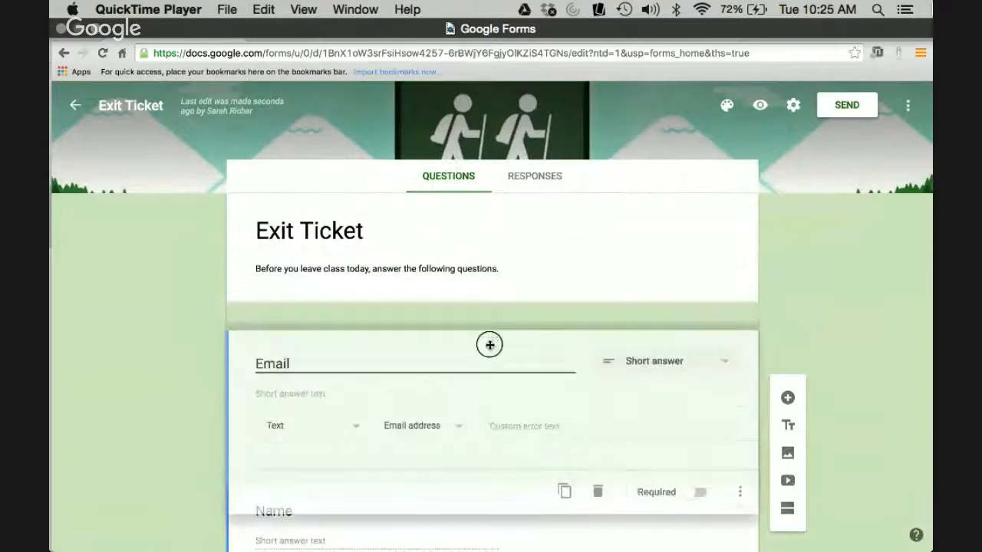
{"action": "scroll", "scroll_direction": "down", "scroll_amount": 3}
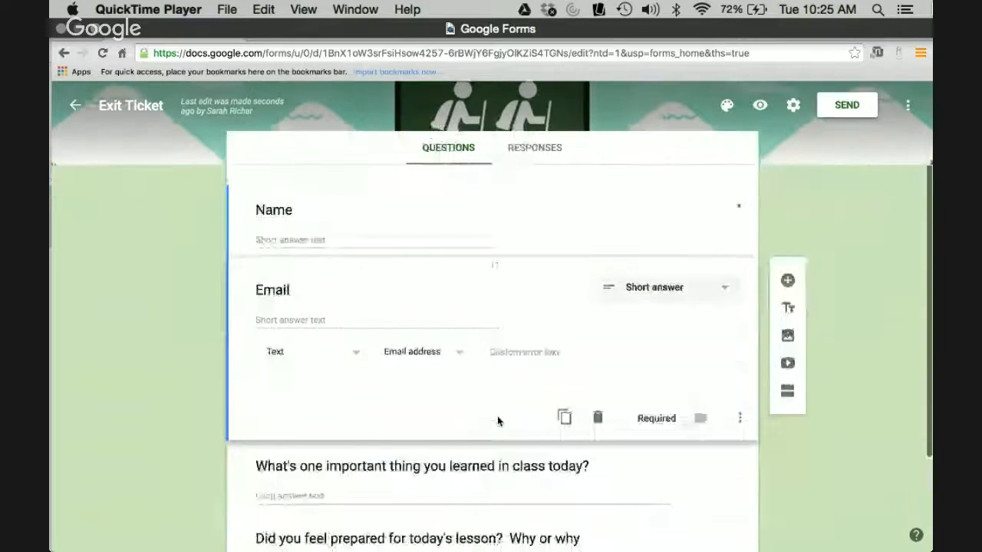
{"action": "mouse_move", "coordinate": [788, 279]}
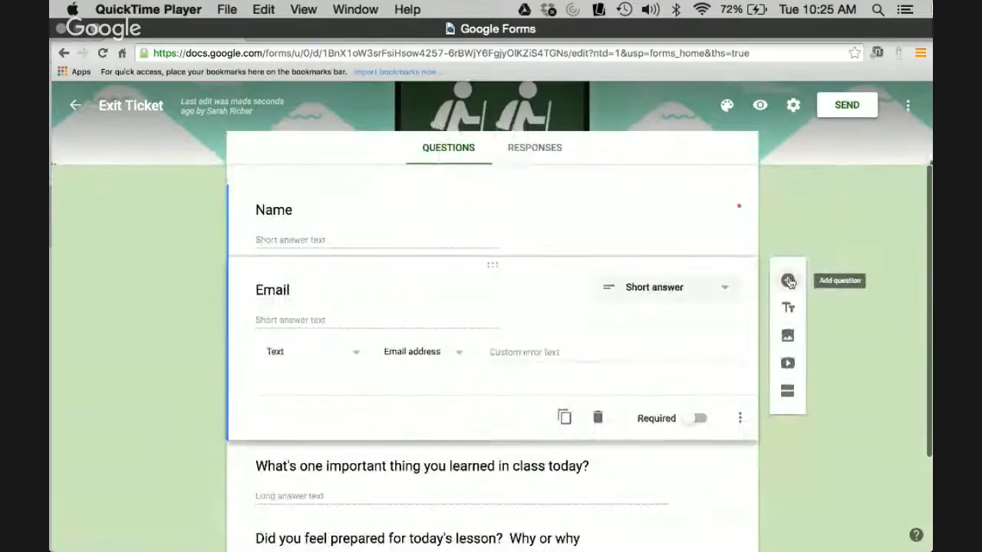
Step: Add a blank multiple-choice question below Email and review its answer-type list
{"action": "left_click", "coordinate": [787, 279]}
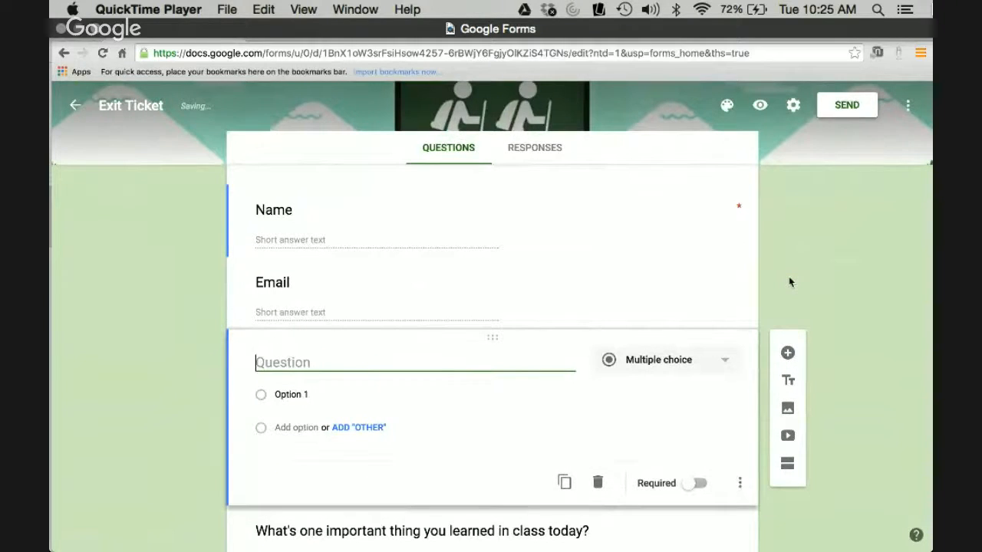
{"action": "mouse_move", "coordinate": [789, 353]}
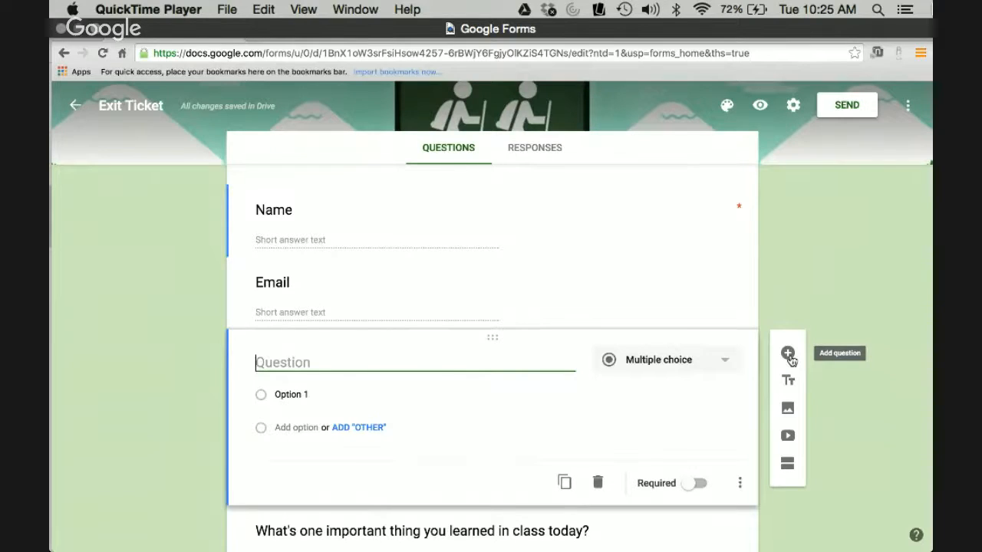
{"action": "mouse_move", "coordinate": [730, 375]}
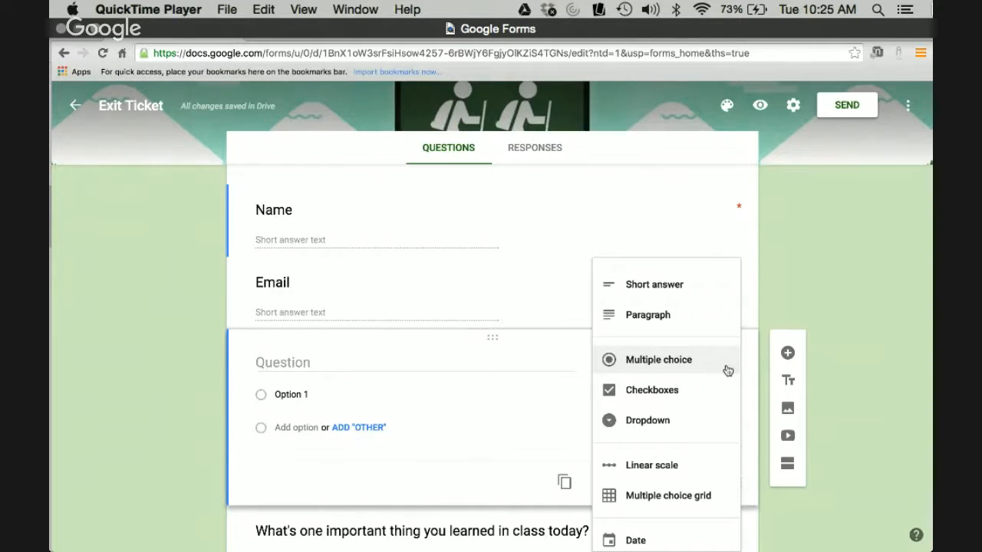
{"action": "scroll", "scroll_direction": "down", "scroll_amount": 3}
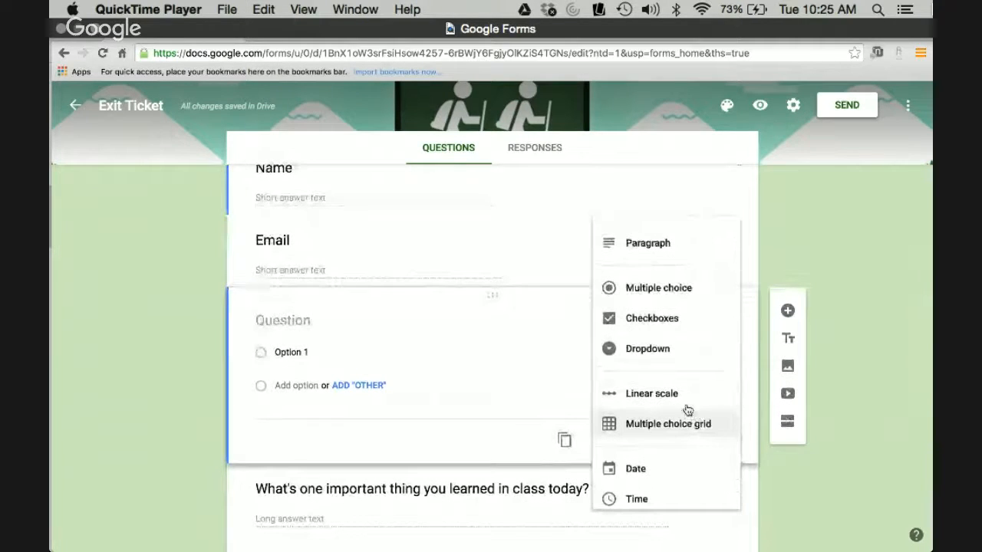
{"action": "mouse_move", "coordinate": [684, 348]}
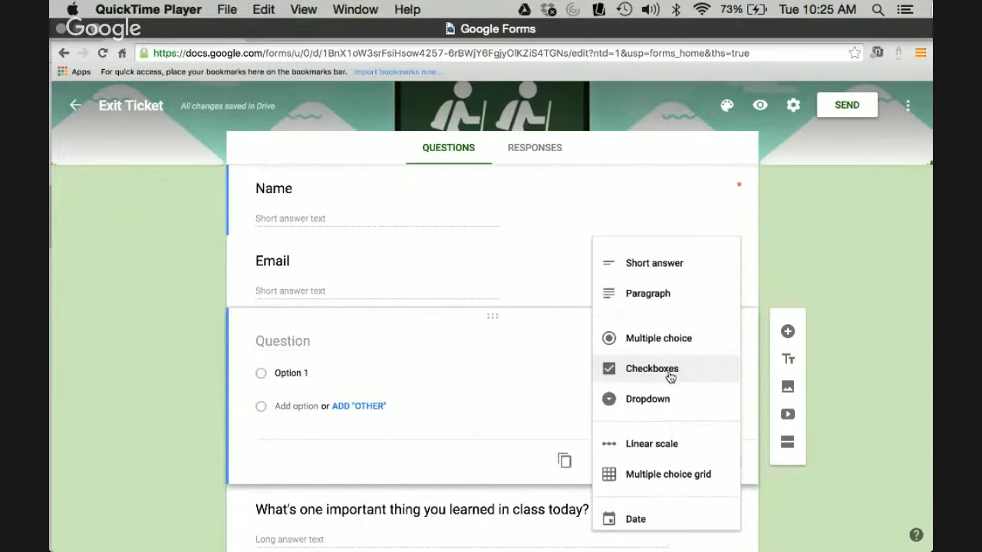
{"action": "mouse_move", "coordinate": [669, 339]}
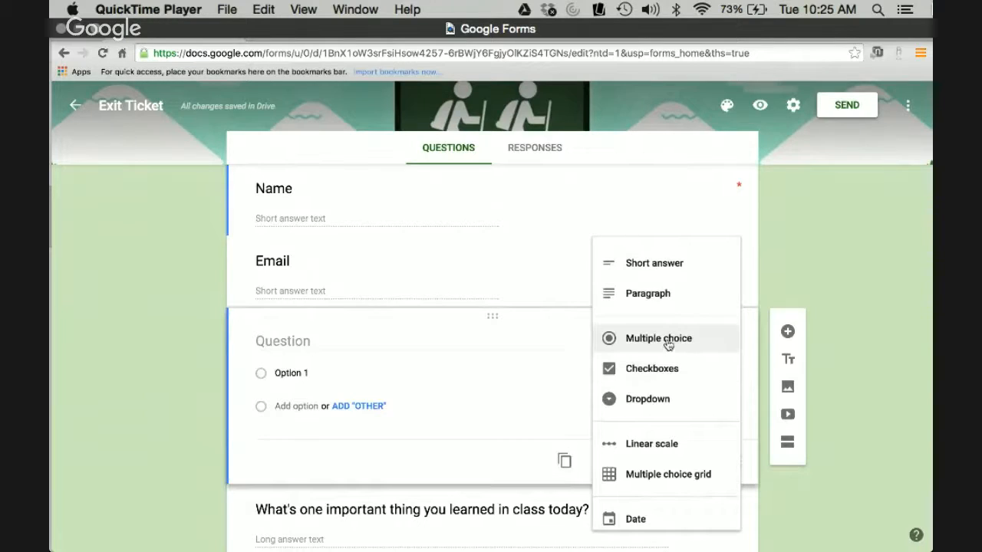
{"action": "mouse_move", "coordinate": [653, 262]}
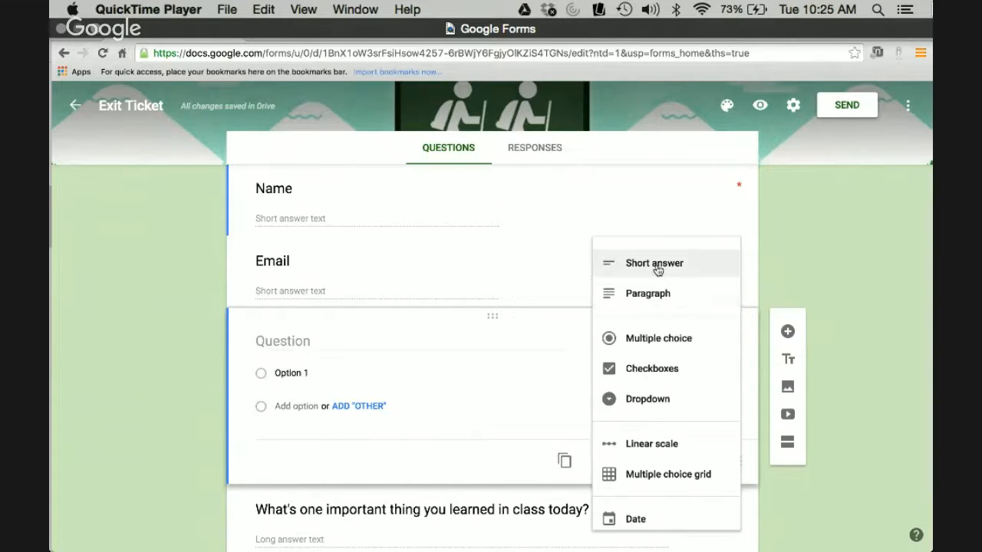
{"action": "mouse_move", "coordinate": [638, 295]}
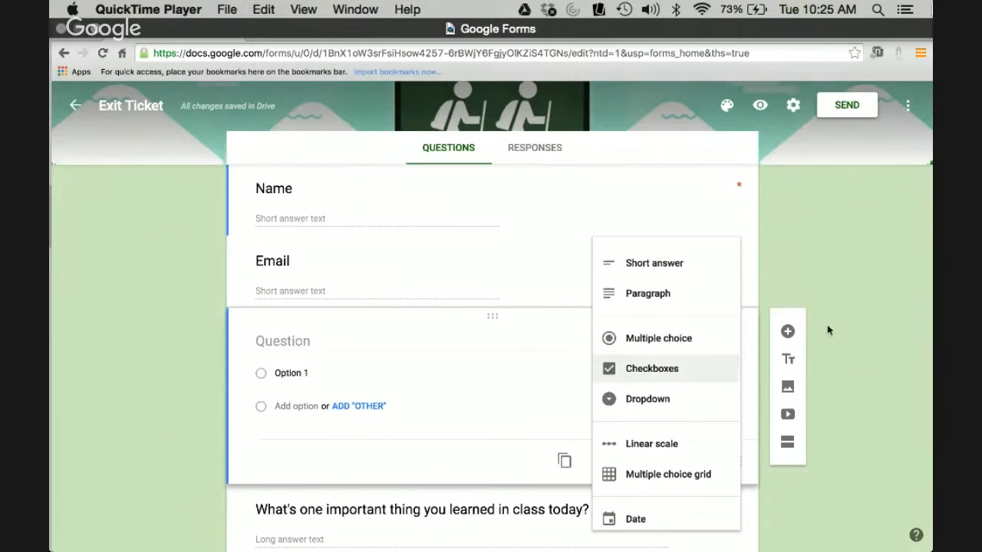
{"action": "mouse_move", "coordinate": [789, 386]}
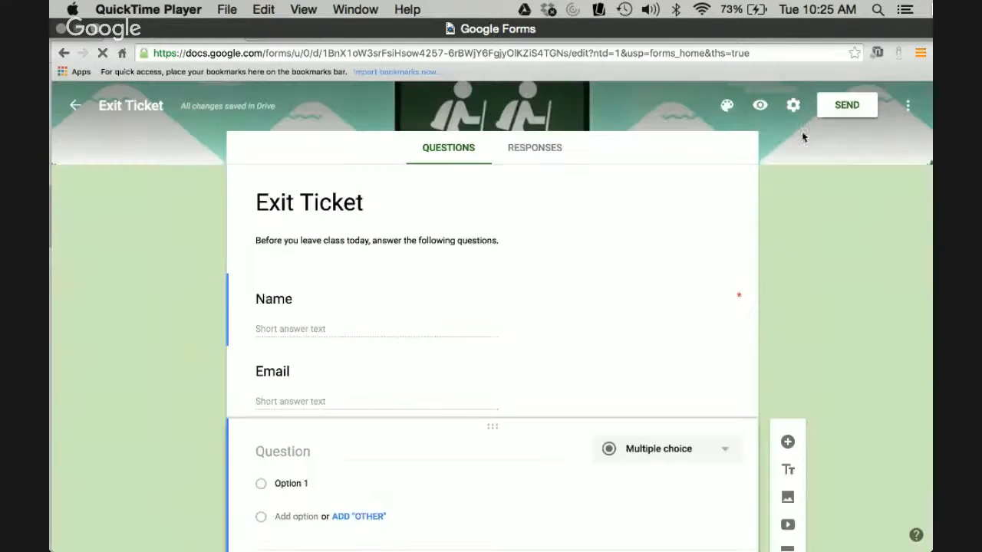
Step: Add a second section, Untitled Section, right after the blank multiple-choice question
{"action": "scroll", "scroll_direction": "down", "scroll_amount": 3}
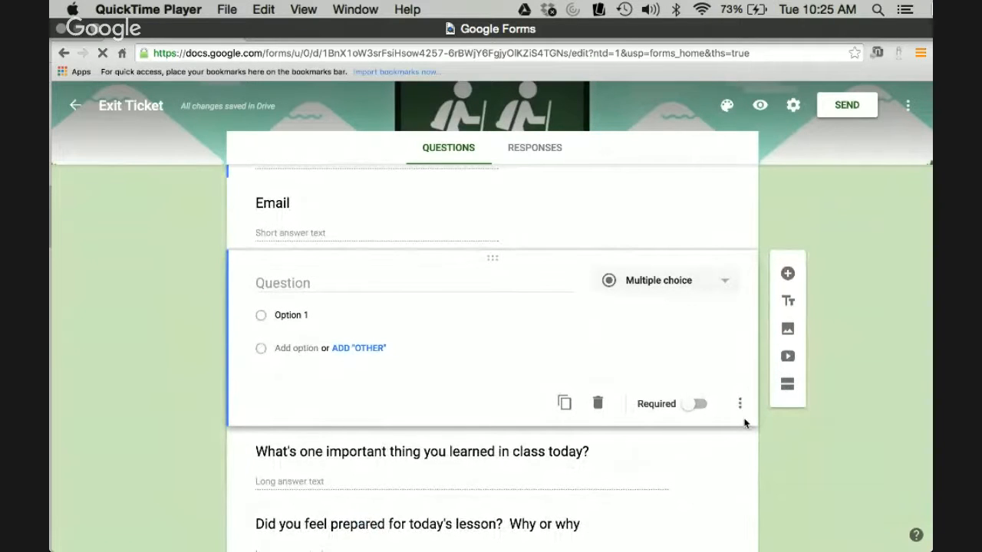
{"action": "mouse_move", "coordinate": [787, 356]}
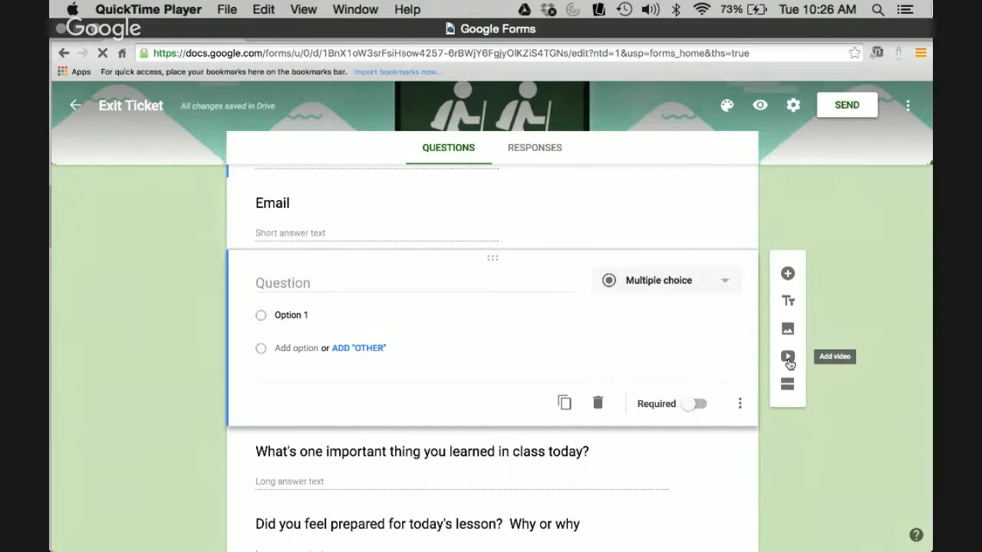
{"action": "mouse_move", "coordinate": [787, 384]}
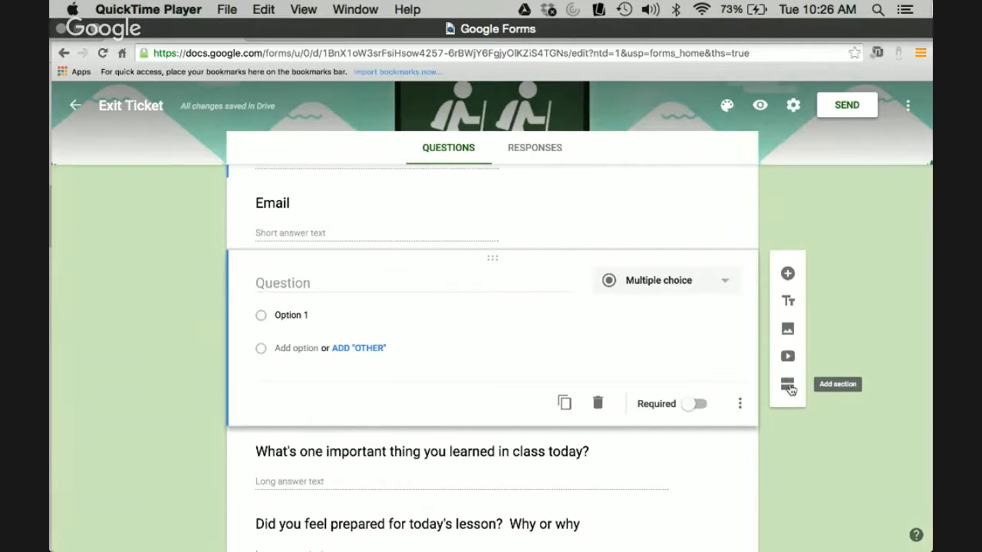
{"action": "left_click", "coordinate": [787, 383]}
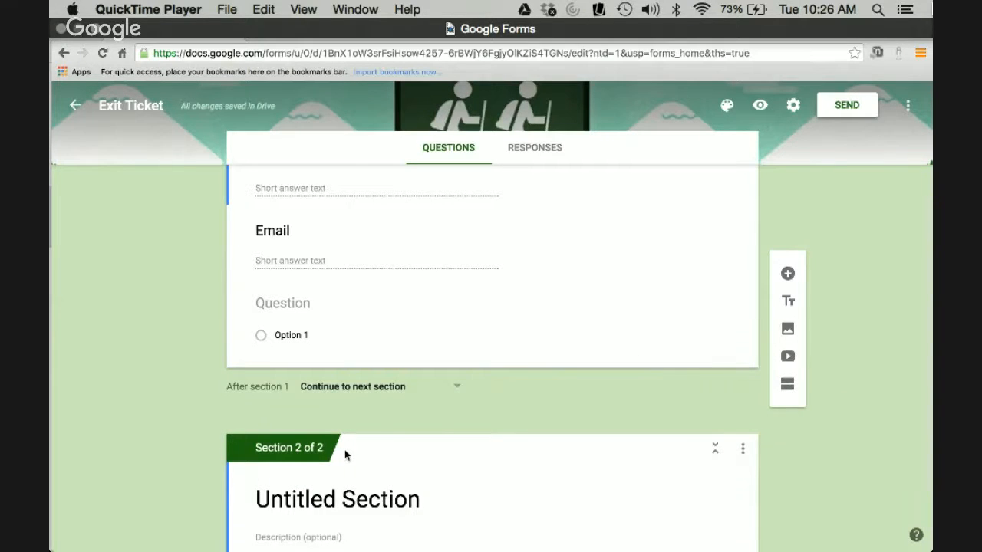
{"action": "scroll", "scroll_direction": "down", "scroll_amount": 3}
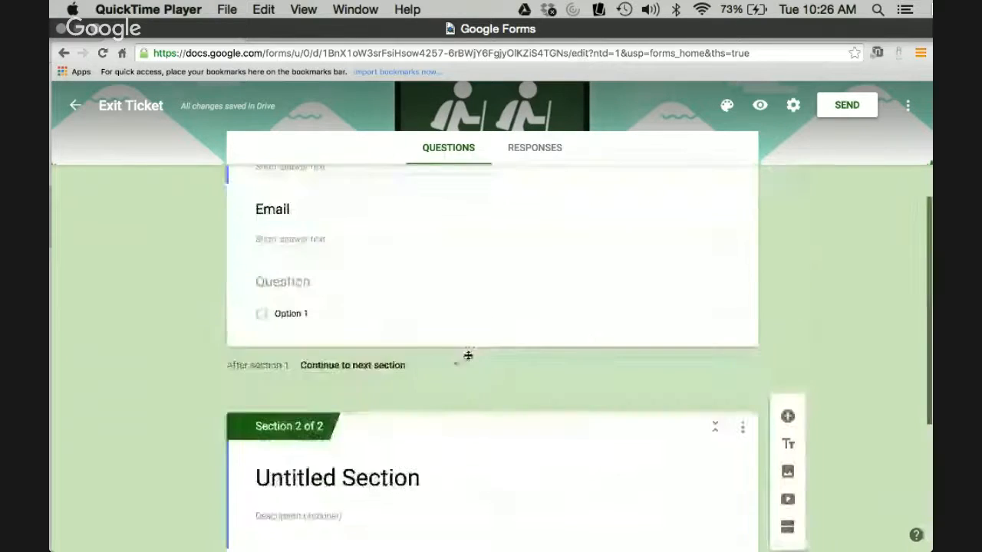
Step: Enable go-to-section branching on the blank question and route Option 1 to section 2
{"action": "scroll", "scroll_direction": "up", "scroll_amount": 3}
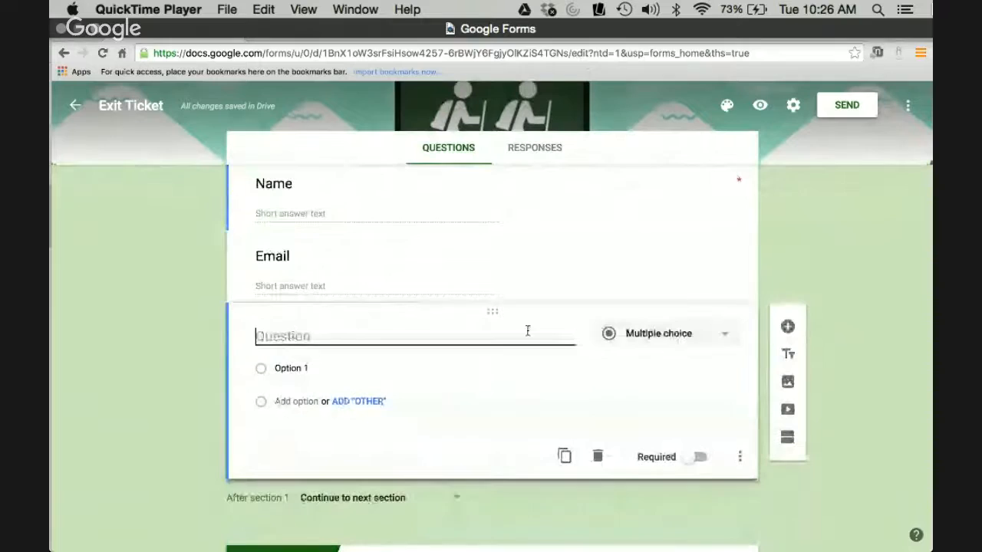
{"action": "mouse_move", "coordinate": [564, 456]}
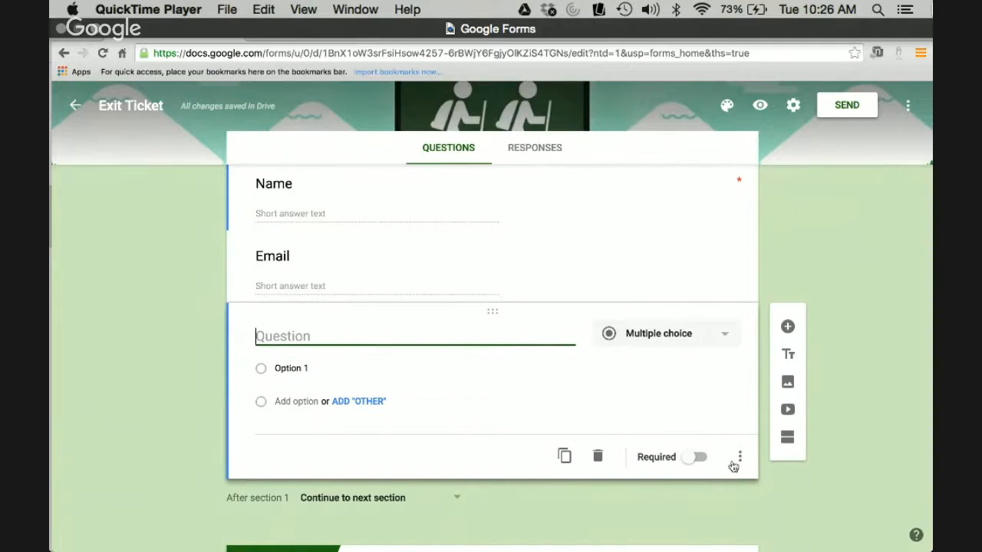
{"action": "mouse_move", "coordinate": [740, 463]}
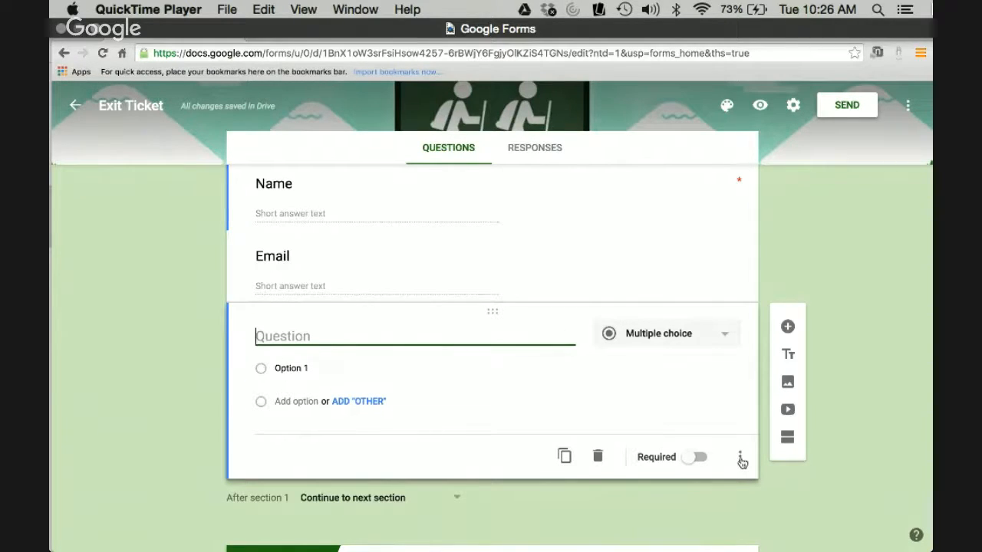
{"action": "left_click", "coordinate": [743, 457]}
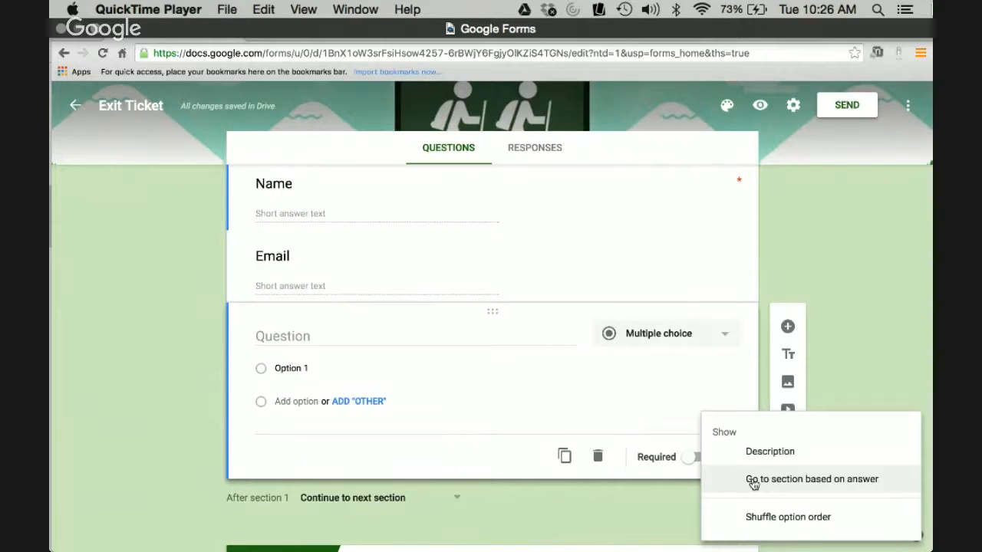
{"action": "left_click", "coordinate": [812, 478]}
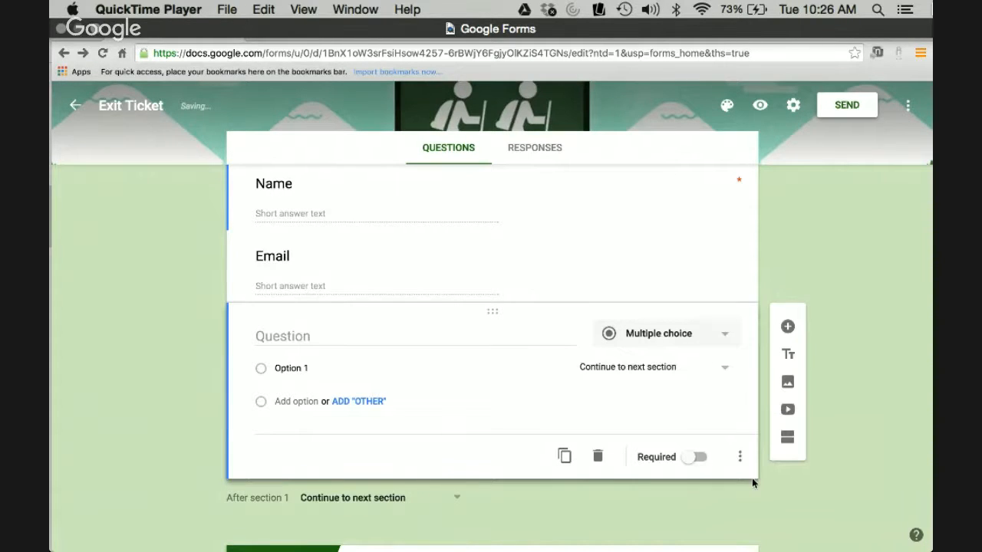
{"action": "mouse_move", "coordinate": [666, 438]}
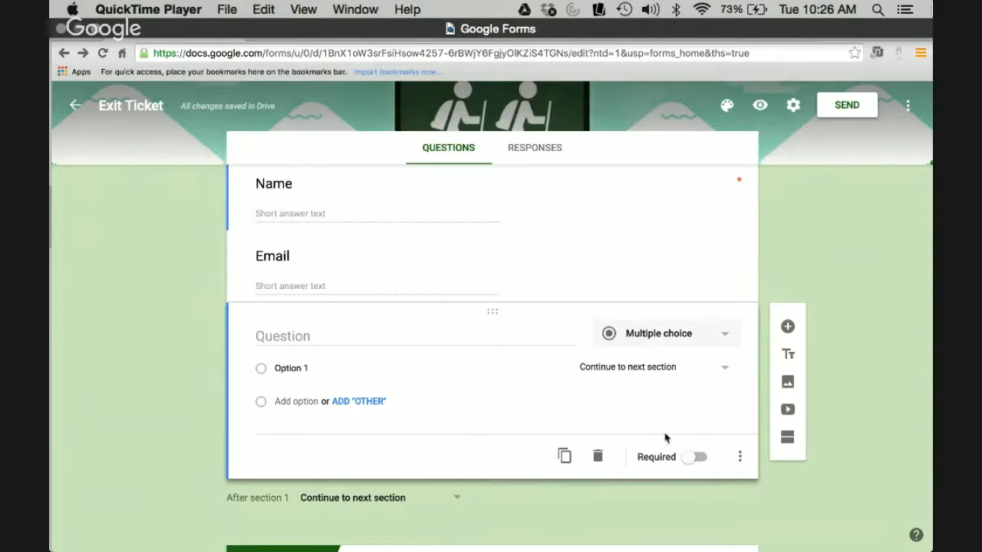
{"action": "left_click", "coordinate": [654, 367]}
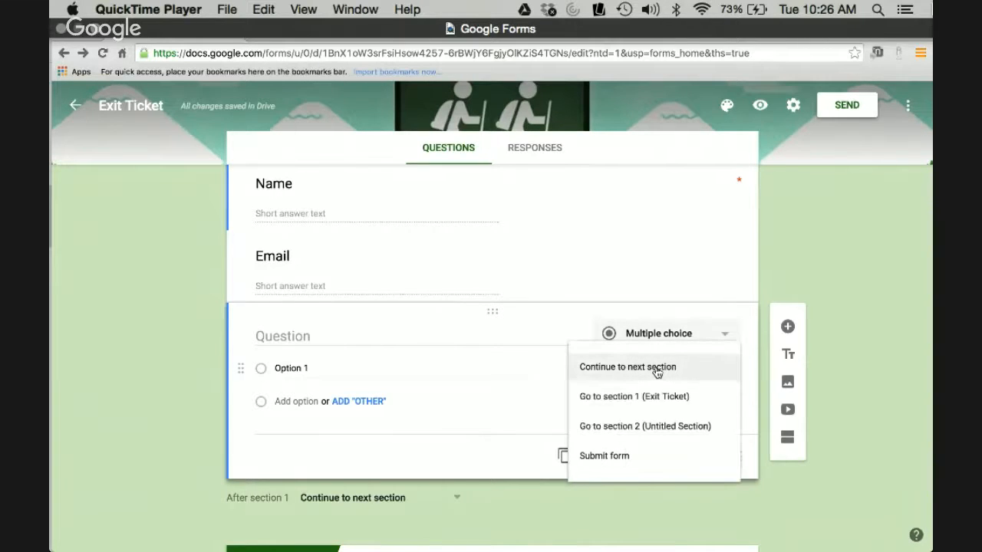
{"action": "mouse_move", "coordinate": [644, 426]}
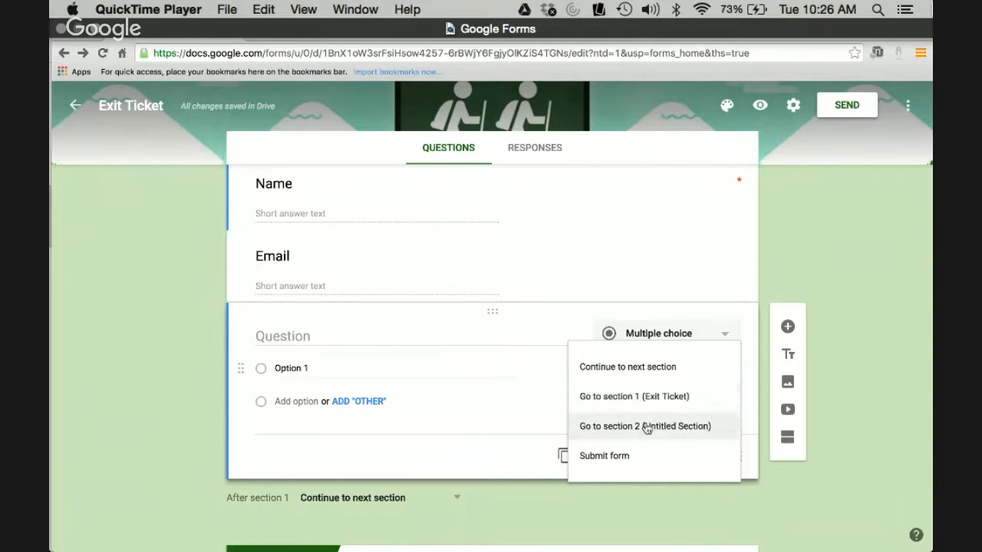
{"action": "left_click", "coordinate": [645, 426]}
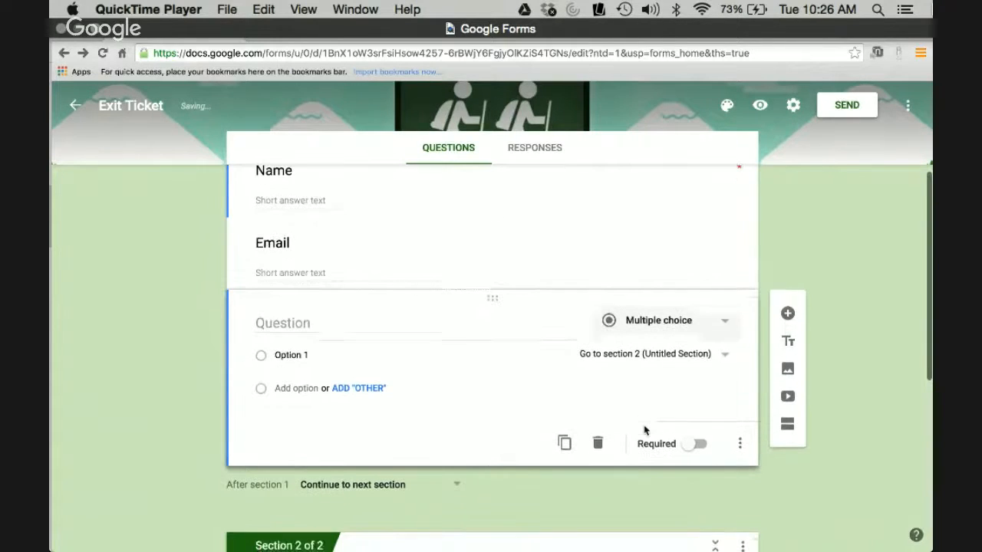
{"action": "scroll", "scroll_direction": "down", "scroll_amount": 3}
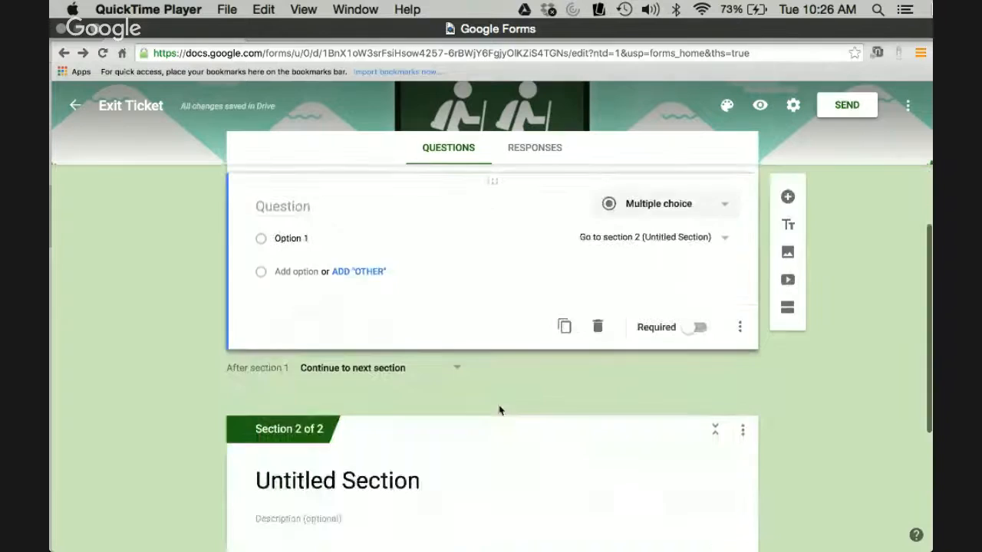
{"action": "scroll", "scroll_direction": "down", "scroll_amount": 3}
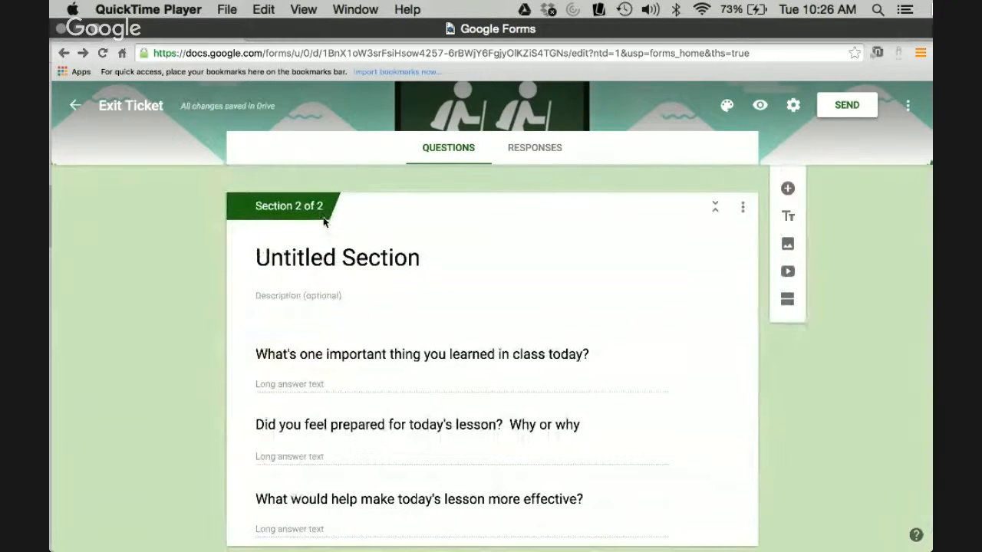
{"action": "mouse_move", "coordinate": [605, 287]}
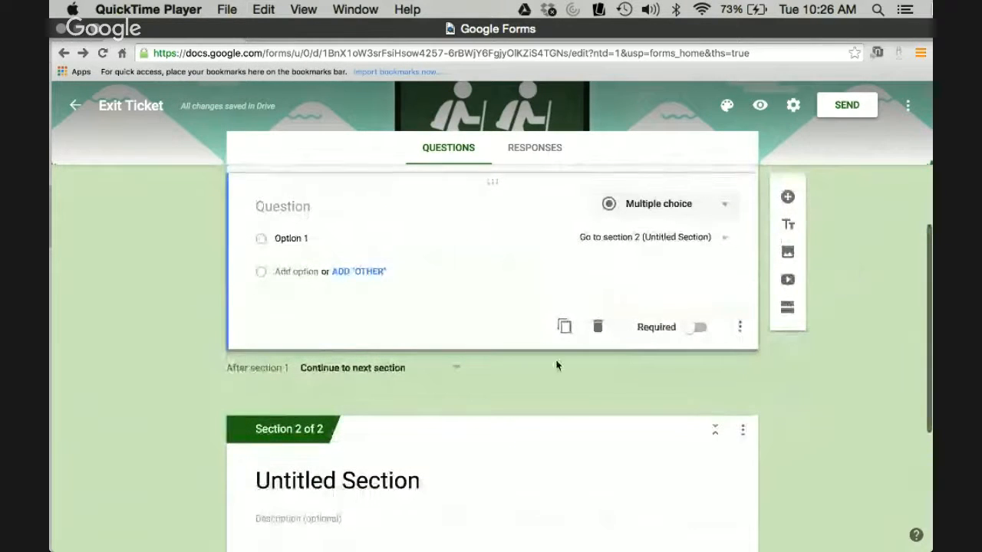
{"action": "scroll", "scroll_direction": "up", "scroll_amount": 3}
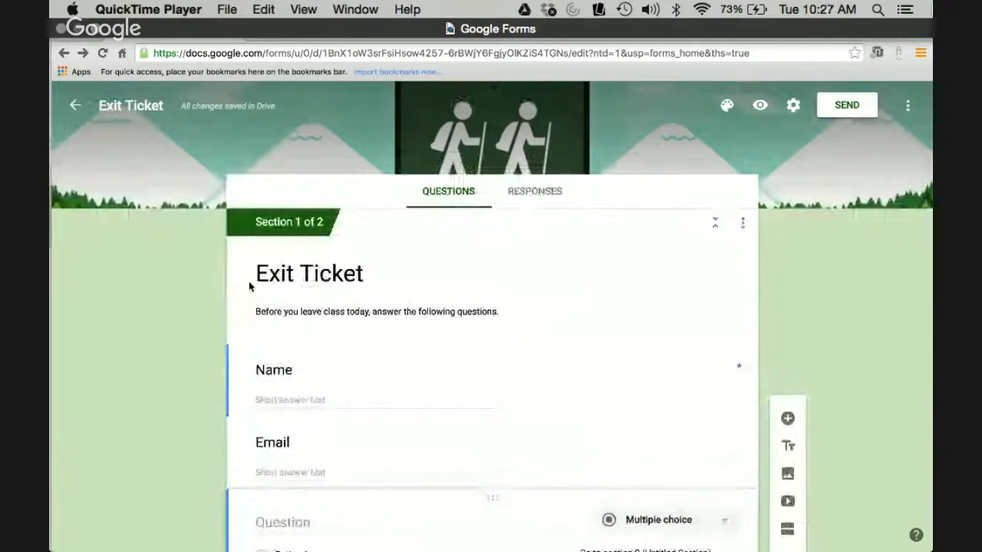
{"action": "mouse_move", "coordinate": [49, 310]}
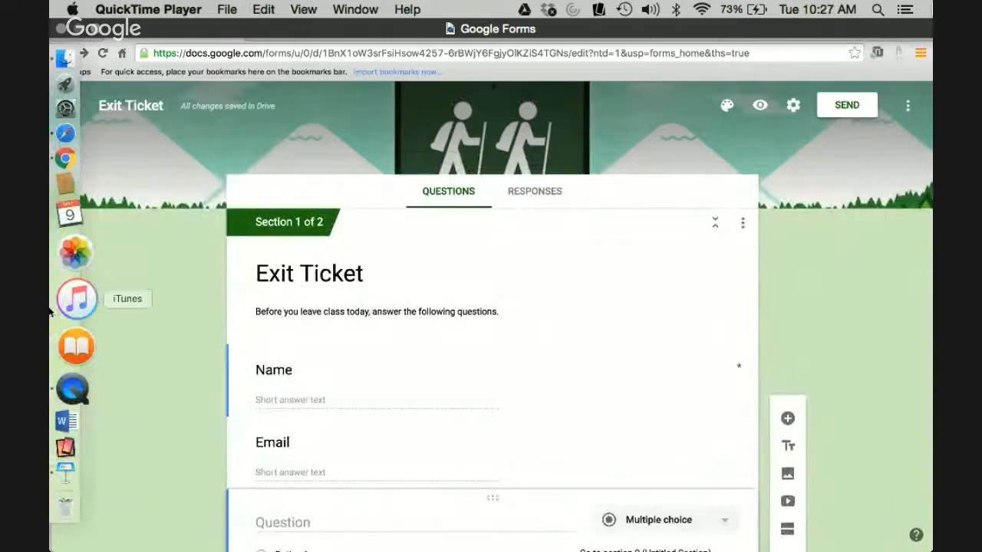
{"action": "mouse_move", "coordinate": [76, 405]}
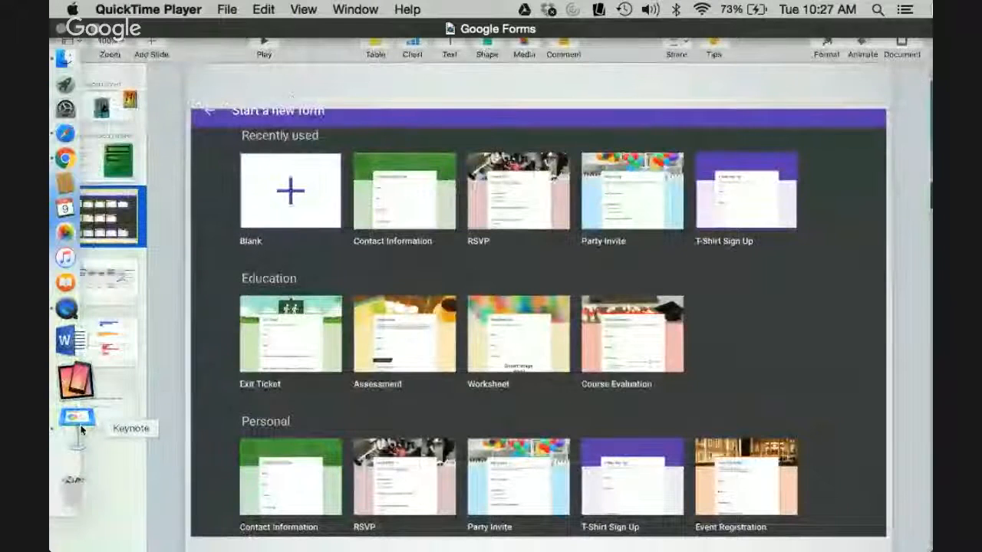
Step: Switch to Keynote and show the slide of form responses collected as spreadsheet rows
{"action": "left_click", "coordinate": [101, 278]}
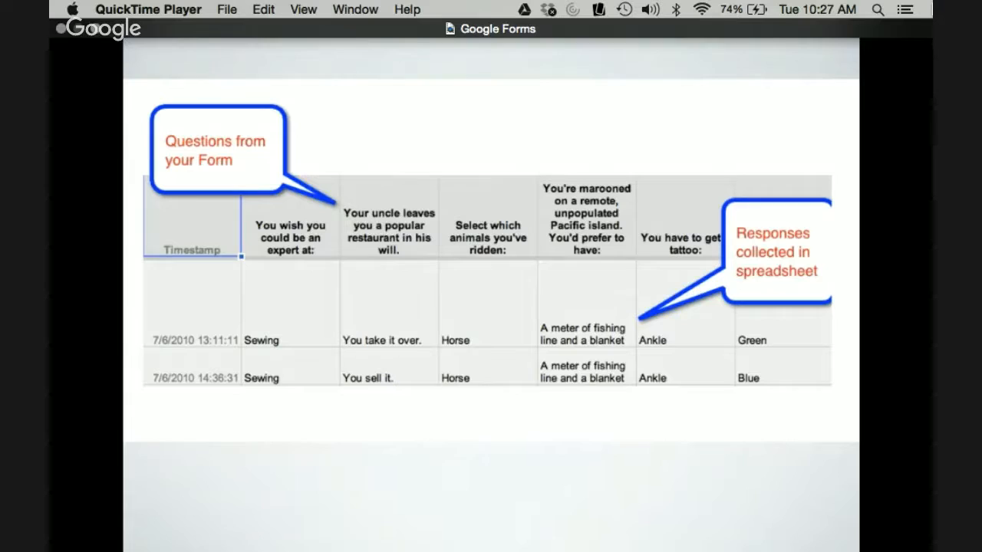
{"action": "mouse_move", "coordinate": [178, 345]}
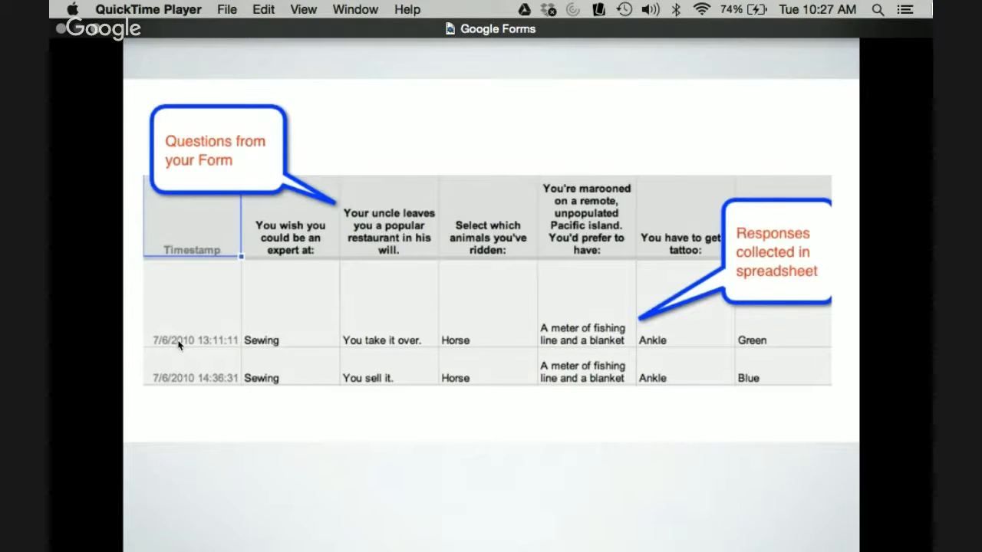
{"action": "mouse_move", "coordinate": [306, 244]}
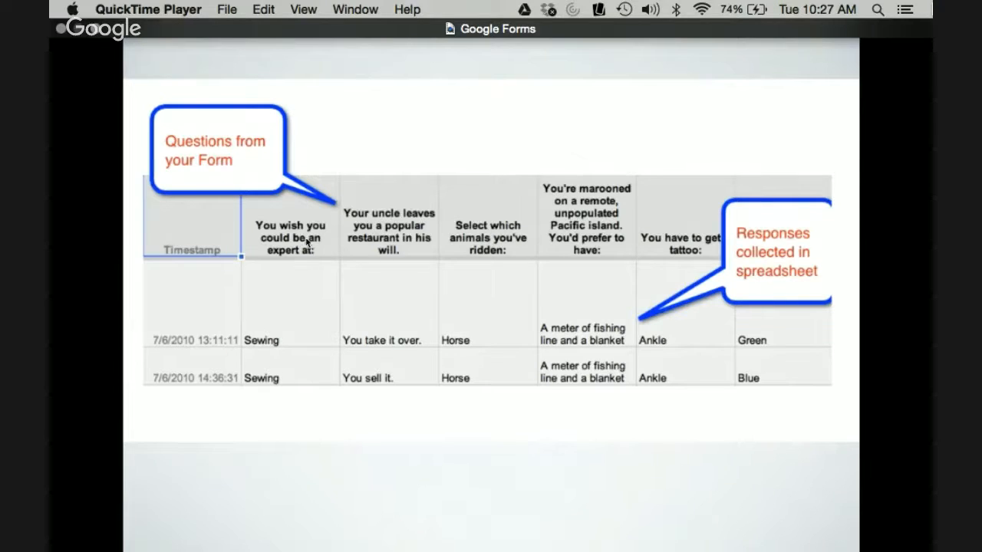
{"action": "mouse_move", "coordinate": [712, 234]}
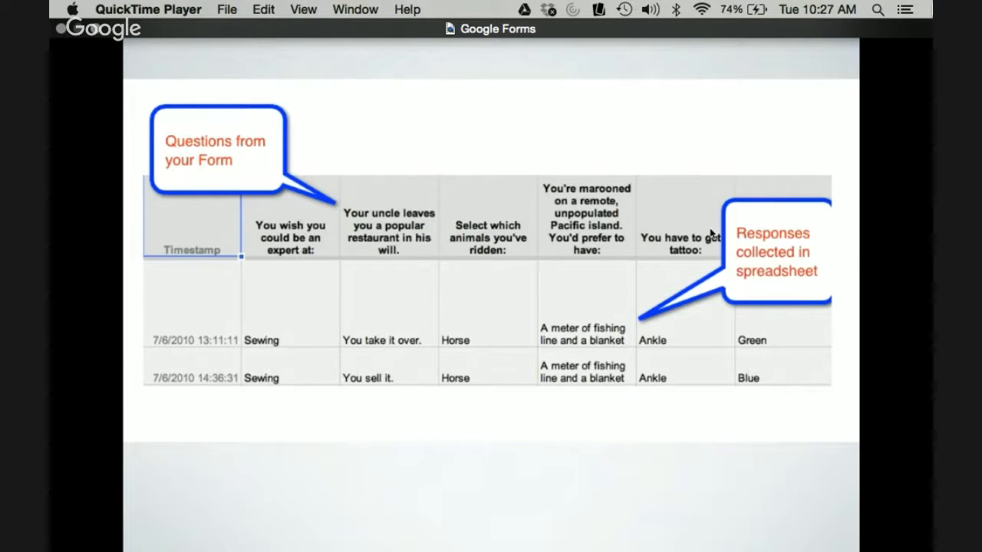
{"action": "mouse_move", "coordinate": [688, 387]}
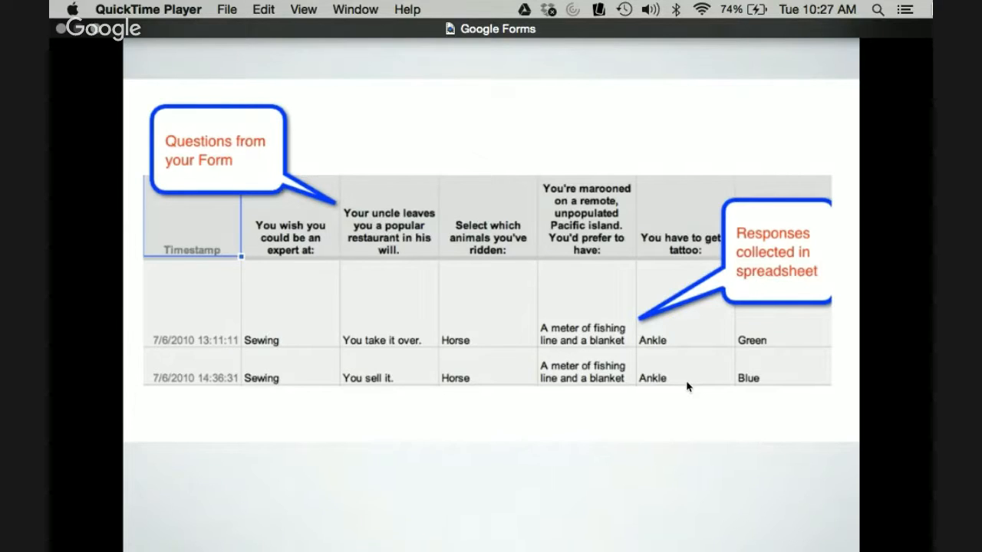
{"action": "mouse_move", "coordinate": [365, 259]}
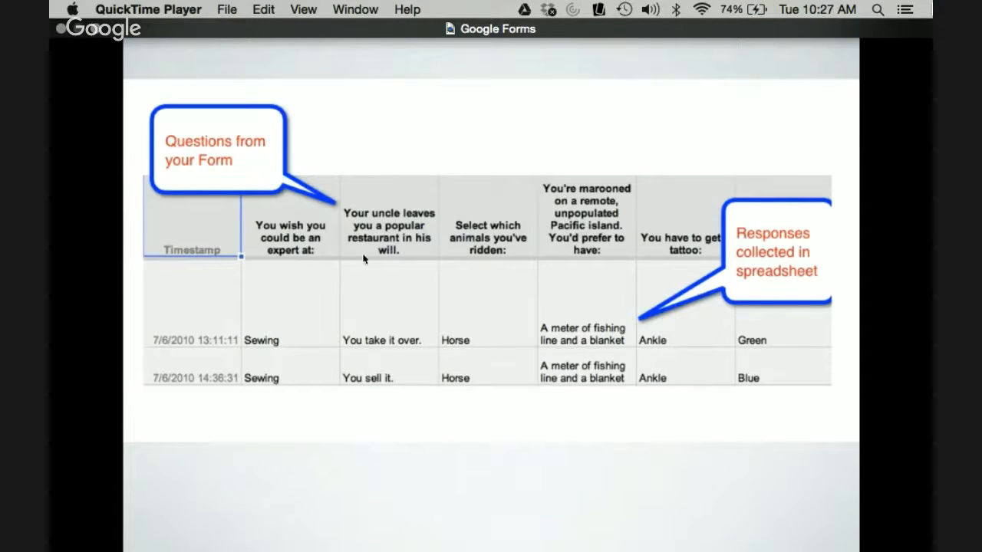
{"action": "mouse_move", "coordinate": [841, 260]}
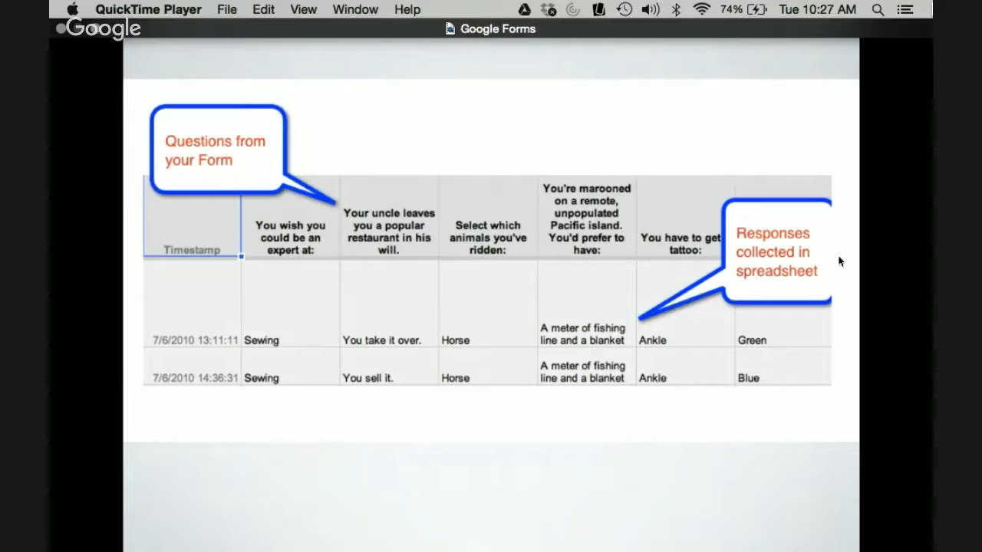
{"action": "mouse_move", "coordinate": [326, 248]}
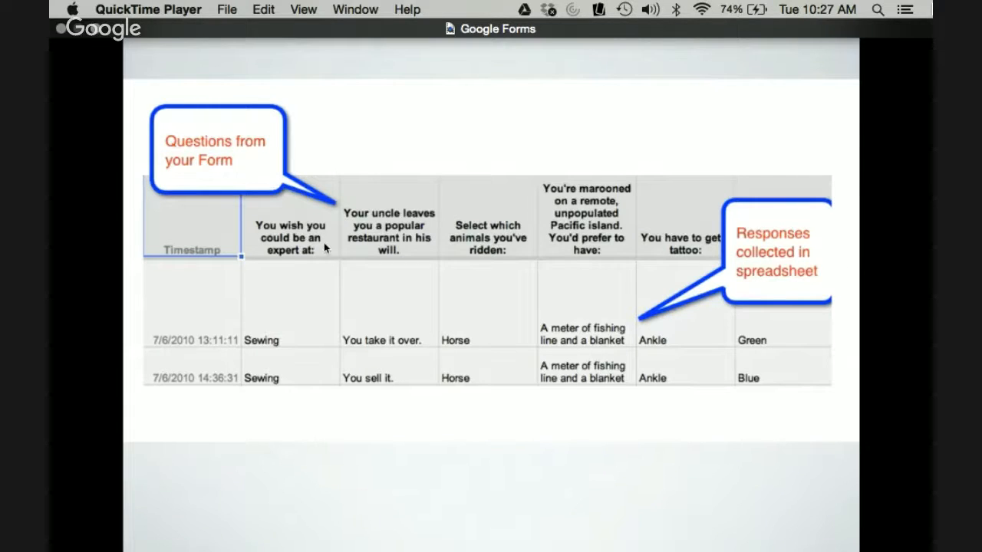
{"action": "mouse_move", "coordinate": [325, 259]}
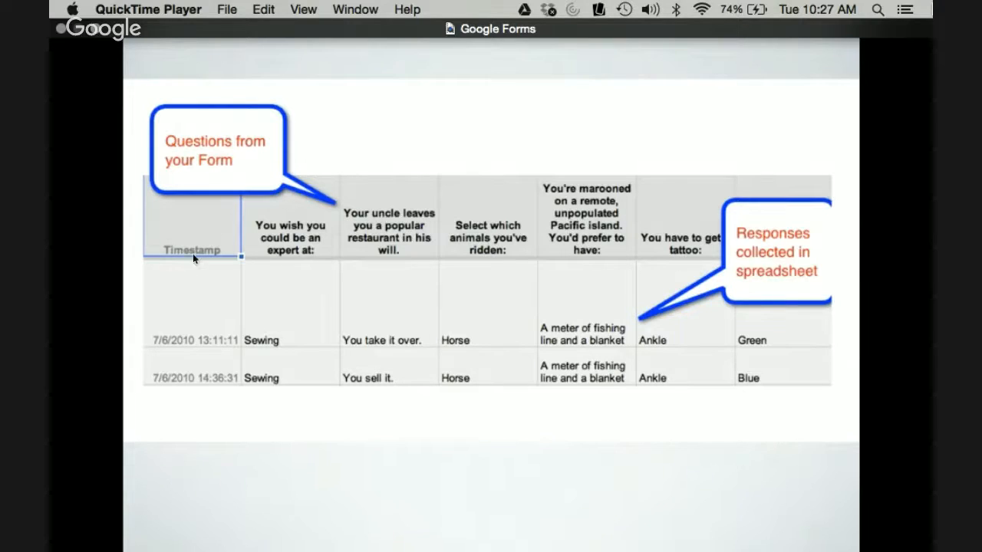
{"action": "mouse_move", "coordinate": [207, 248]}
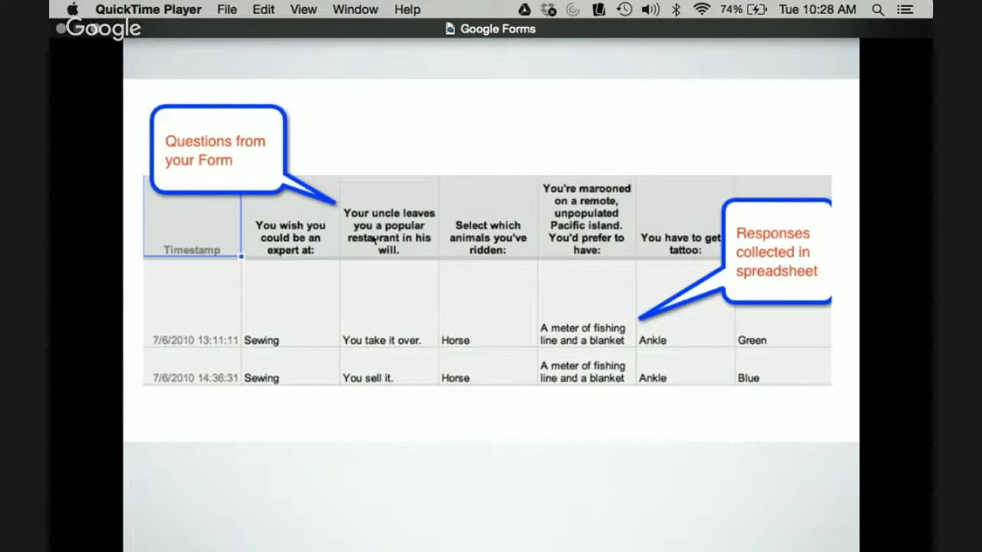
{"action": "mouse_move", "coordinate": [492, 224]}
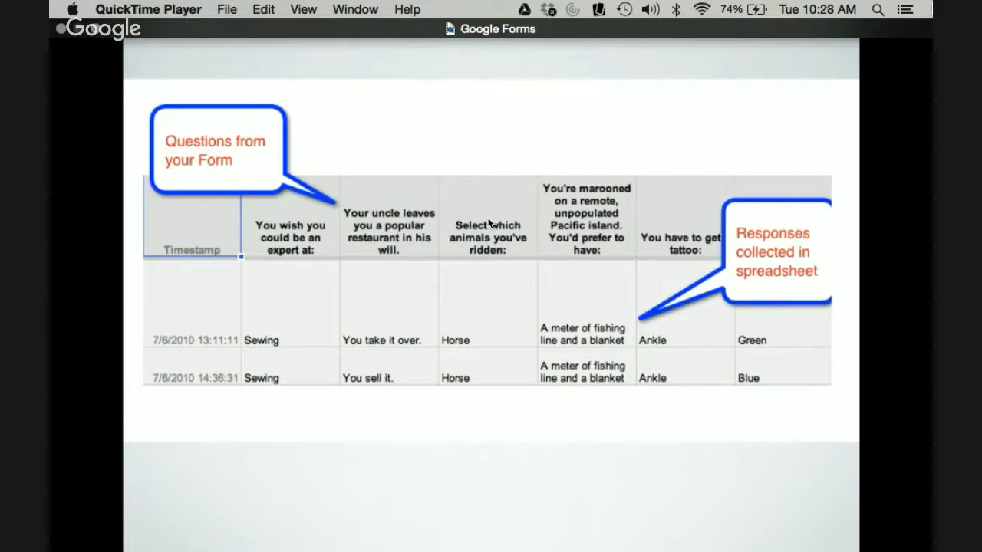
{"action": "mouse_move", "coordinate": [590, 232]}
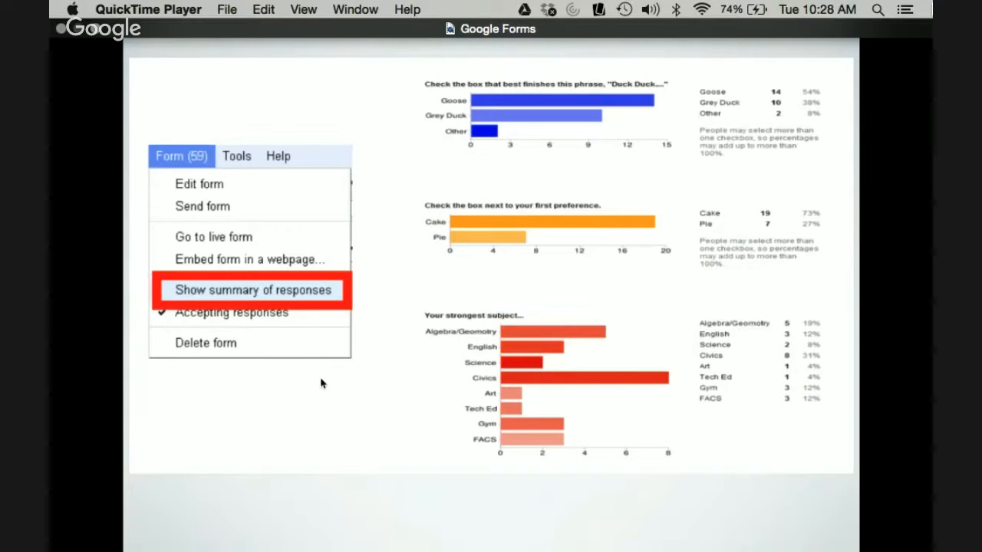
{"action": "mouse_move", "coordinate": [192, 341]}
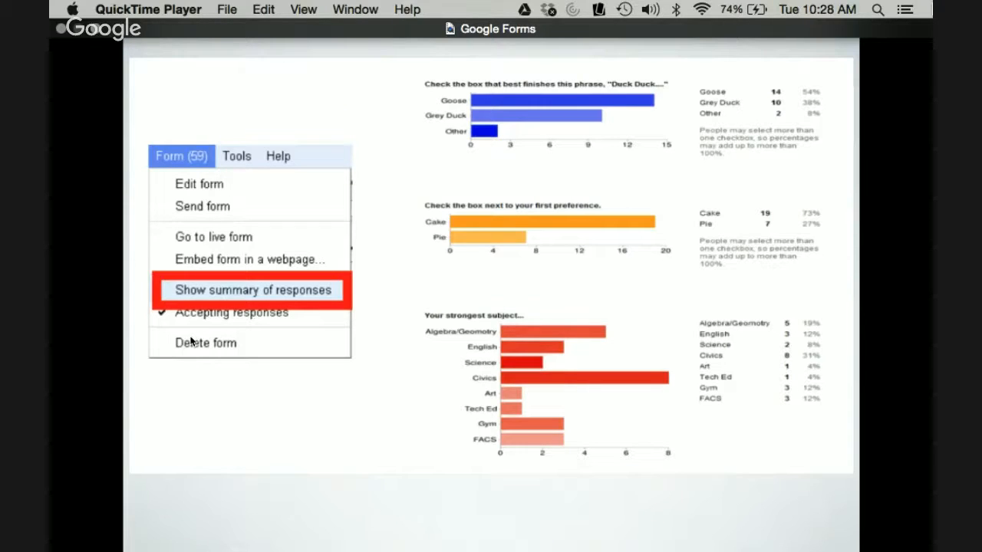
{"action": "mouse_move", "coordinate": [559, 214]}
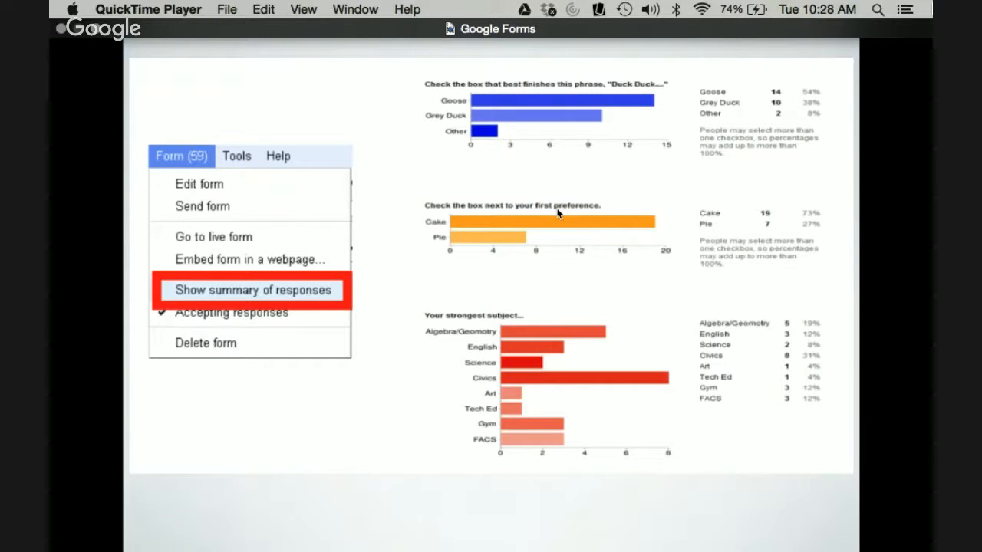
{"action": "mouse_move", "coordinate": [490, 101]}
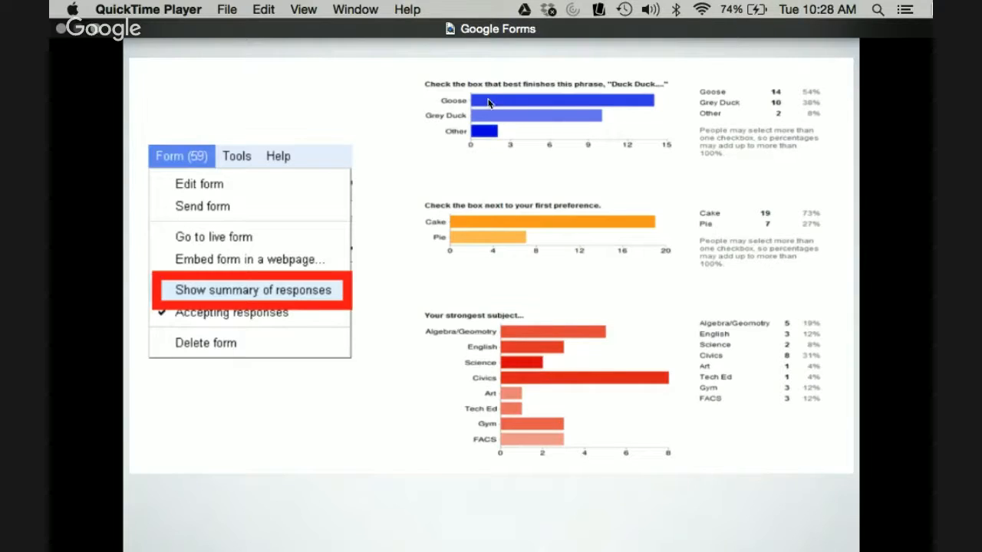
{"action": "mouse_move", "coordinate": [637, 132]}
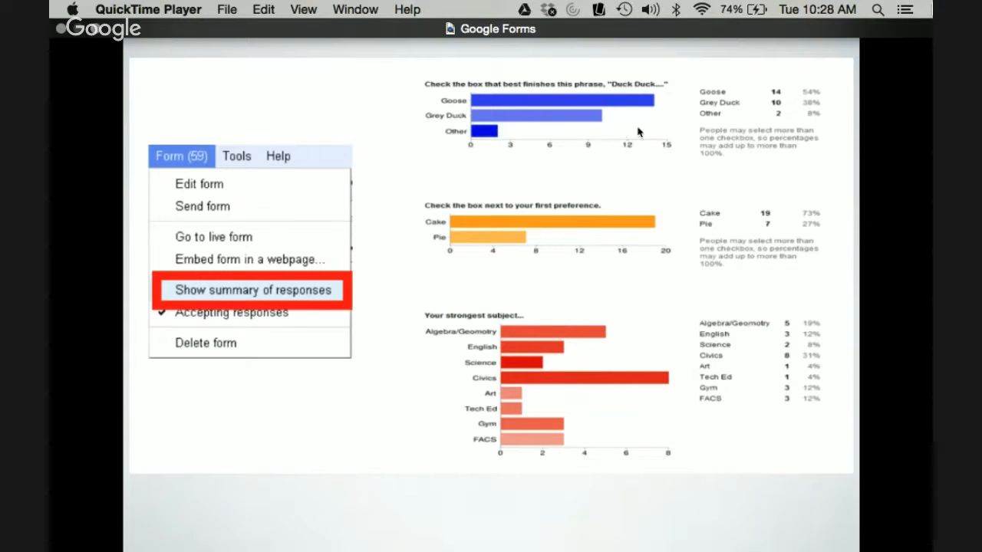
{"action": "mouse_move", "coordinate": [505, 221]}
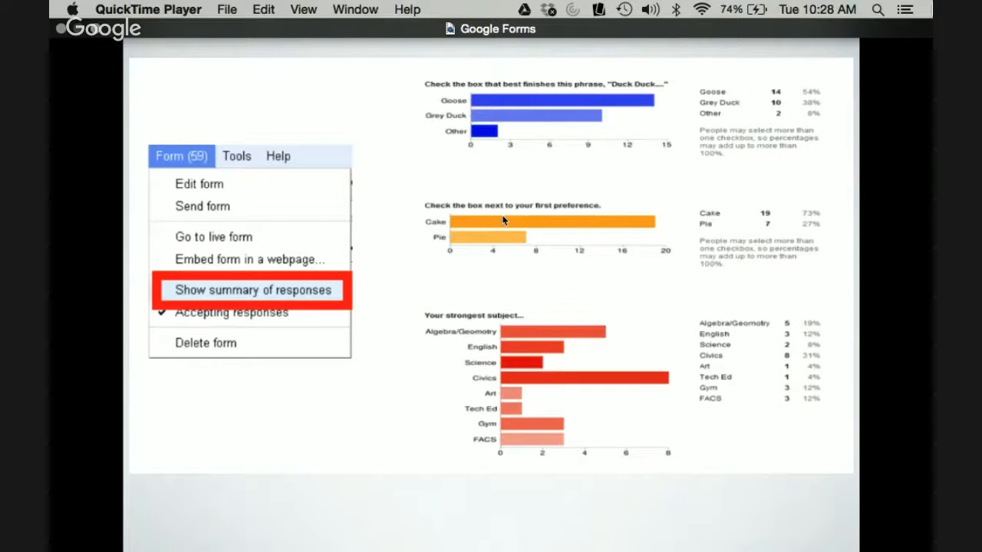
Step: Advance past the response-summary charts to the Innovative Ideas for Using Google Forms slide
{"action": "left_click", "coordinate": [252, 290]}
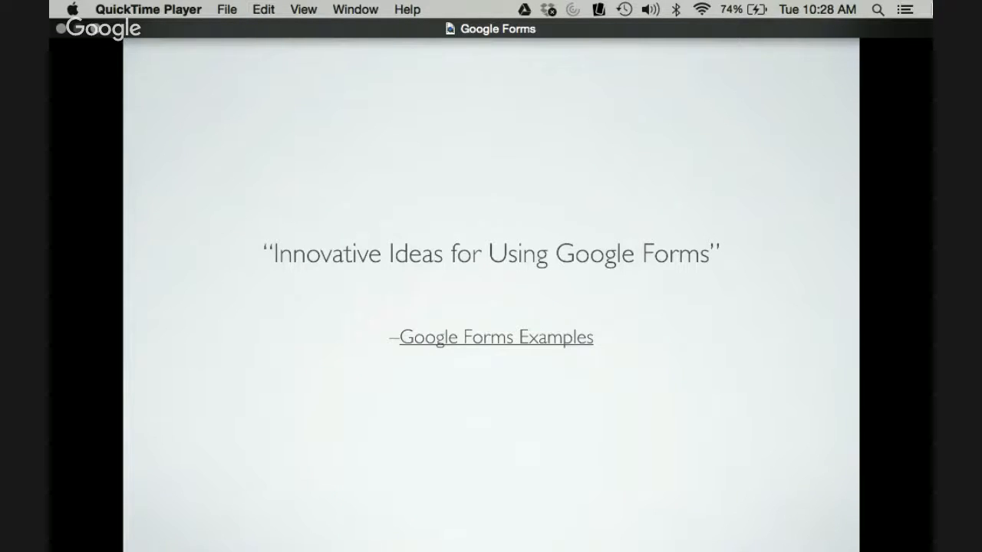
Step: Follow the slide's link to the FollowMolly.com page of Google Forms examples and read its list
{"action": "left_click", "coordinate": [496, 338]}
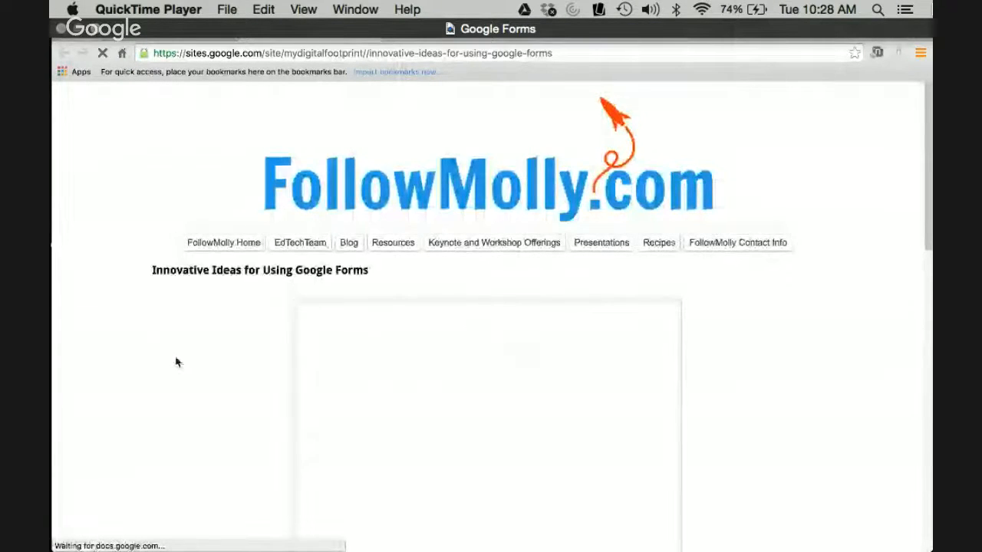
{"action": "scroll", "scroll_direction": "down", "scroll_amount": 3}
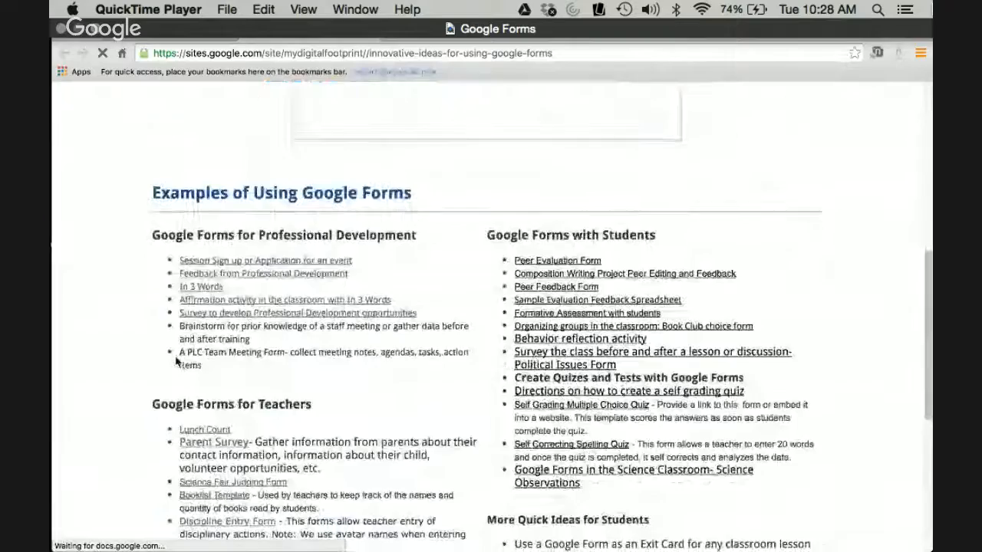
{"action": "scroll", "scroll_direction": "down", "scroll_amount": 3}
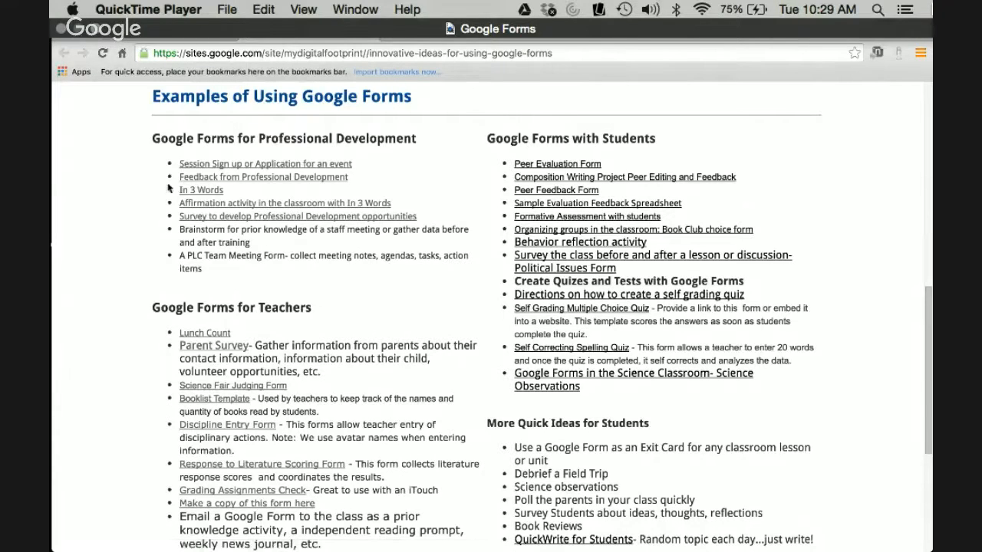
{"action": "mouse_move", "coordinate": [243, 201]}
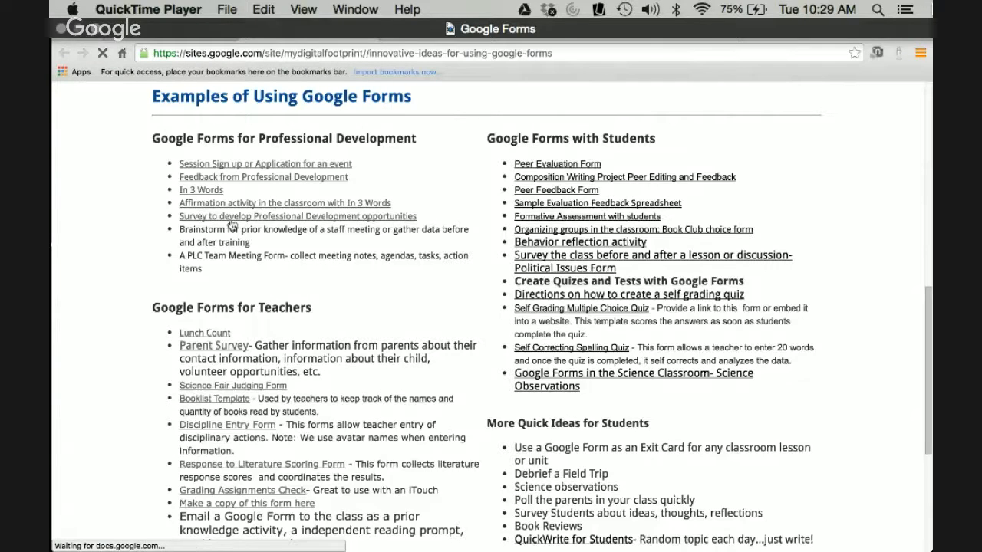
{"action": "left_click", "coordinate": [297, 215]}
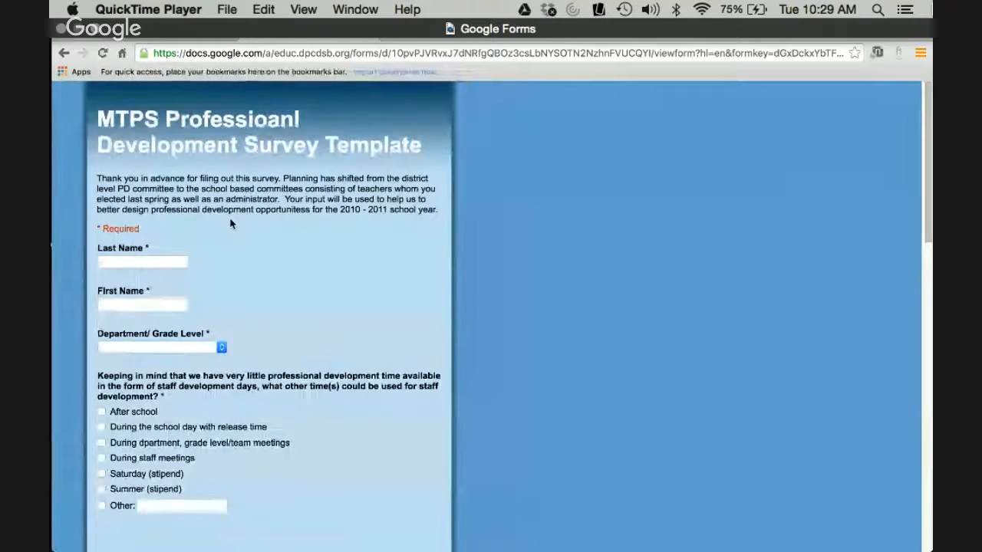
{"action": "scroll", "scroll_direction": "down", "scroll_amount": 3}
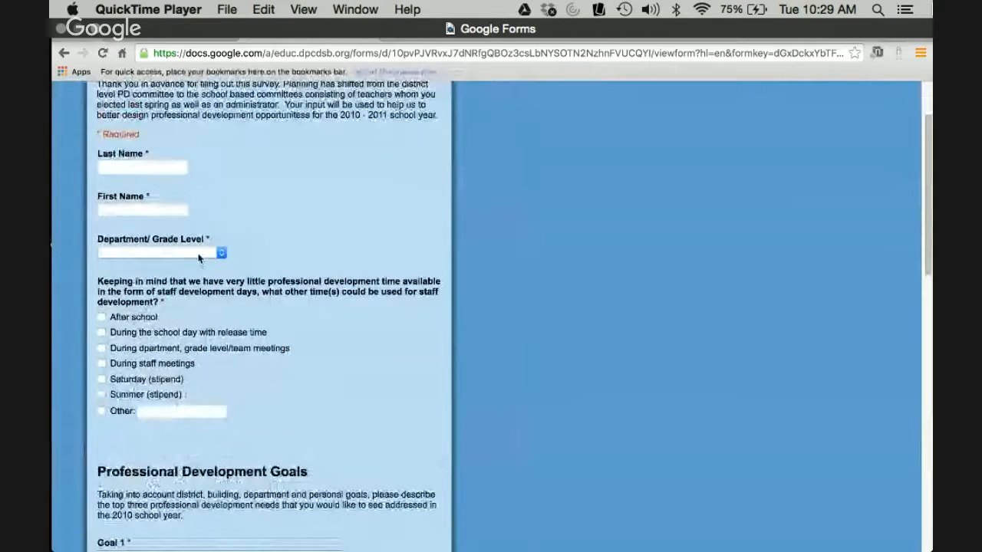
{"action": "scroll", "scroll_direction": "down", "scroll_amount": 3}
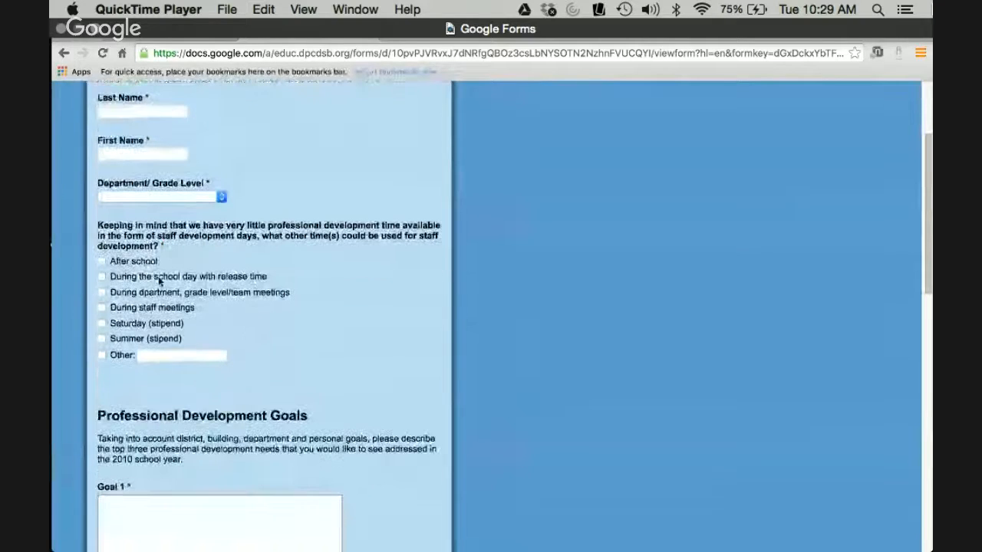
{"action": "scroll", "scroll_direction": "down", "scroll_amount": 3}
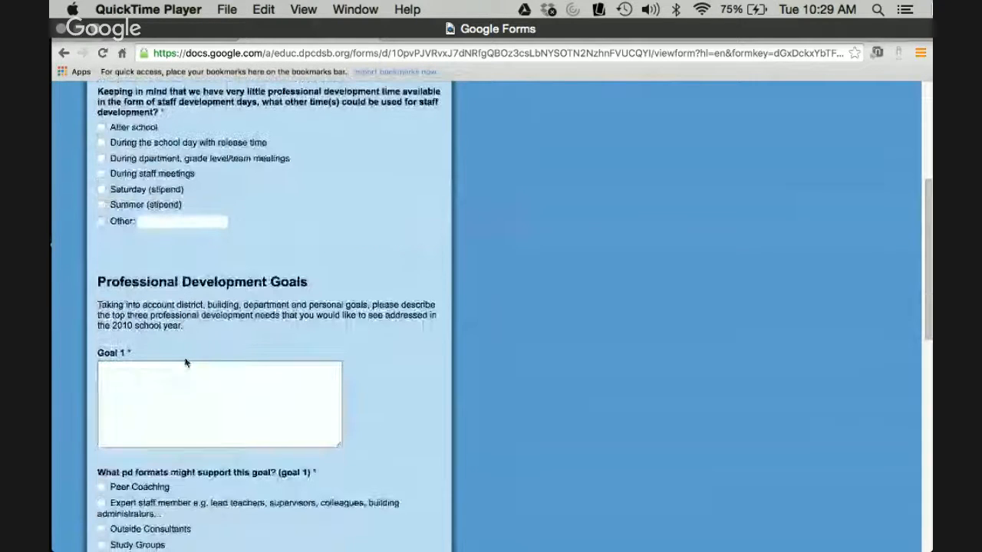
{"action": "scroll", "scroll_direction": "down", "scroll_amount": 3}
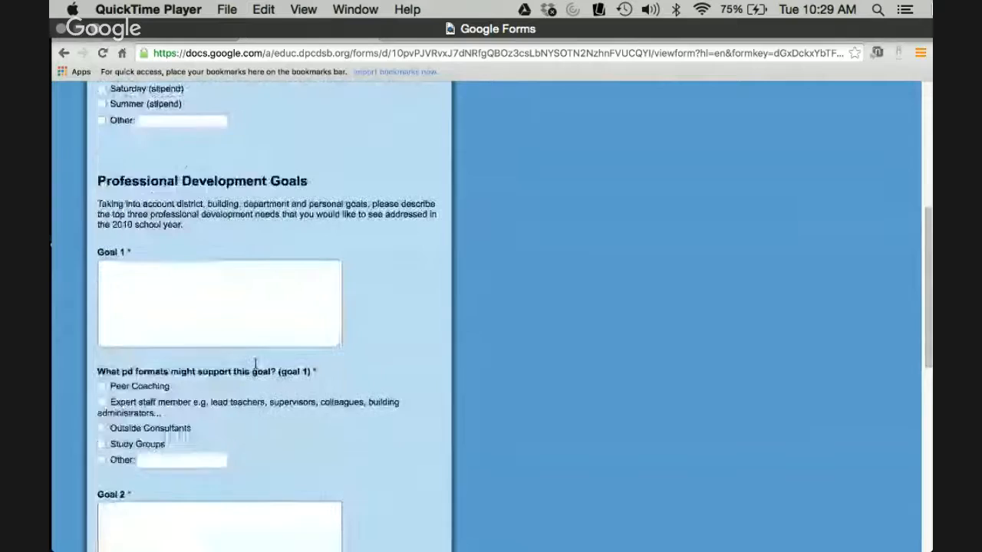
{"action": "scroll", "scroll_direction": "down", "scroll_amount": 3}
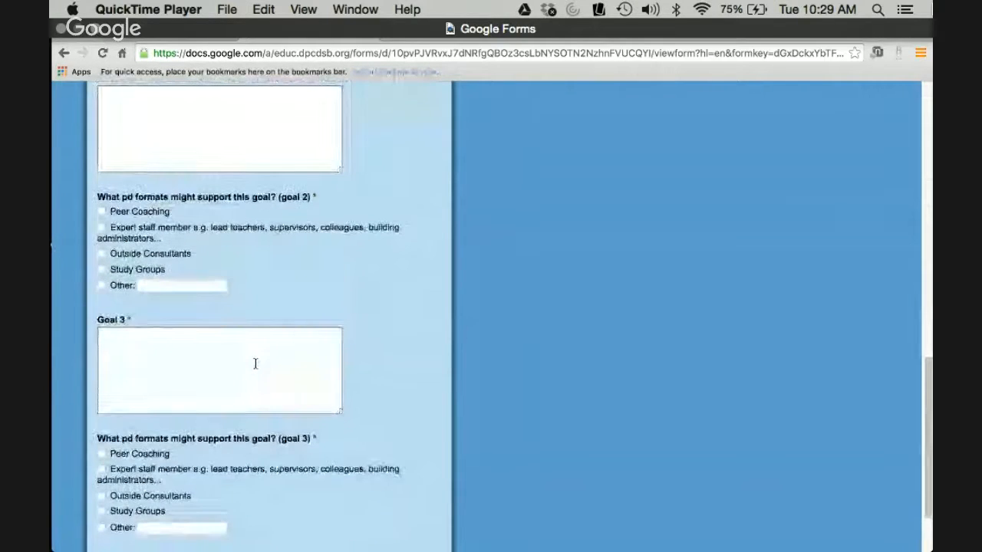
{"action": "scroll", "scroll_direction": "down", "scroll_amount": 3}
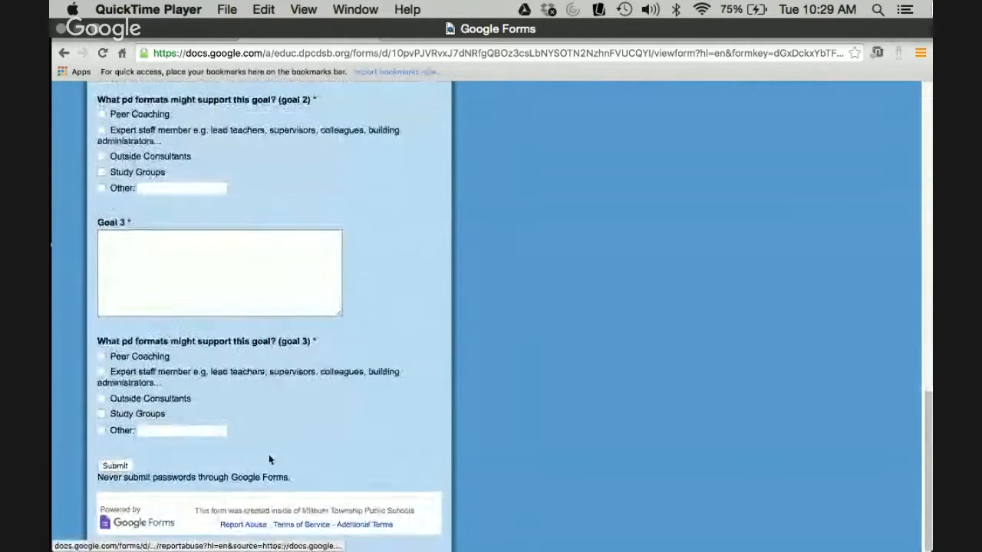
{"action": "scroll", "scroll_direction": "up", "scroll_amount": 3}
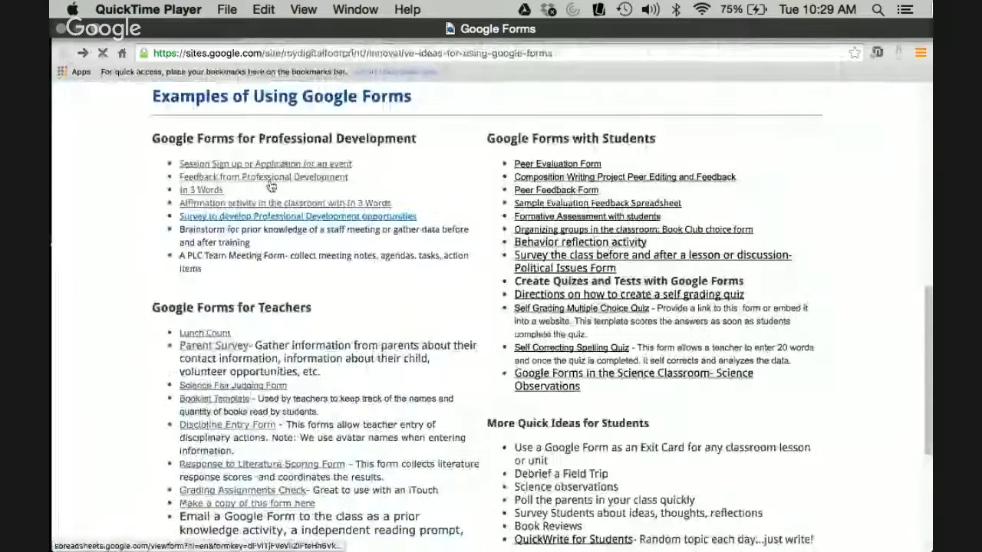
{"action": "scroll", "scroll_direction": "down", "scroll_amount": 3}
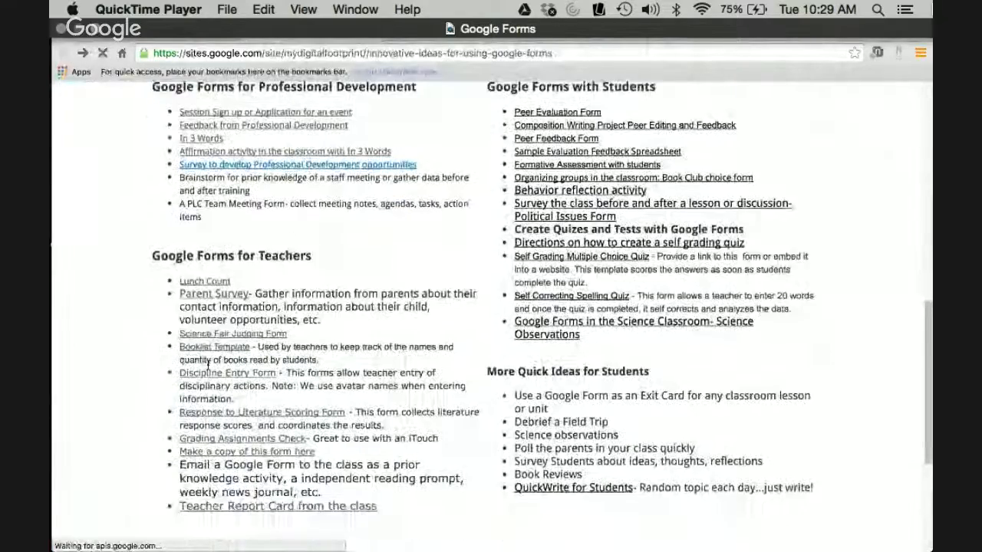
{"action": "scroll", "scroll_direction": "down", "scroll_amount": 3}
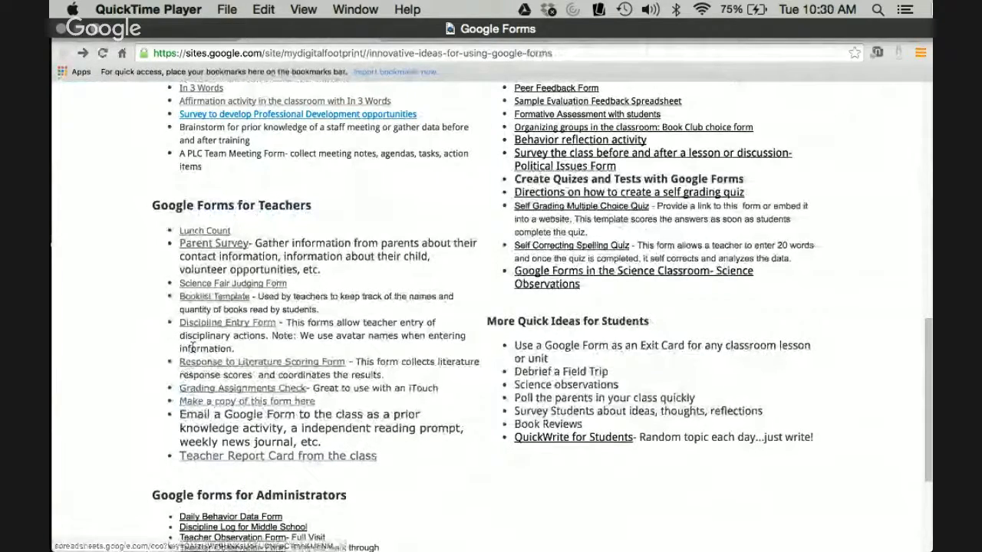
{"action": "scroll", "scroll_direction": "down", "scroll_amount": 3}
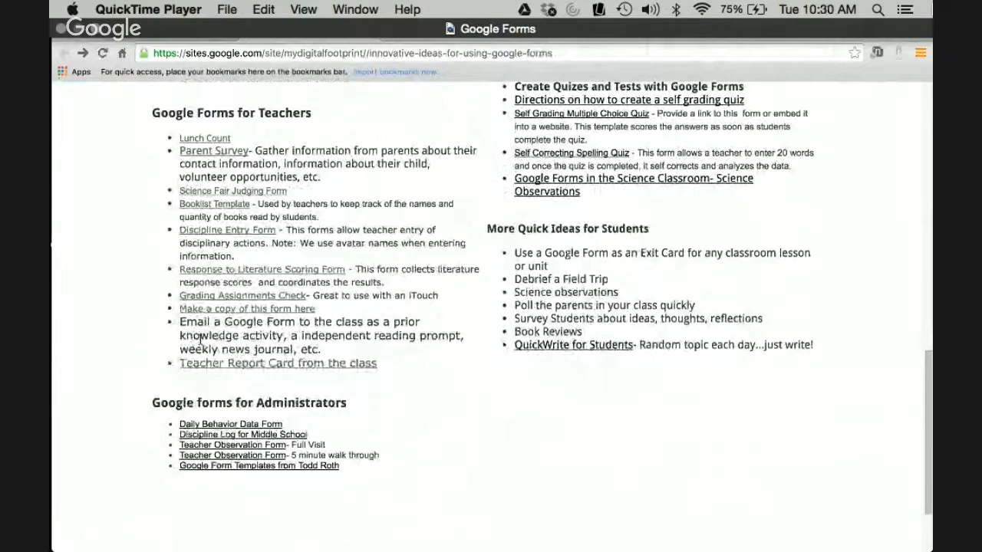
{"action": "mouse_move", "coordinate": [248, 295]}
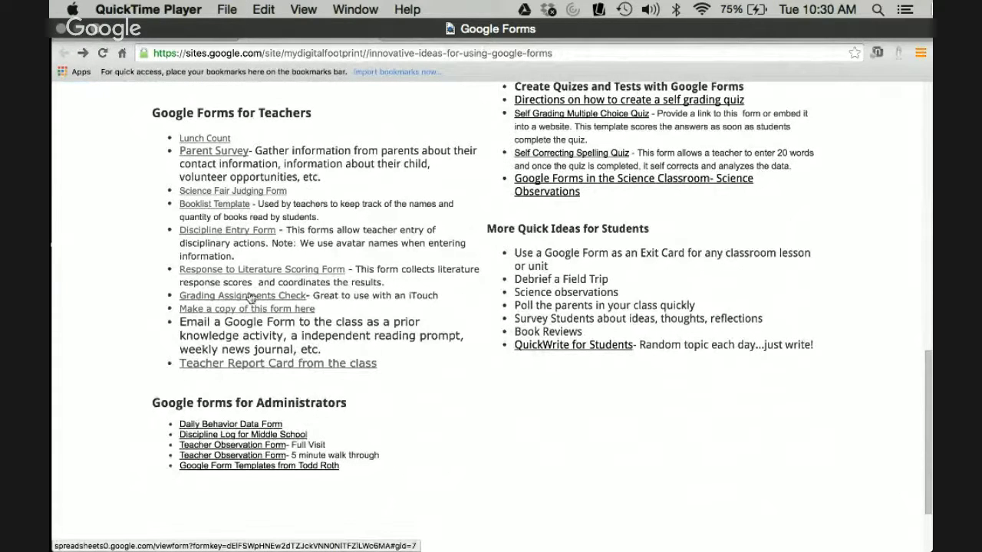
{"action": "left_click", "coordinate": [243, 295]}
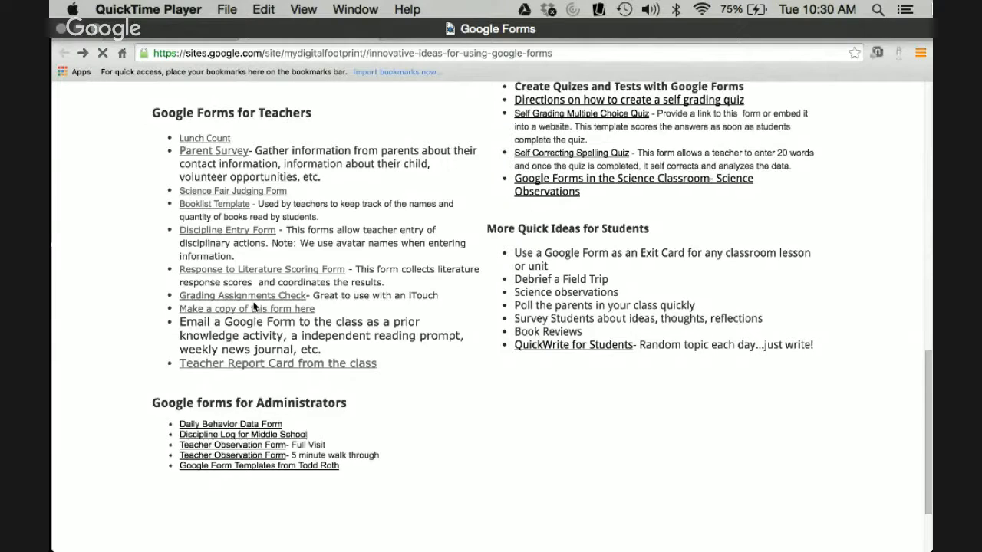
{"action": "left_click", "coordinate": [242, 295]}
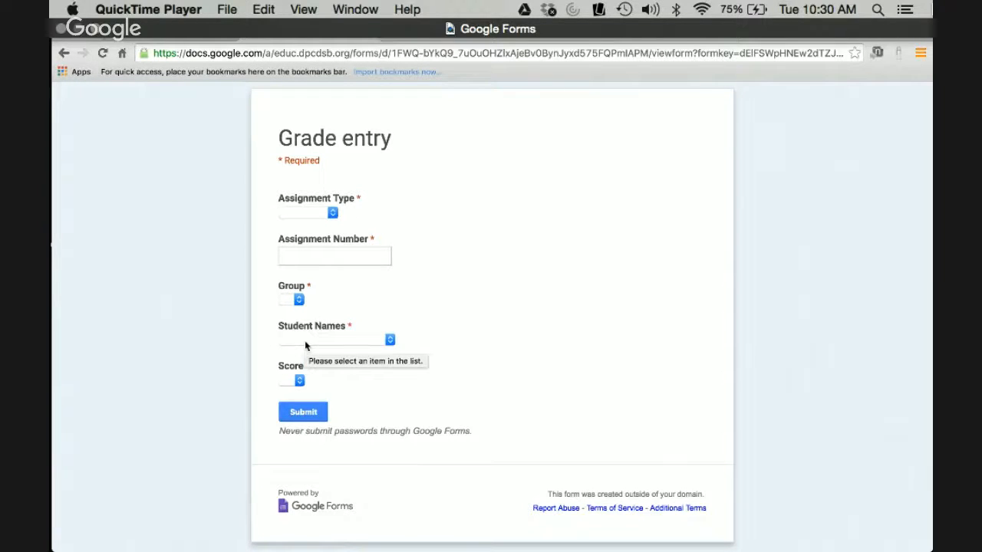
Step: Fill the Grade entry form with Sample Student and a score, then attempt to submit it
{"action": "left_click", "coordinate": [390, 339]}
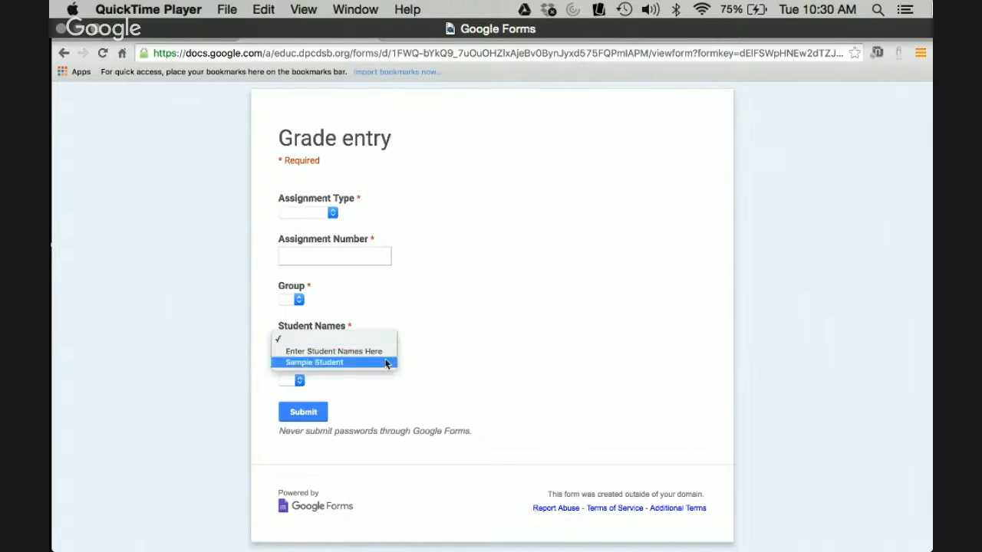
{"action": "left_click", "coordinate": [335, 339]}
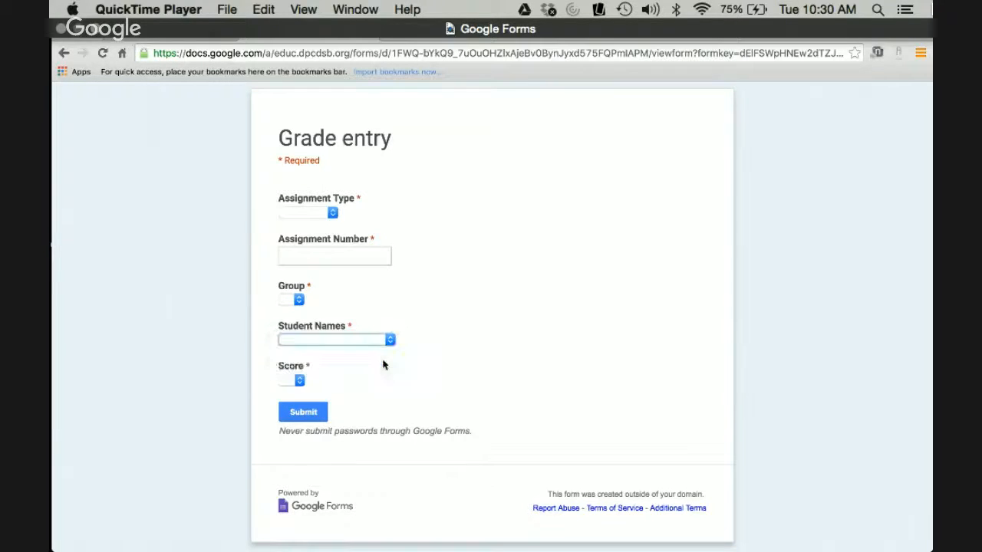
{"action": "left_click", "coordinate": [336, 339]}
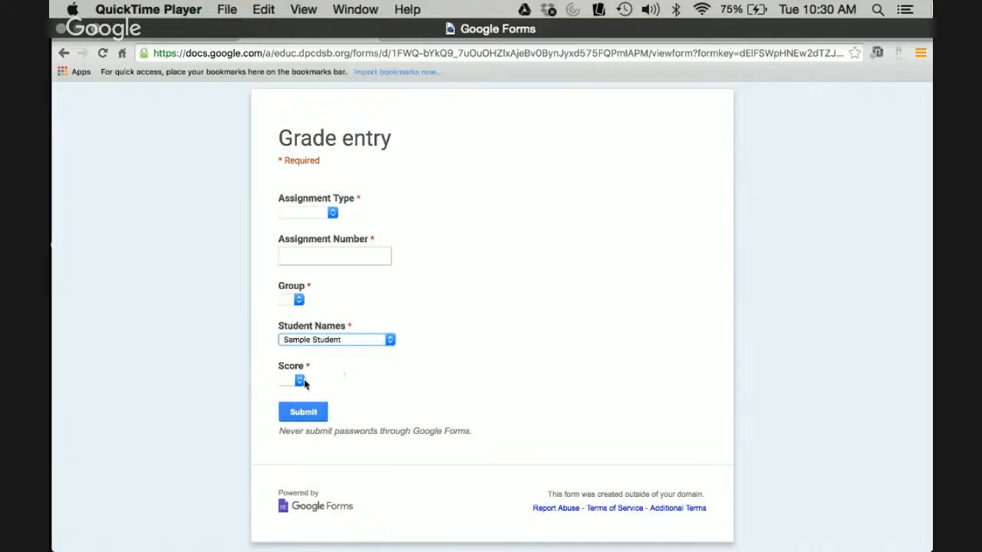
{"action": "left_click", "coordinate": [293, 381]}
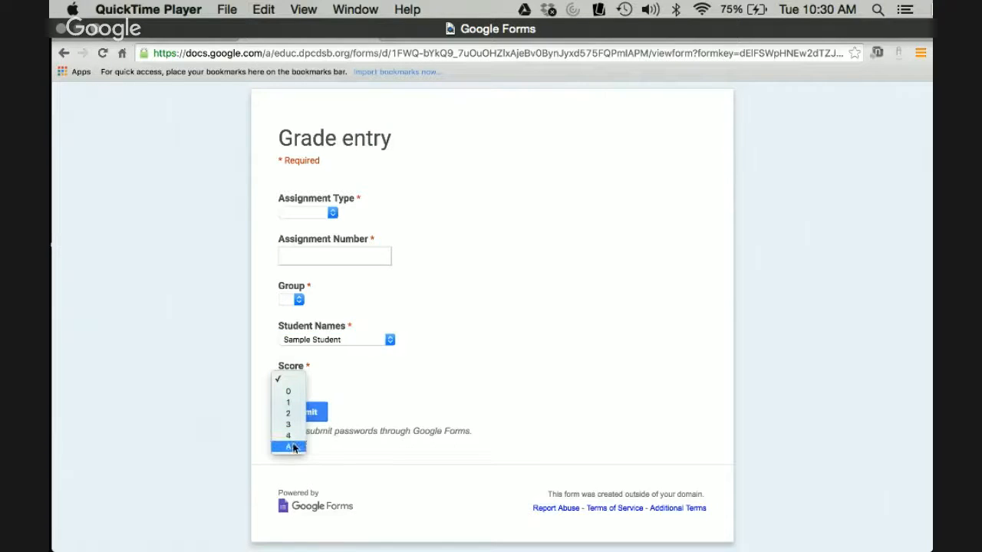
{"action": "mouse_move", "coordinate": [288, 423]}
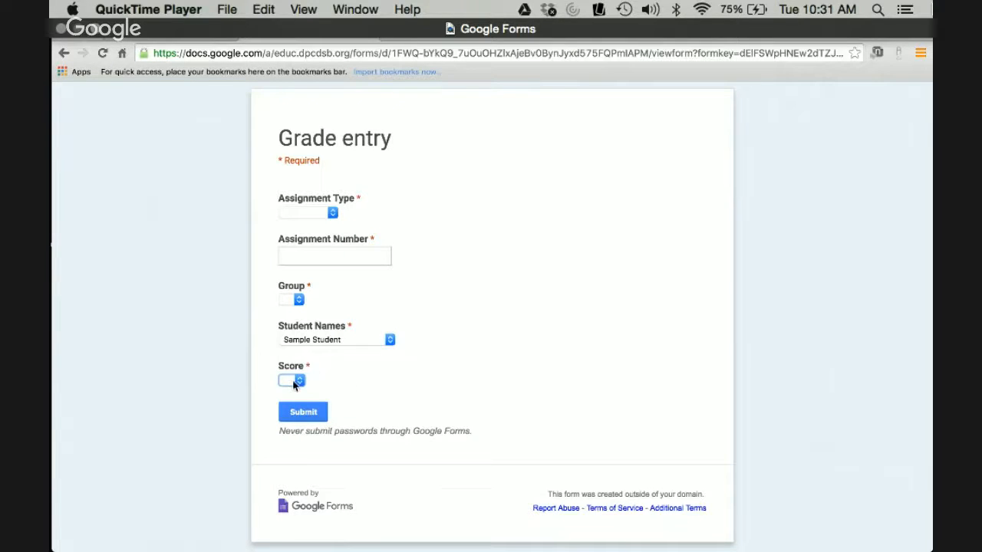
{"action": "left_click", "coordinate": [304, 412]}
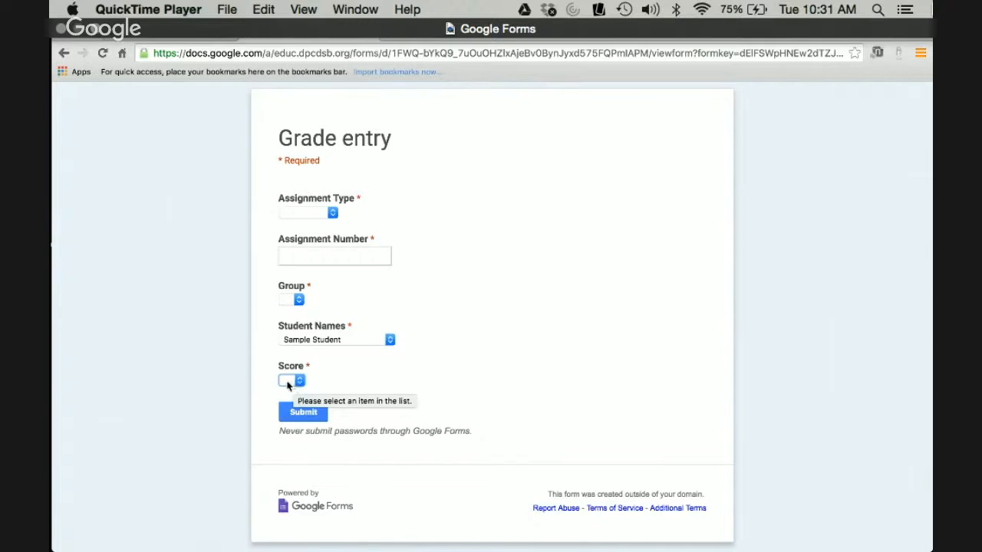
{"action": "mouse_move", "coordinate": [313, 91]}
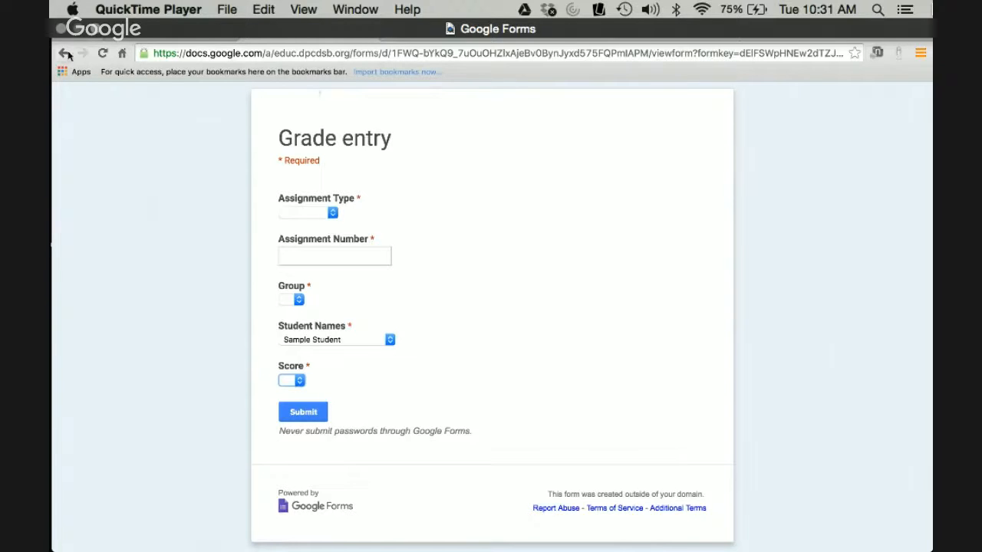
Step: Go back to the examples page, confirming Leave this Page for the unsubmitted form
{"action": "left_click", "coordinate": [64, 52]}
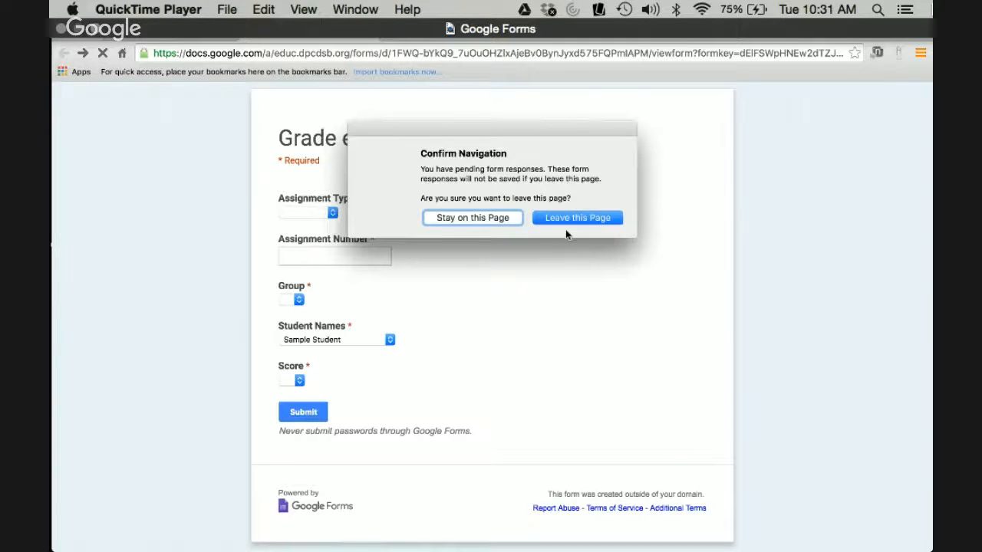
{"action": "left_click", "coordinate": [577, 218]}
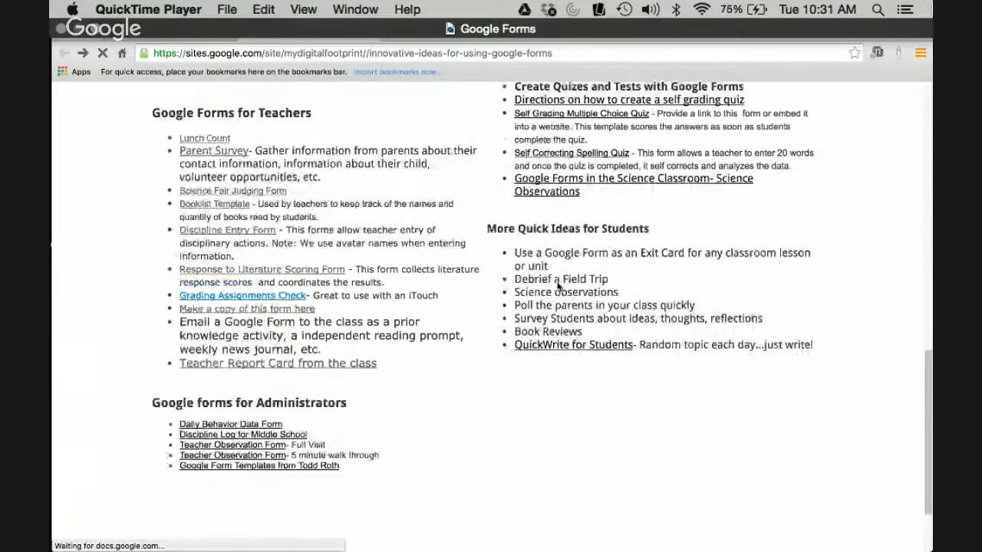
{"action": "scroll", "scroll_direction": "up", "scroll_amount": 3}
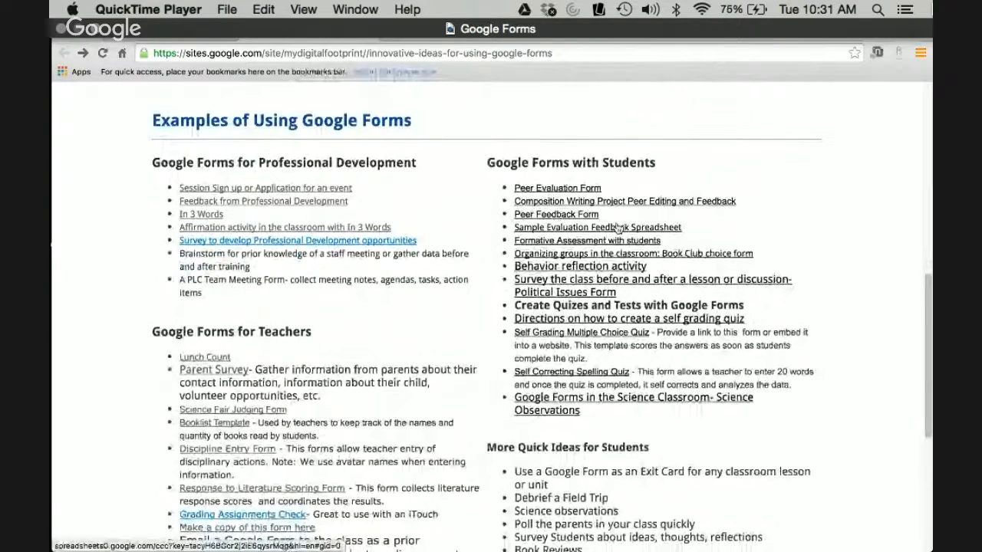
{"action": "scroll", "scroll_direction": "down", "scroll_amount": 3}
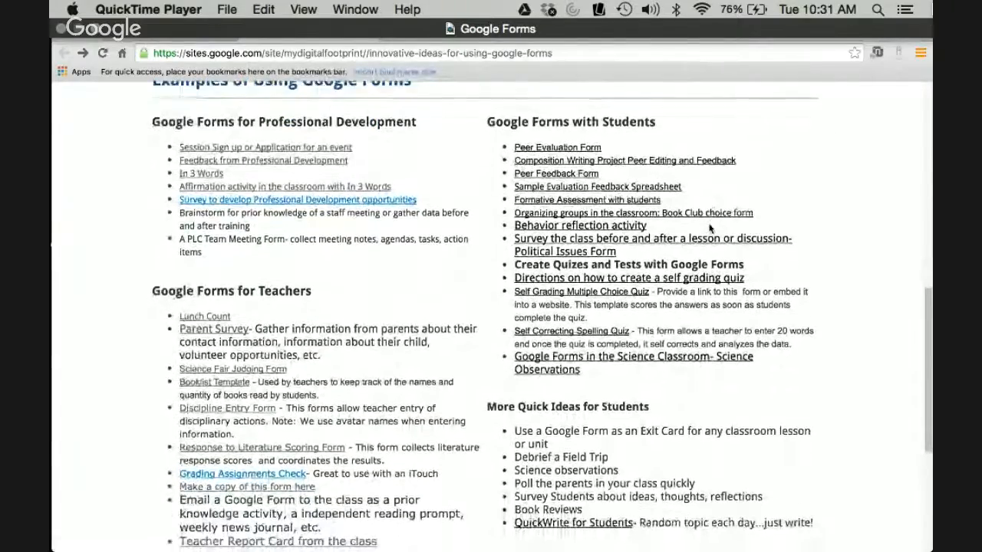
{"action": "scroll", "scroll_direction": "down", "scroll_amount": 3}
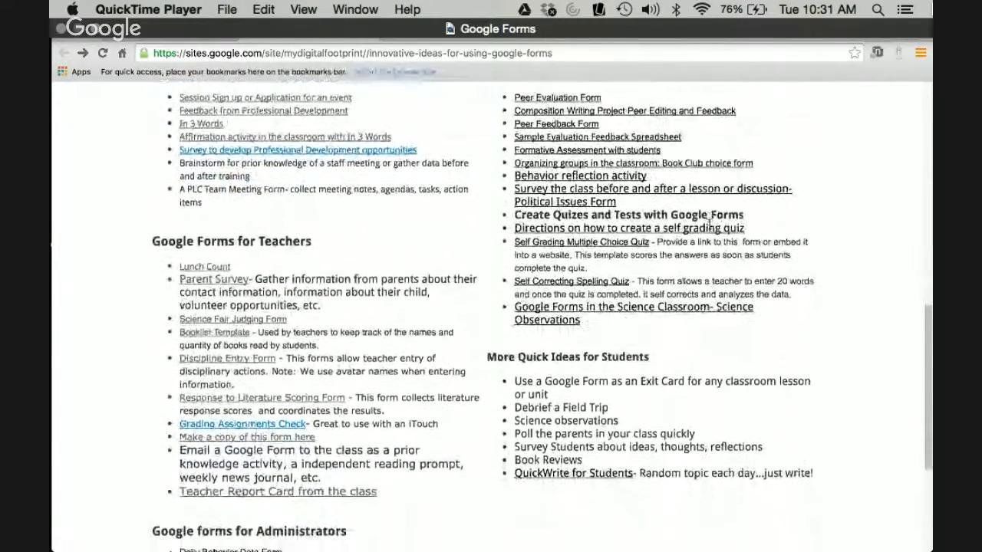
{"action": "scroll", "scroll_direction": "down", "scroll_amount": 3}
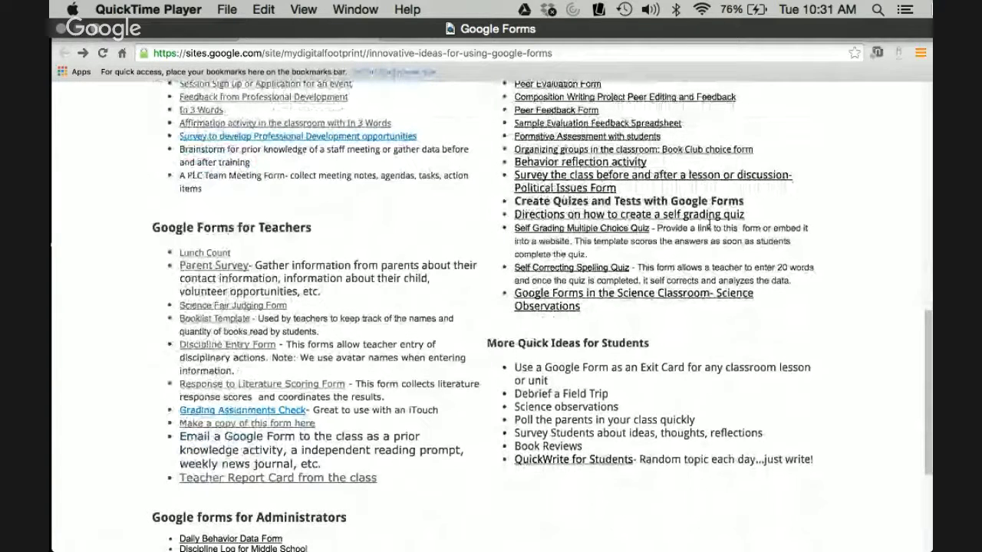
{"action": "mouse_move", "coordinate": [549, 200]}
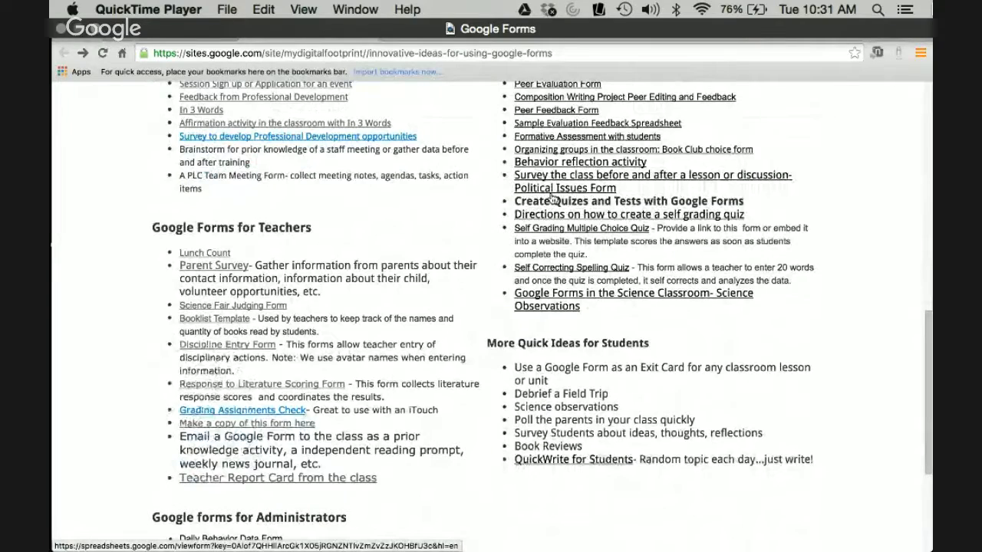
{"action": "scroll", "scroll_direction": "down", "scroll_amount": 3}
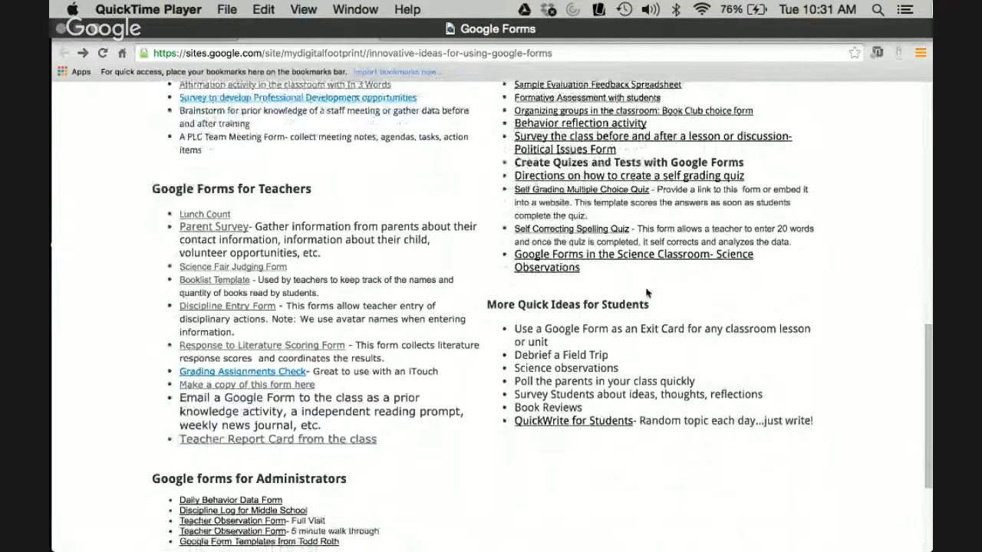
{"action": "scroll", "scroll_direction": "up", "scroll_amount": 3}
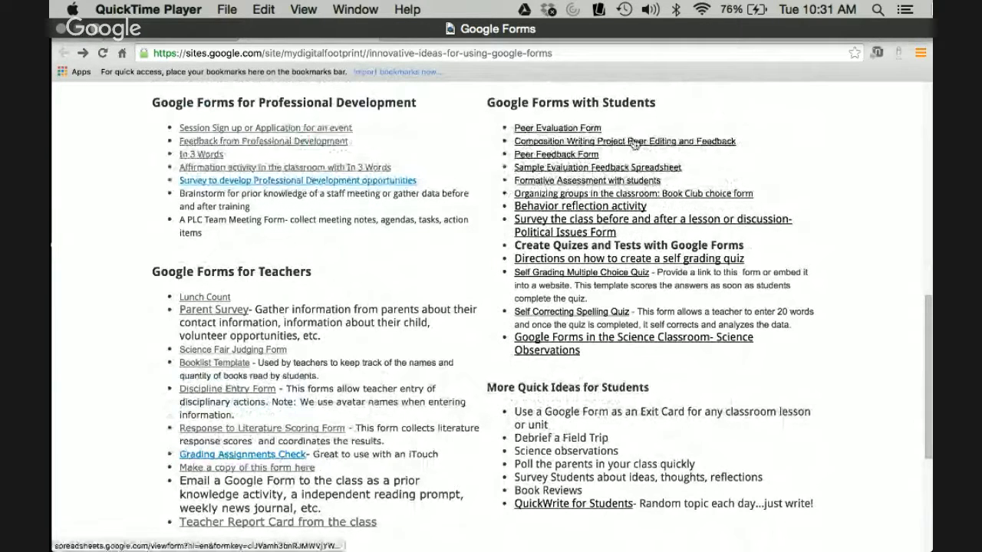
{"action": "left_click", "coordinate": [623, 141]}
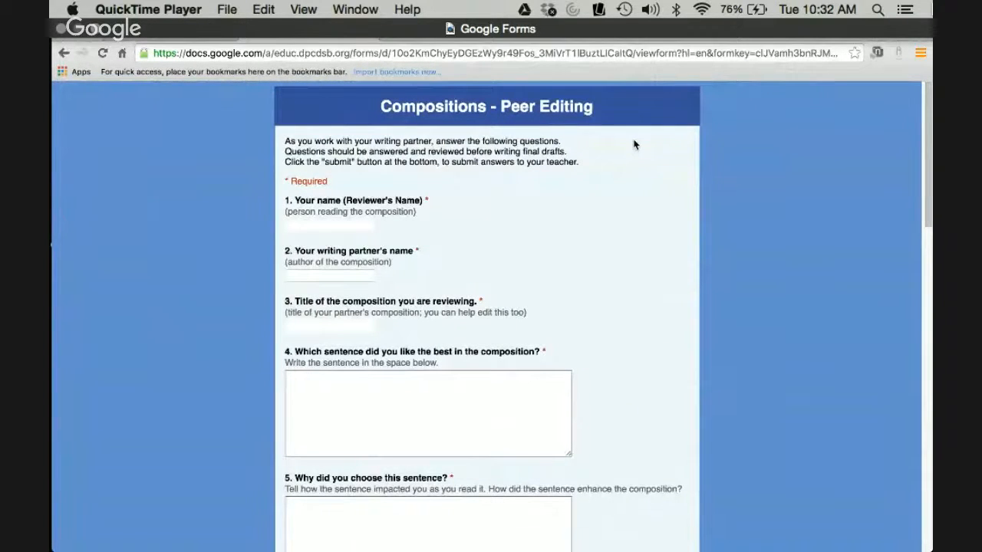
{"action": "mouse_move", "coordinate": [494, 294]}
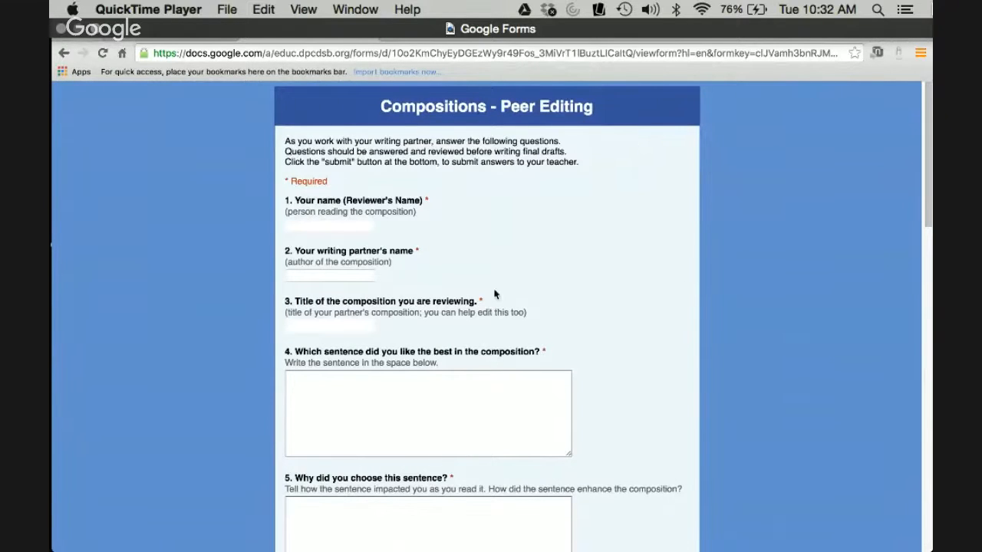
Step: Read through the Compositions - Peer Editing form's reviewer questions and return to its top
{"action": "scroll", "scroll_direction": "down", "scroll_amount": 3}
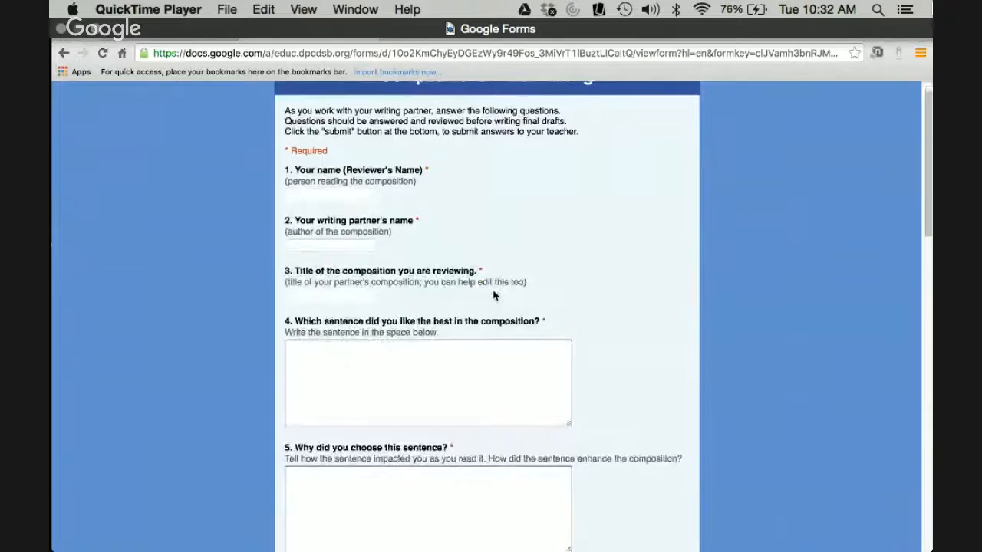
{"action": "scroll", "scroll_direction": "down", "scroll_amount": 3}
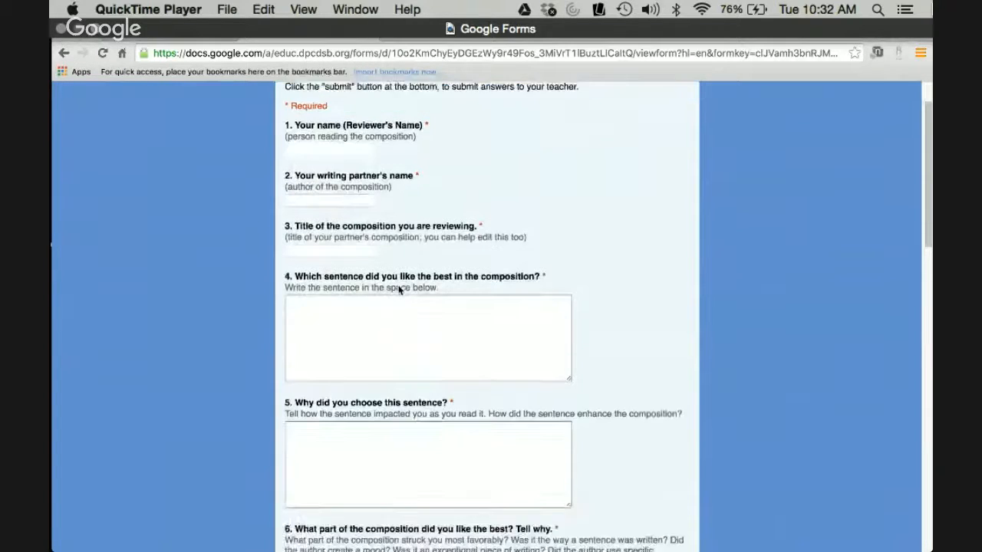
{"action": "scroll", "scroll_direction": "down", "scroll_amount": 3}
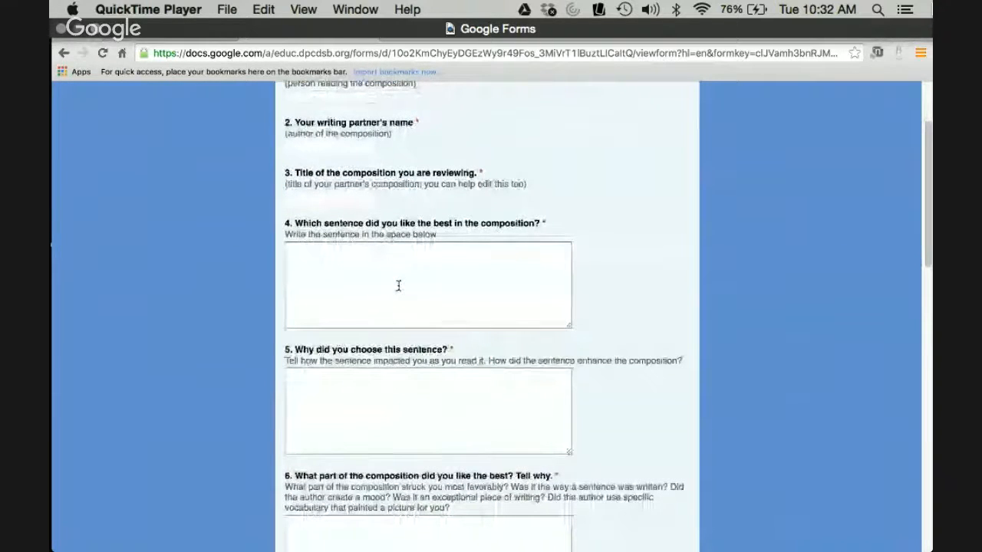
{"action": "scroll", "scroll_direction": "down", "scroll_amount": 3}
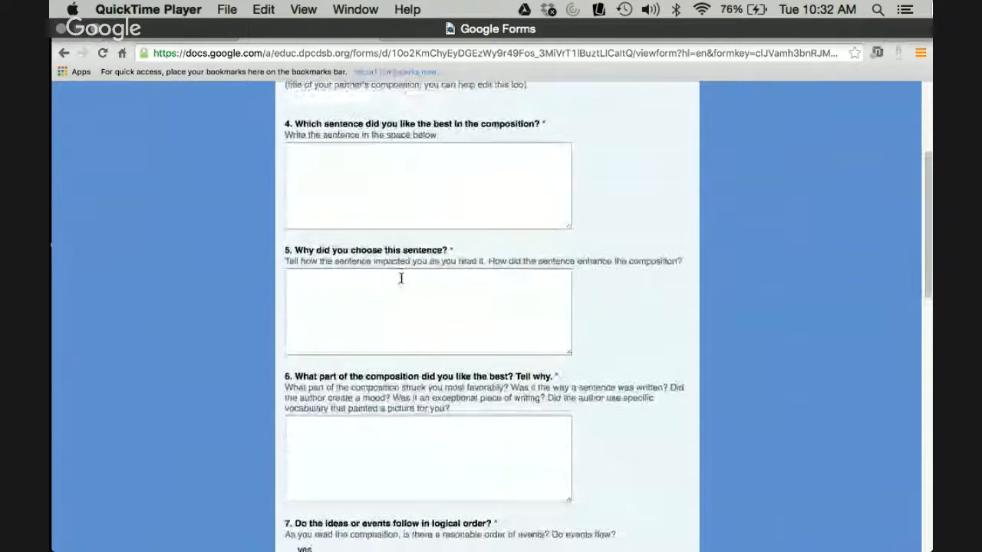
{"action": "scroll", "scroll_direction": "down", "scroll_amount": 3}
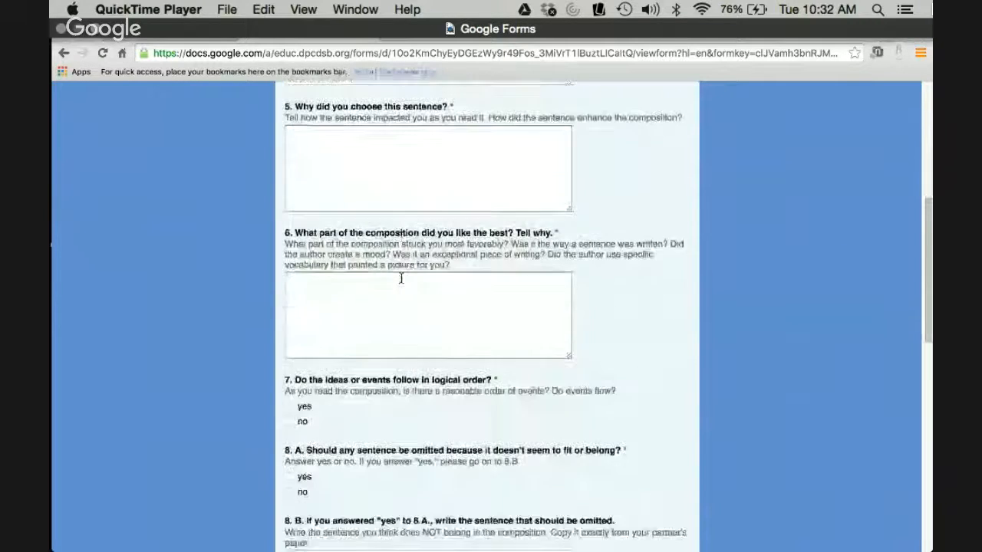
{"action": "scroll", "scroll_direction": "down", "scroll_amount": 3}
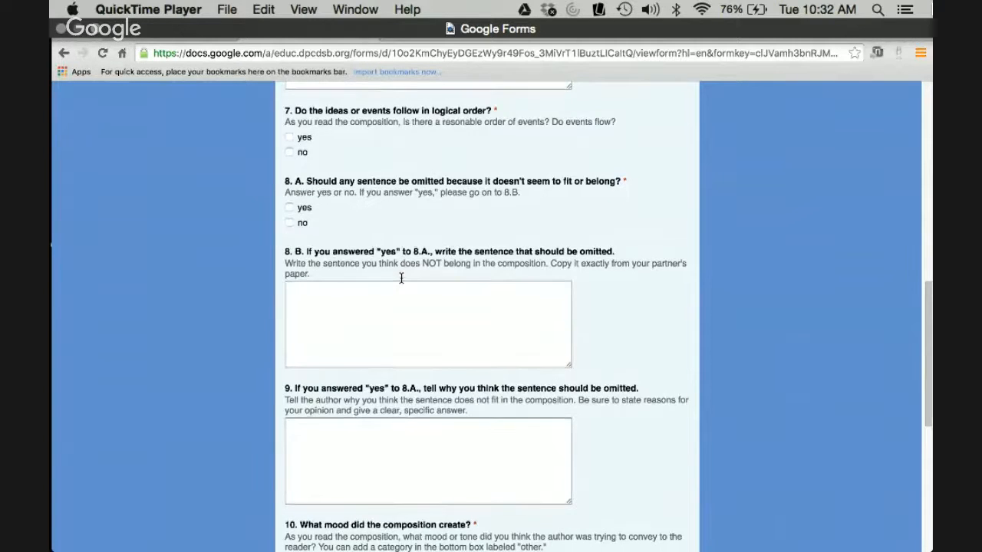
{"action": "scroll", "scroll_direction": "up", "scroll_amount": 3}
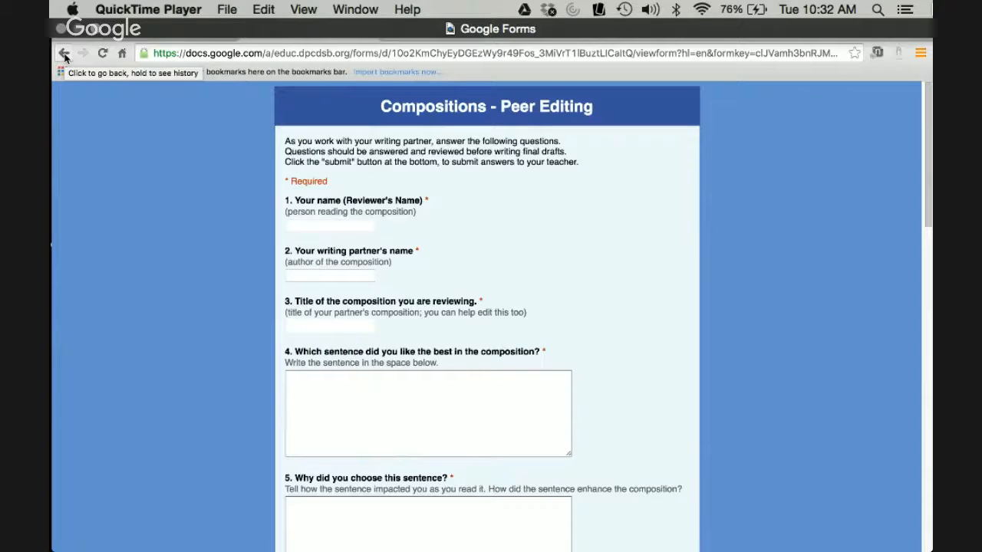
Step: Return to the examples page and read down to the Google forms for Administrators list and comments
{"action": "left_click", "coordinate": [64, 52]}
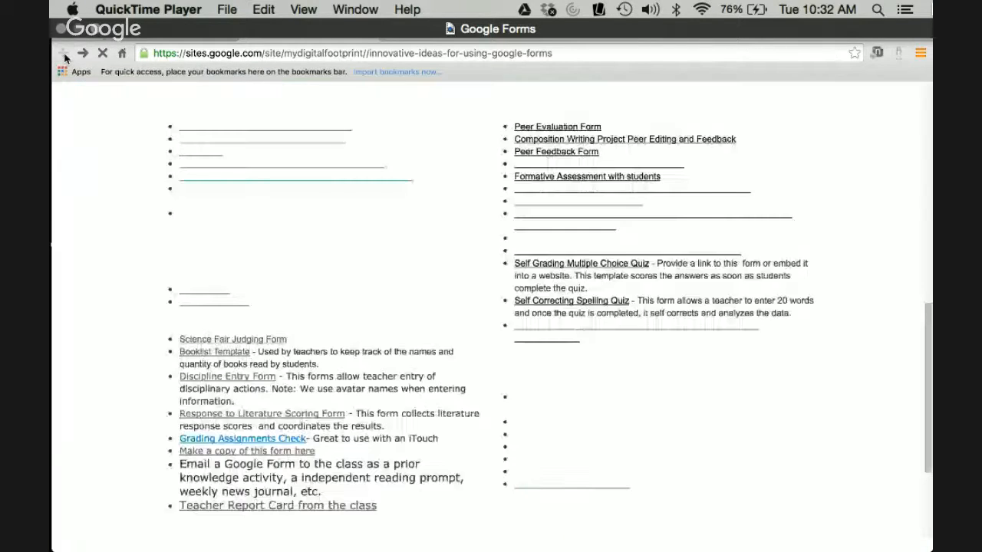
{"action": "scroll", "scroll_direction": "down", "scroll_amount": 3}
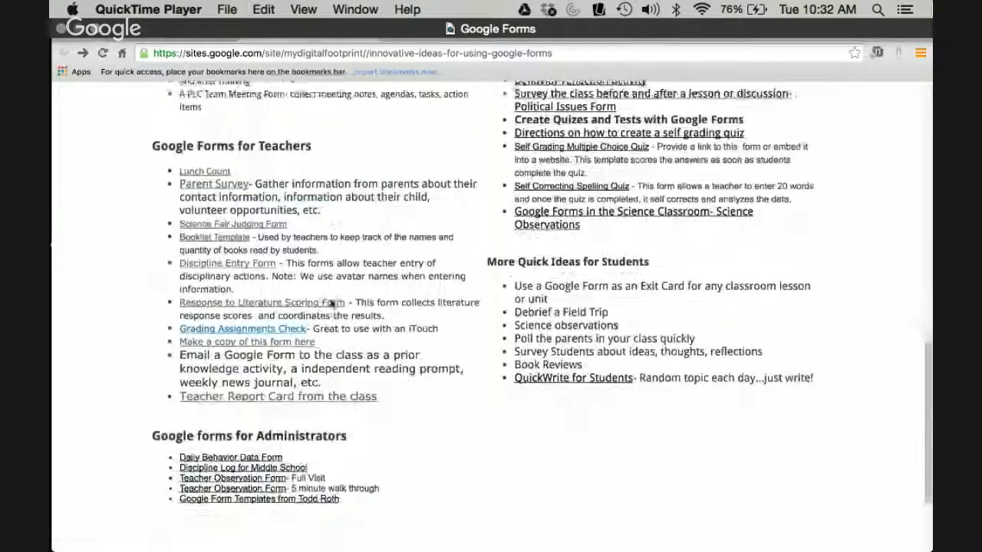
{"action": "scroll", "scroll_direction": "down", "scroll_amount": 3}
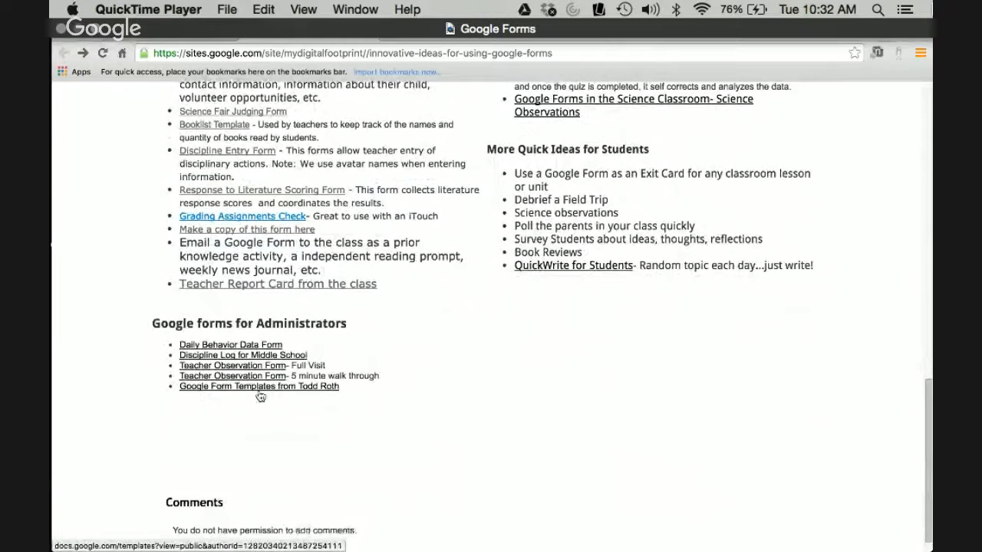
{"action": "mouse_move", "coordinate": [340, 353]}
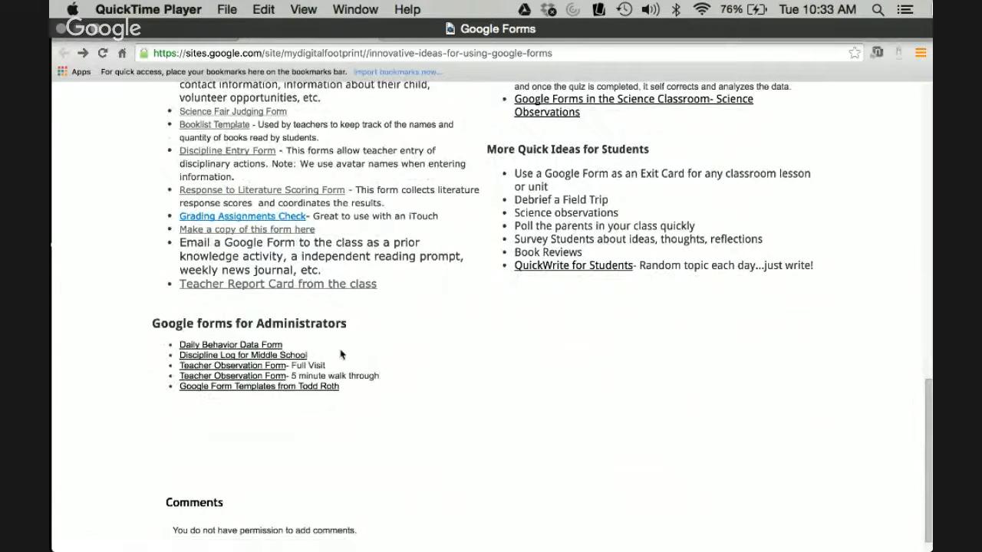
{"action": "scroll", "scroll_direction": "up", "scroll_amount": 3}
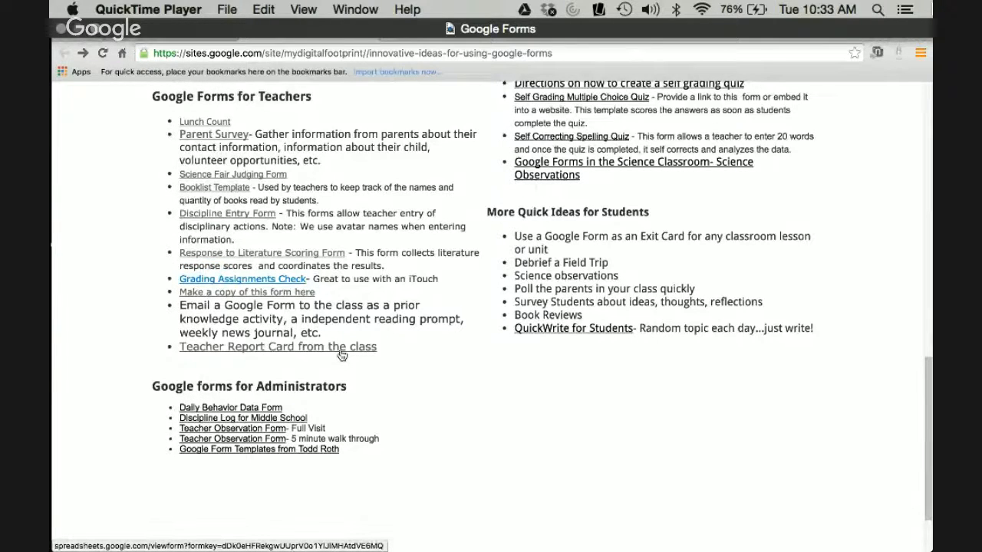
{"action": "scroll", "scroll_direction": "up", "scroll_amount": 3}
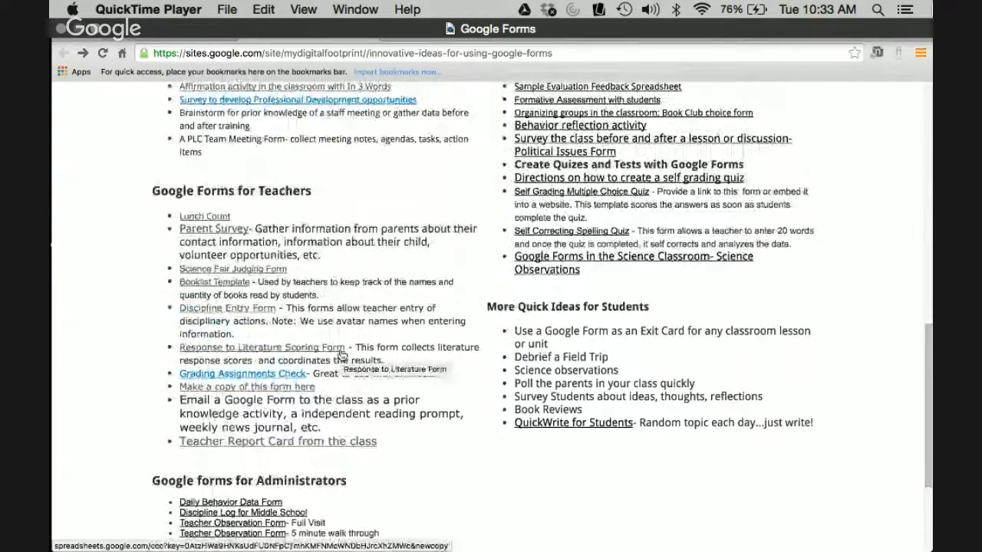
{"action": "scroll", "scroll_direction": "up", "scroll_amount": 3}
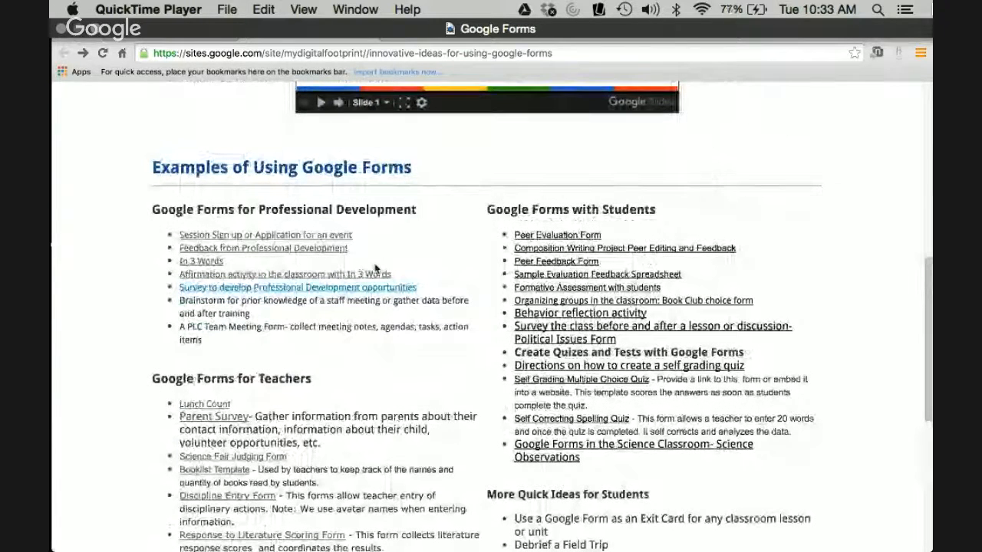
{"action": "mouse_move", "coordinate": [652, 339]}
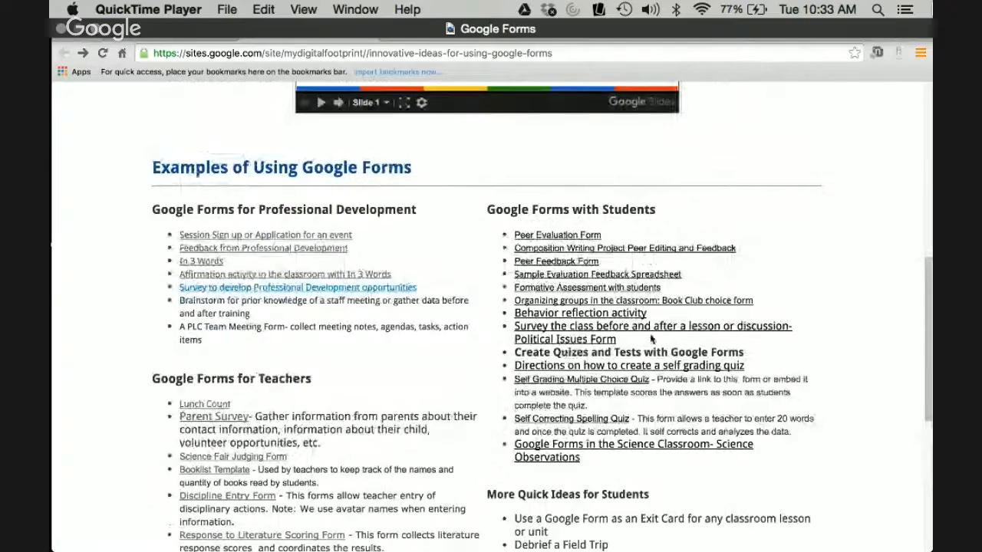
{"action": "scroll", "scroll_direction": "down", "scroll_amount": 3}
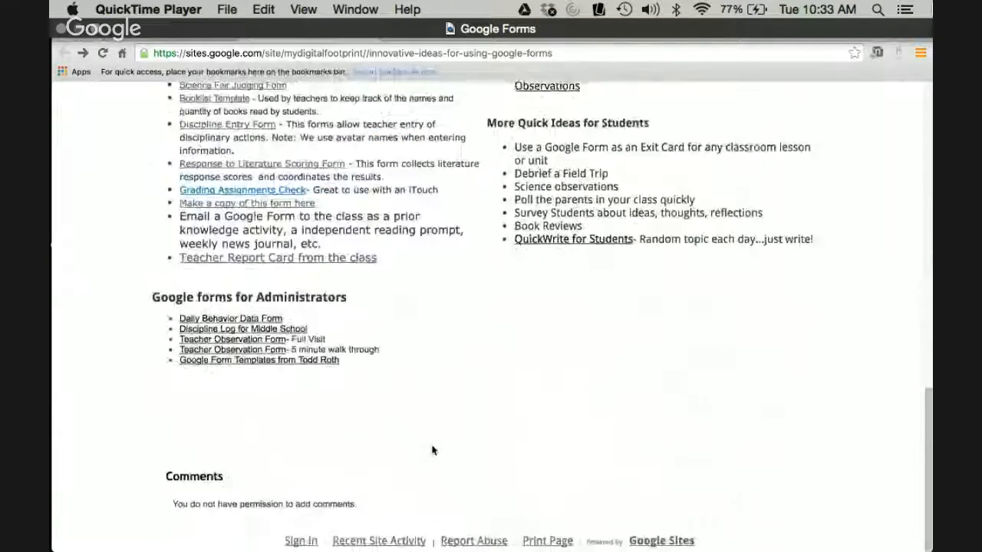